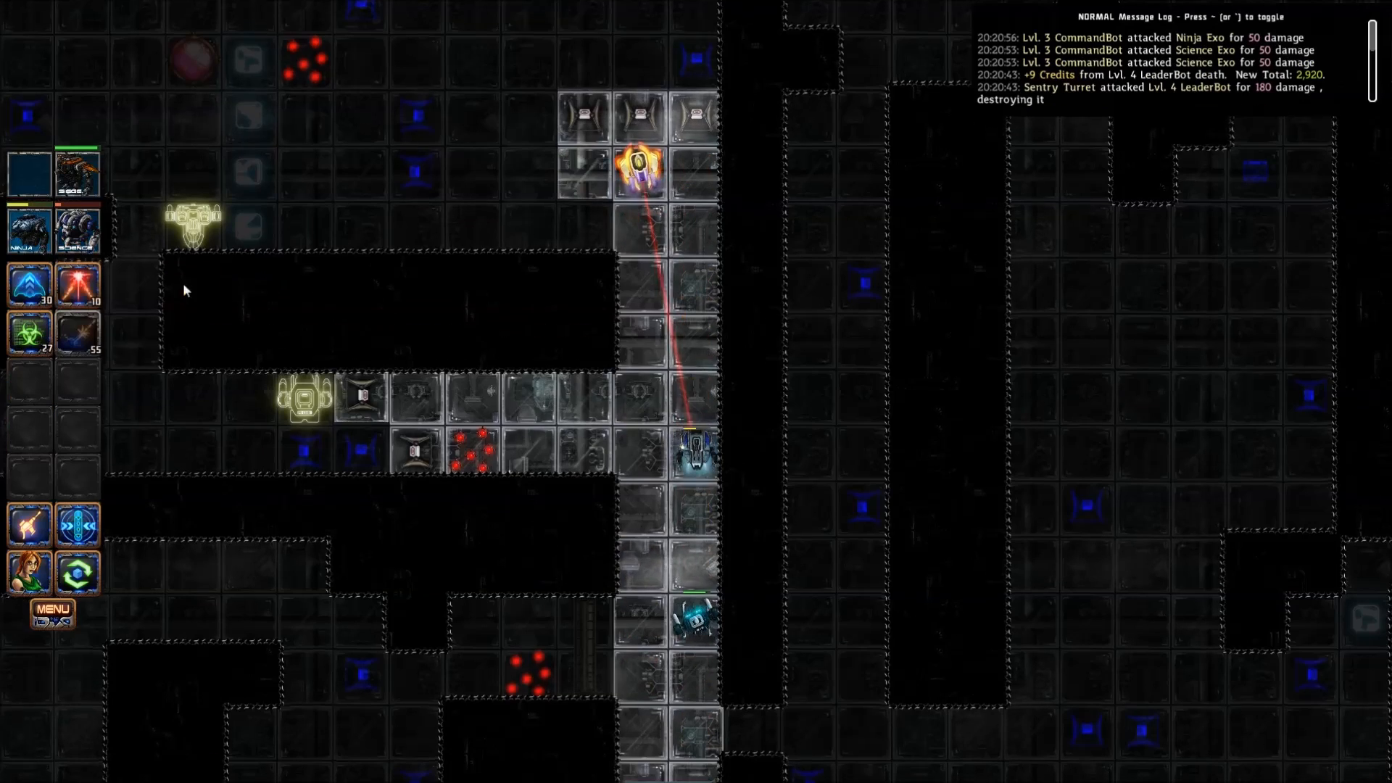
mouse_move(29, 283)
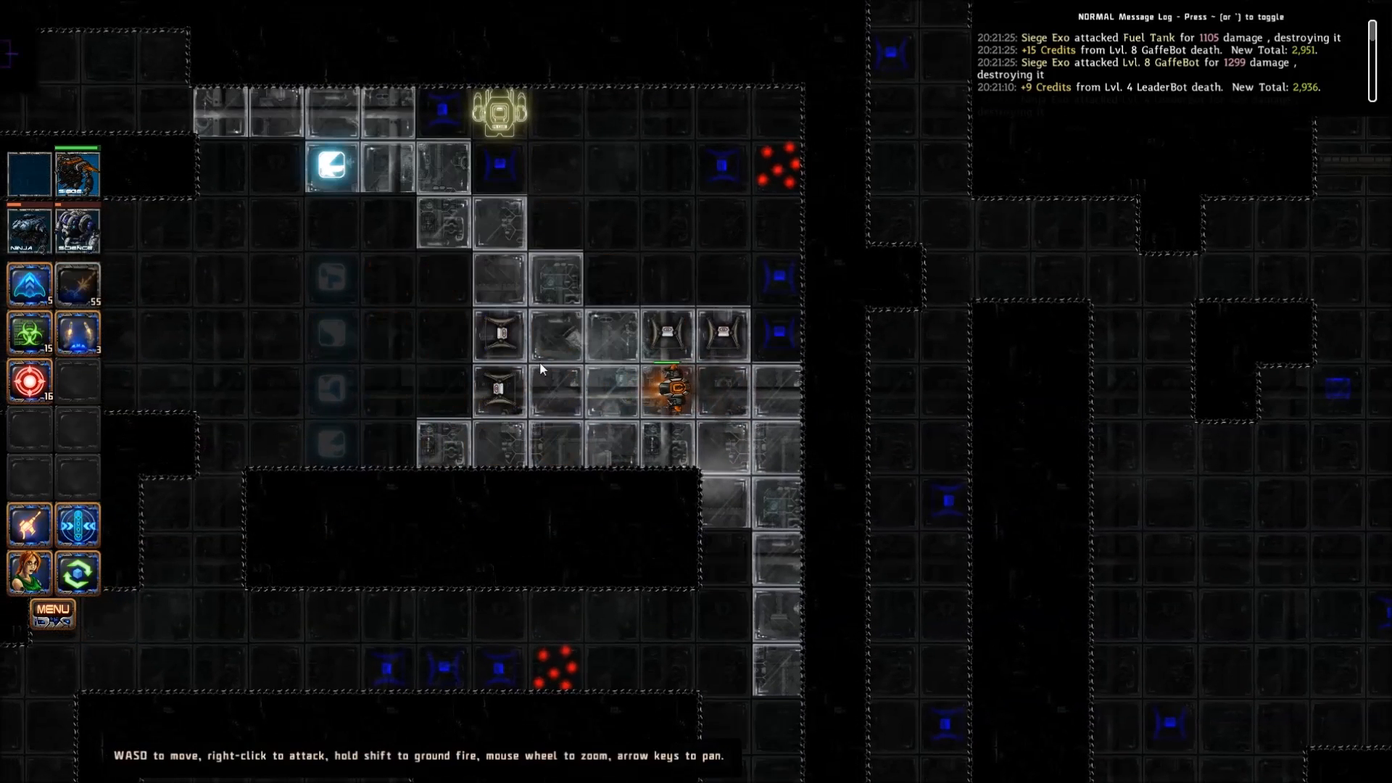
Step: Advance the exos, destroying bots and a fuel tank to reach 2,998 credits
scroll("down", 3)
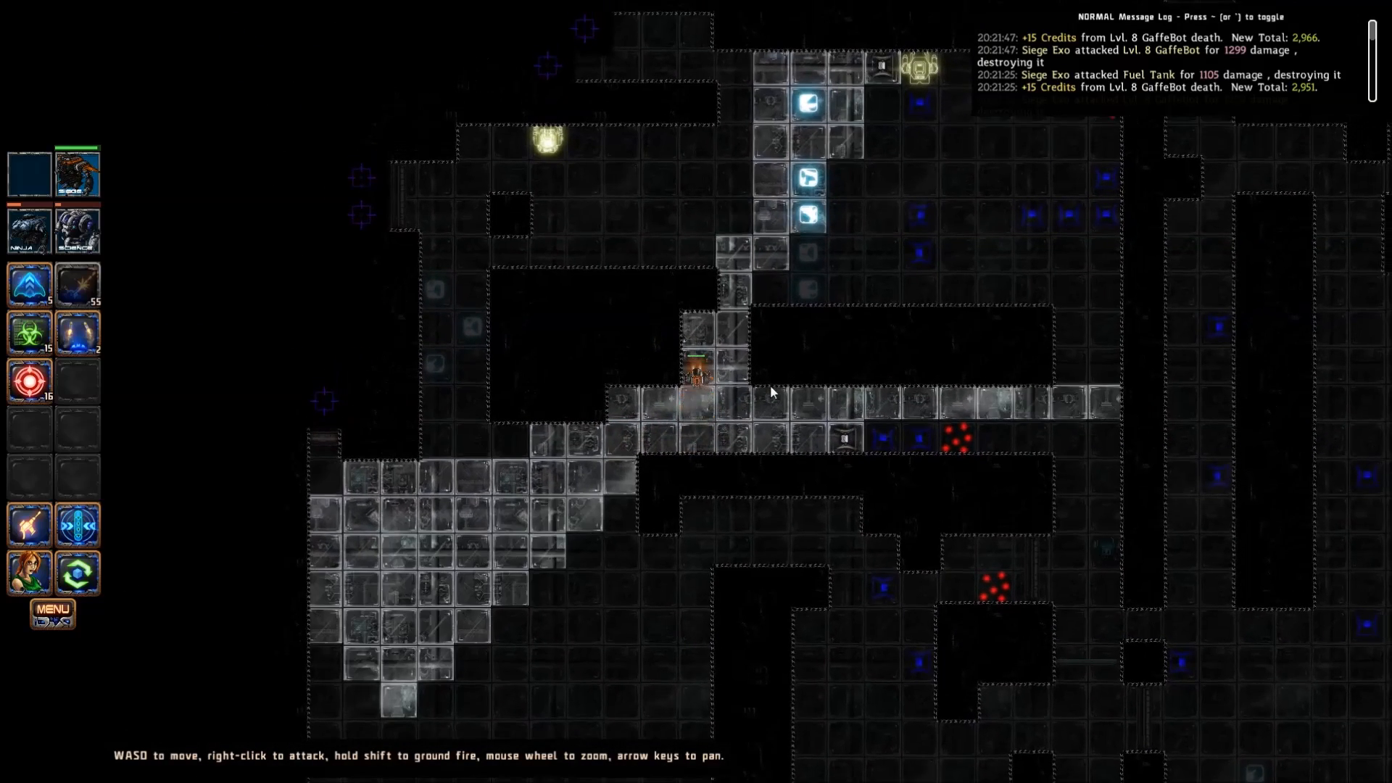
key("shift")
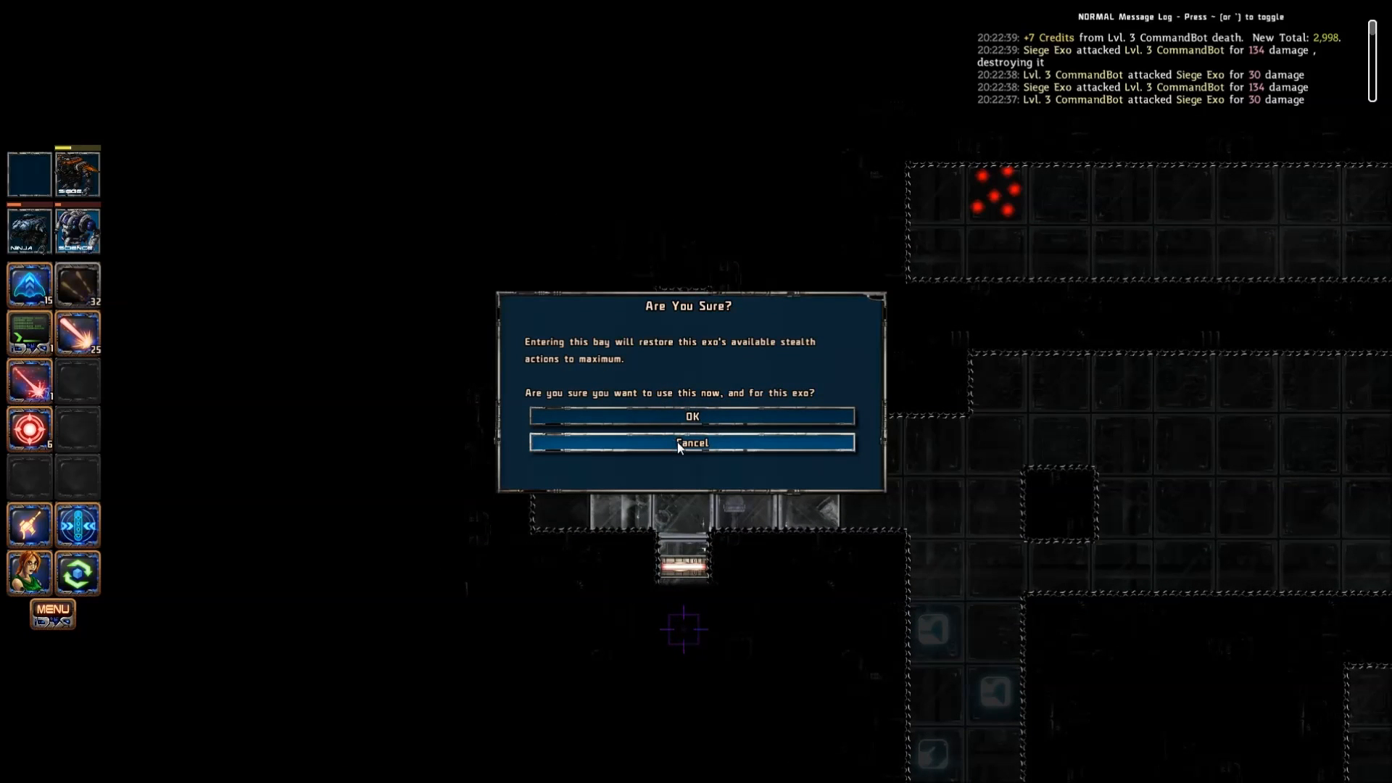
Step: Cancel the stealth-bay restoration prompt and keep the exo exploring
left_click(691, 442)
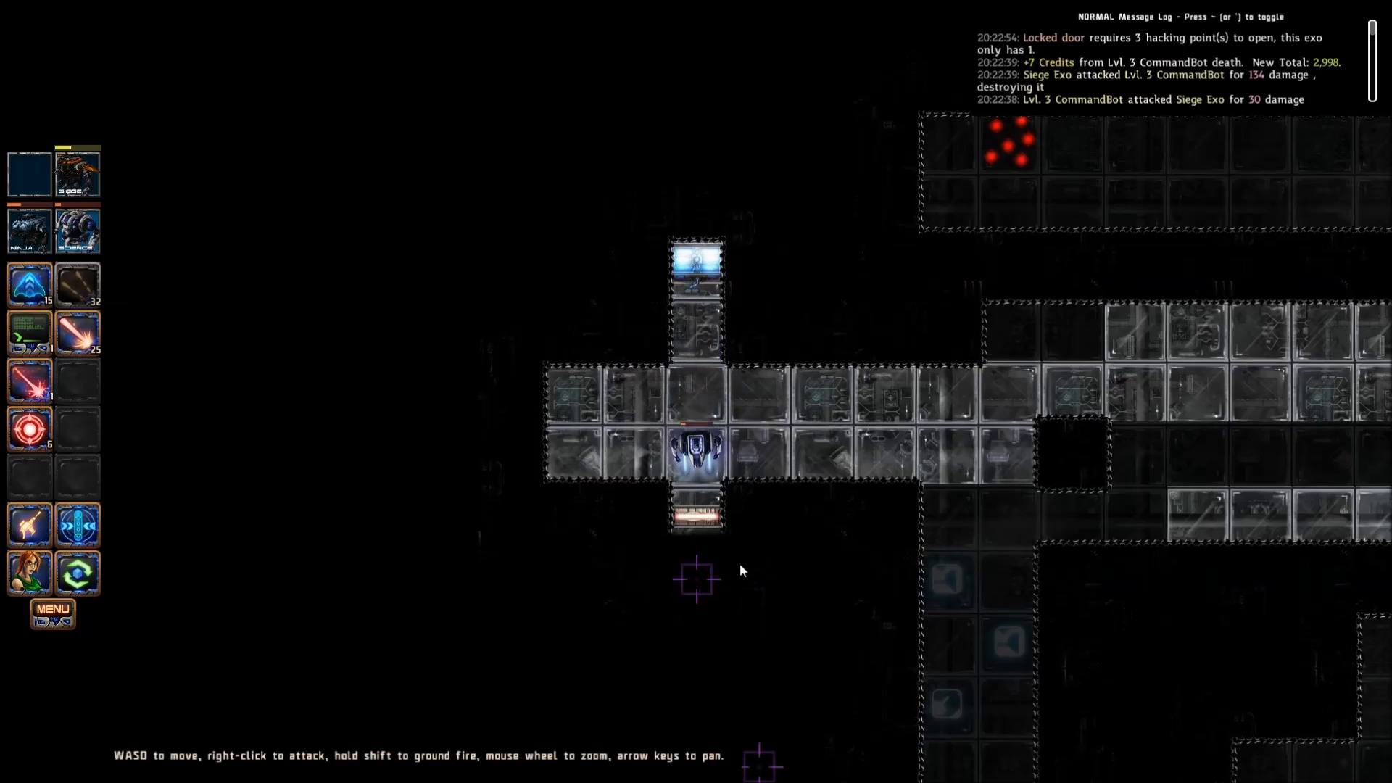
mouse_move(695, 506)
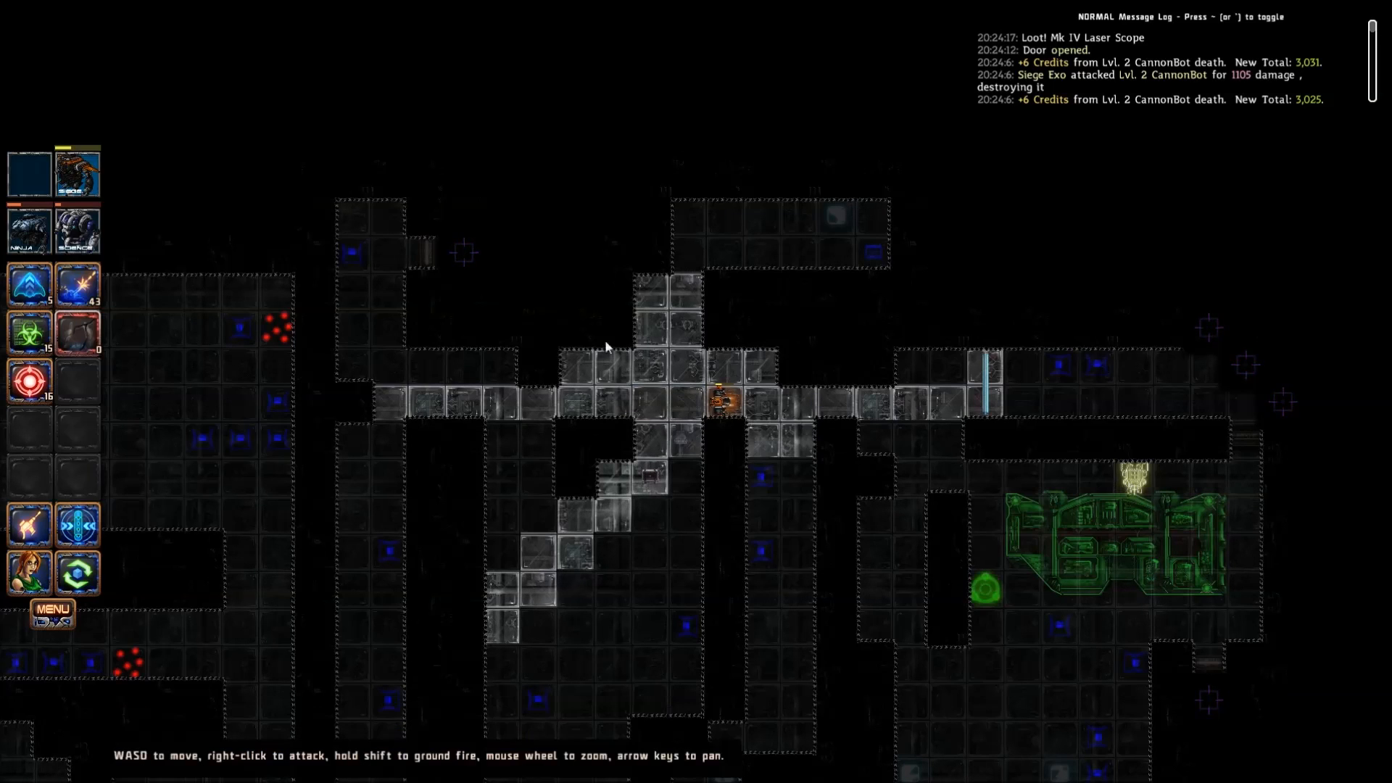
mouse_move(78, 284)
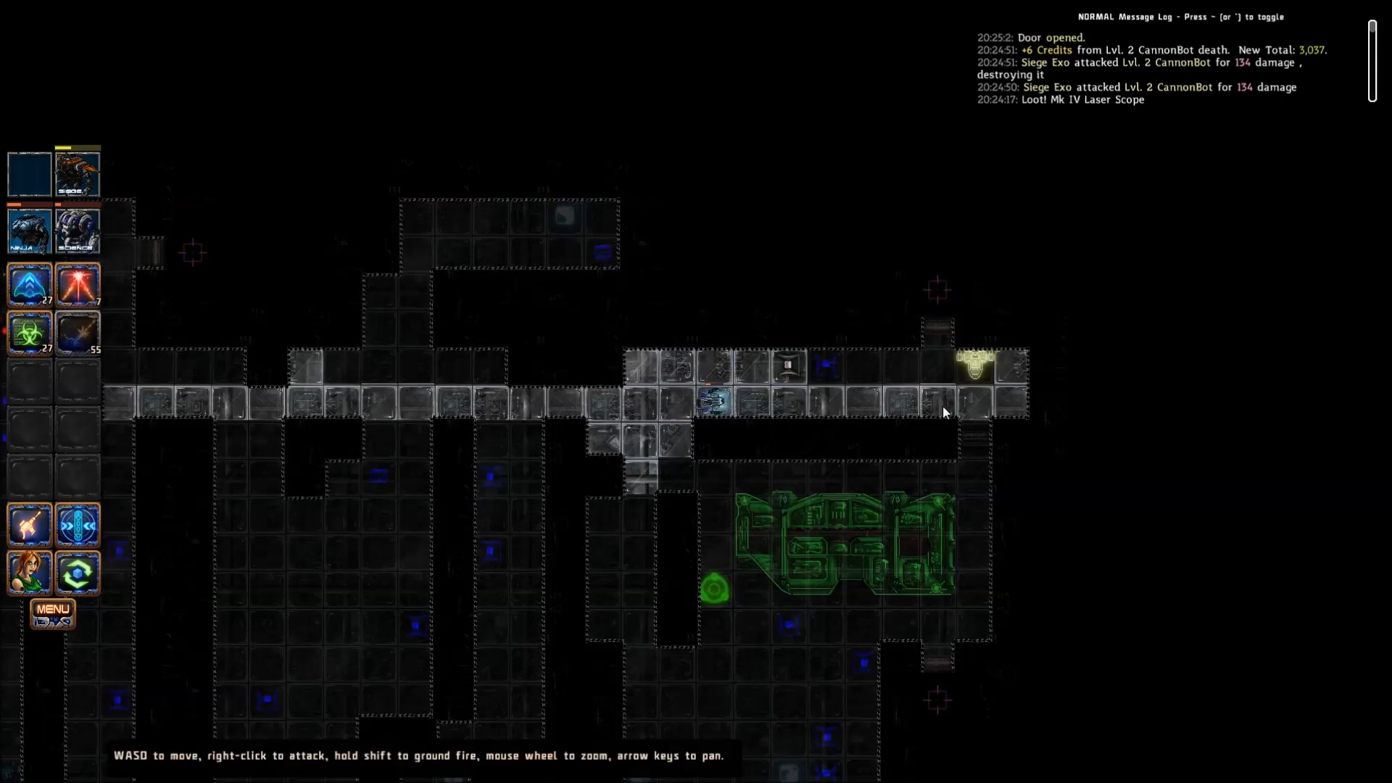
mouse_move(28, 284)
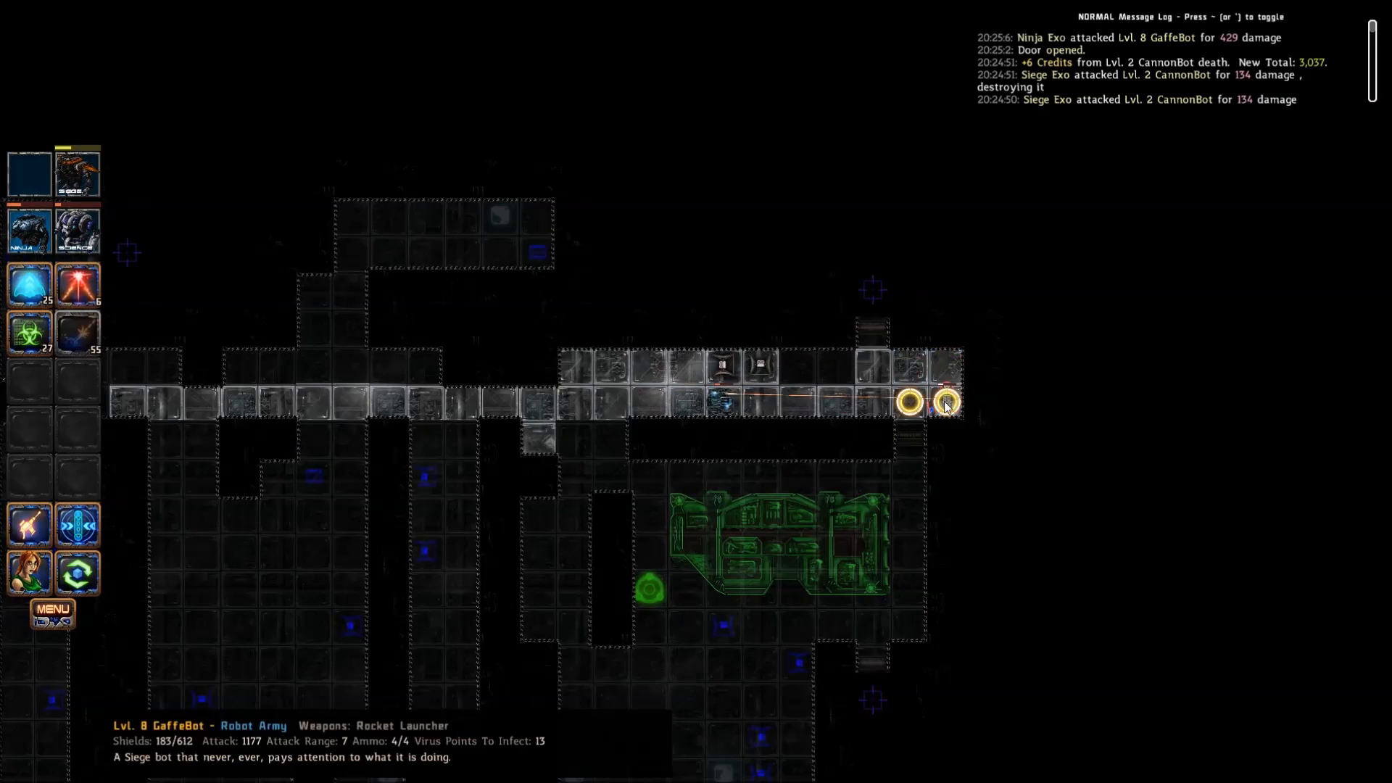
mouse_move(29, 282)
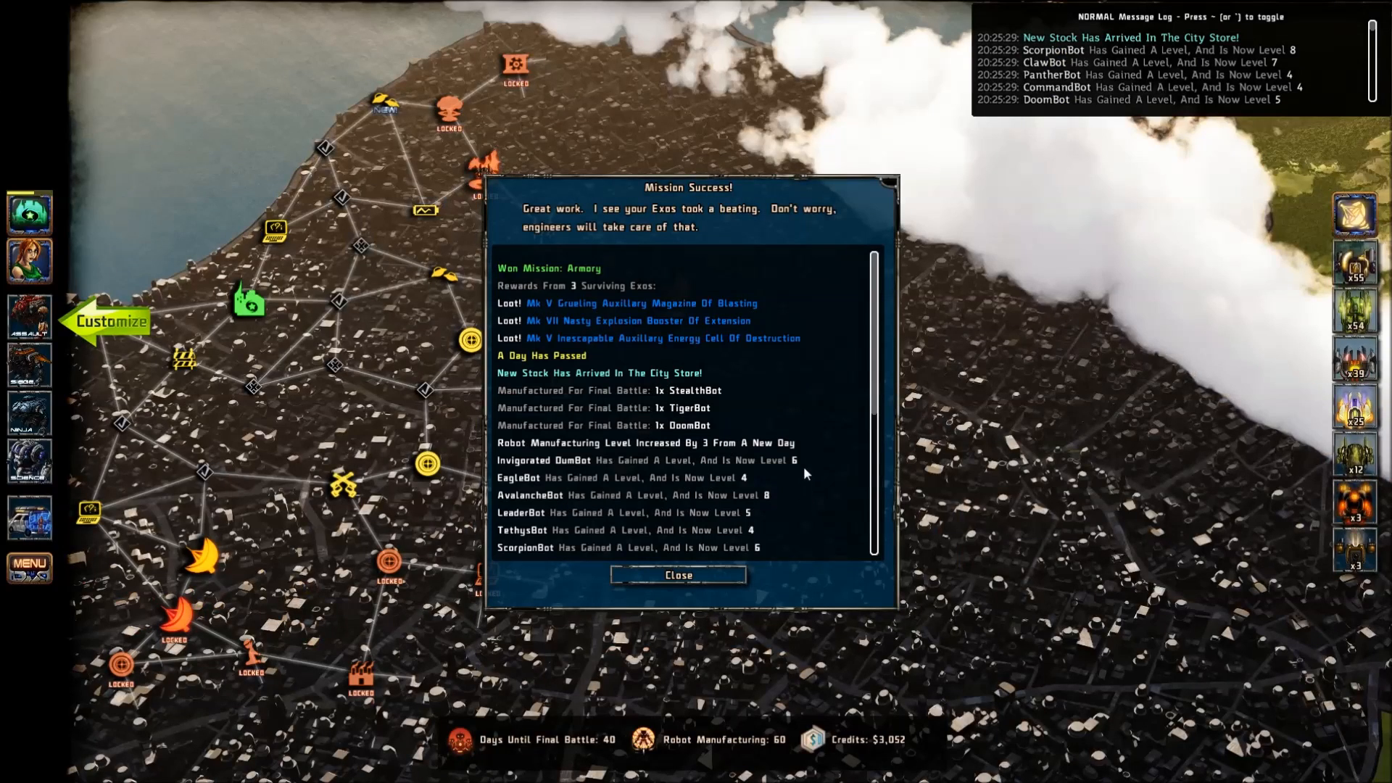
mouse_move(807, 431)
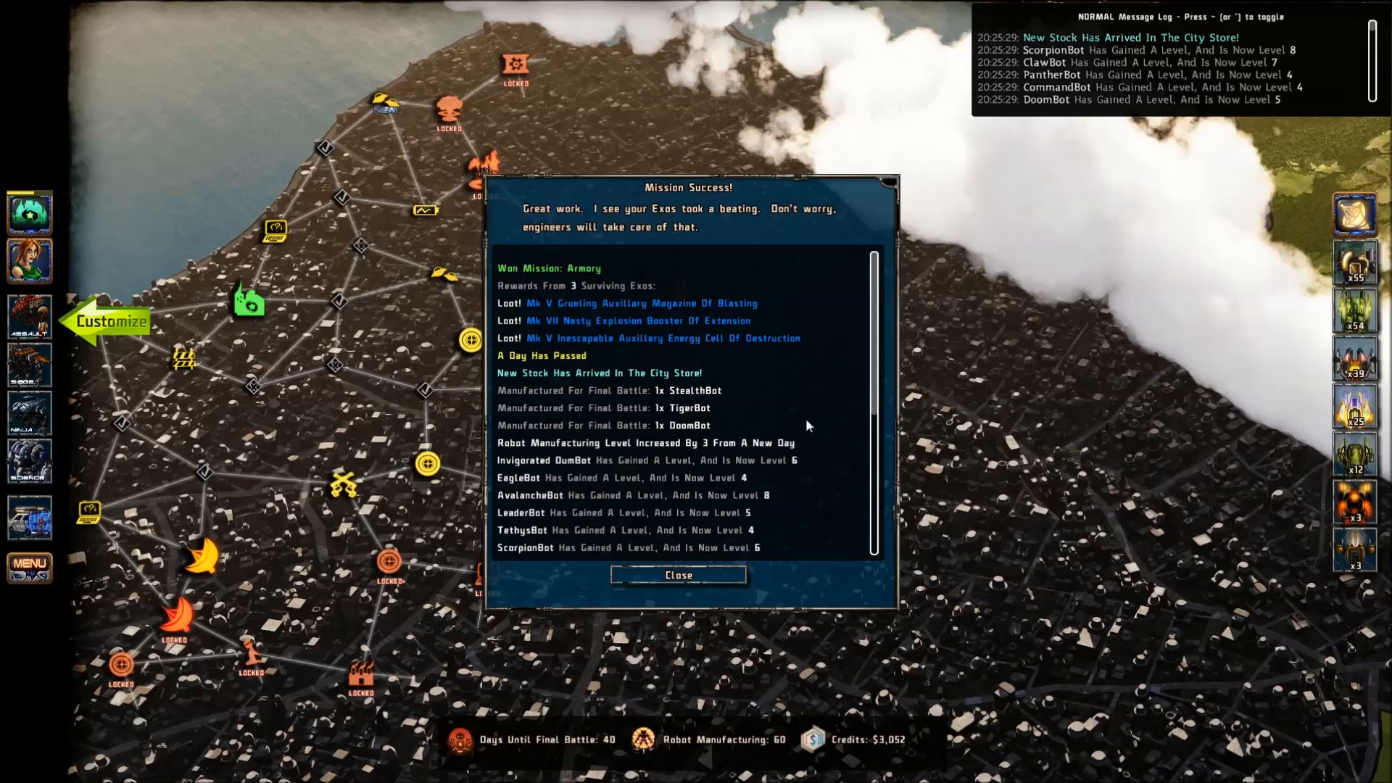
mouse_move(791, 420)
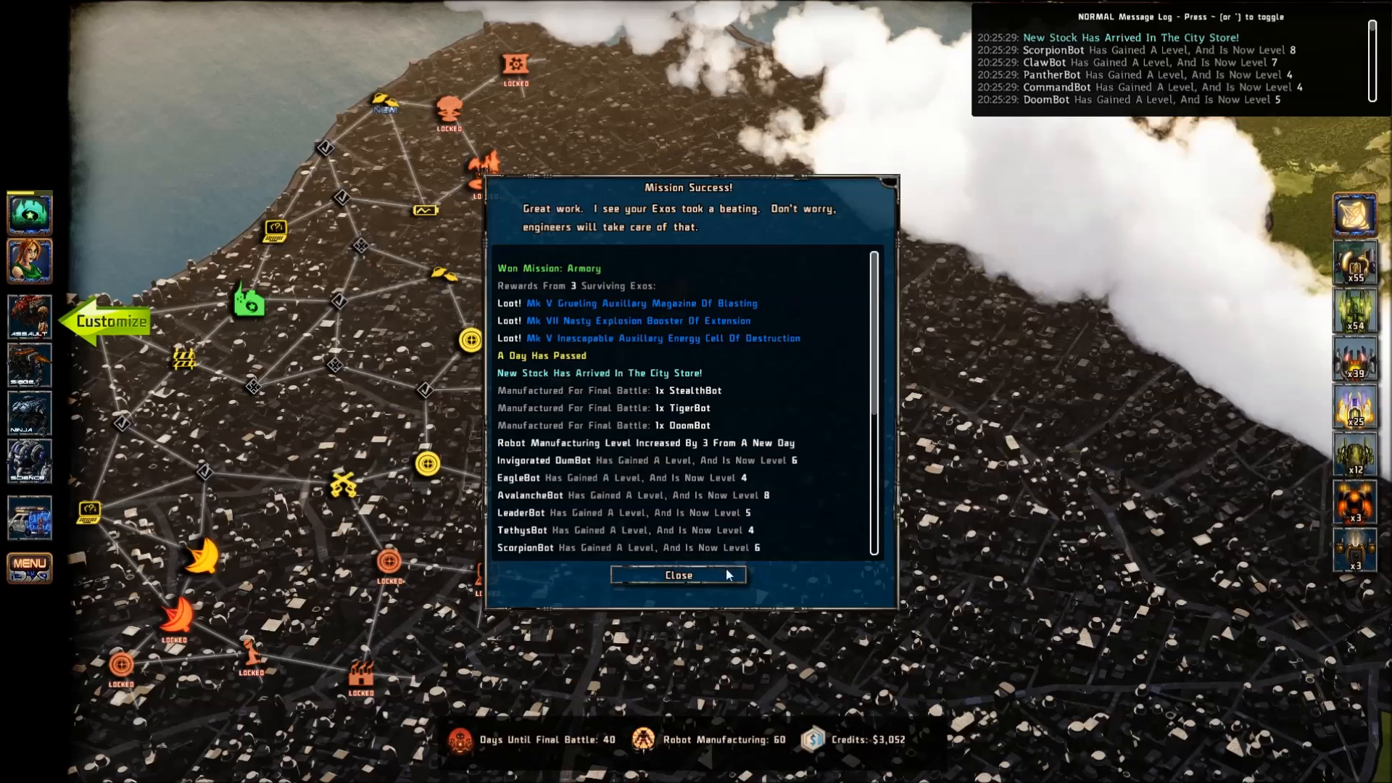
mouse_move(701, 569)
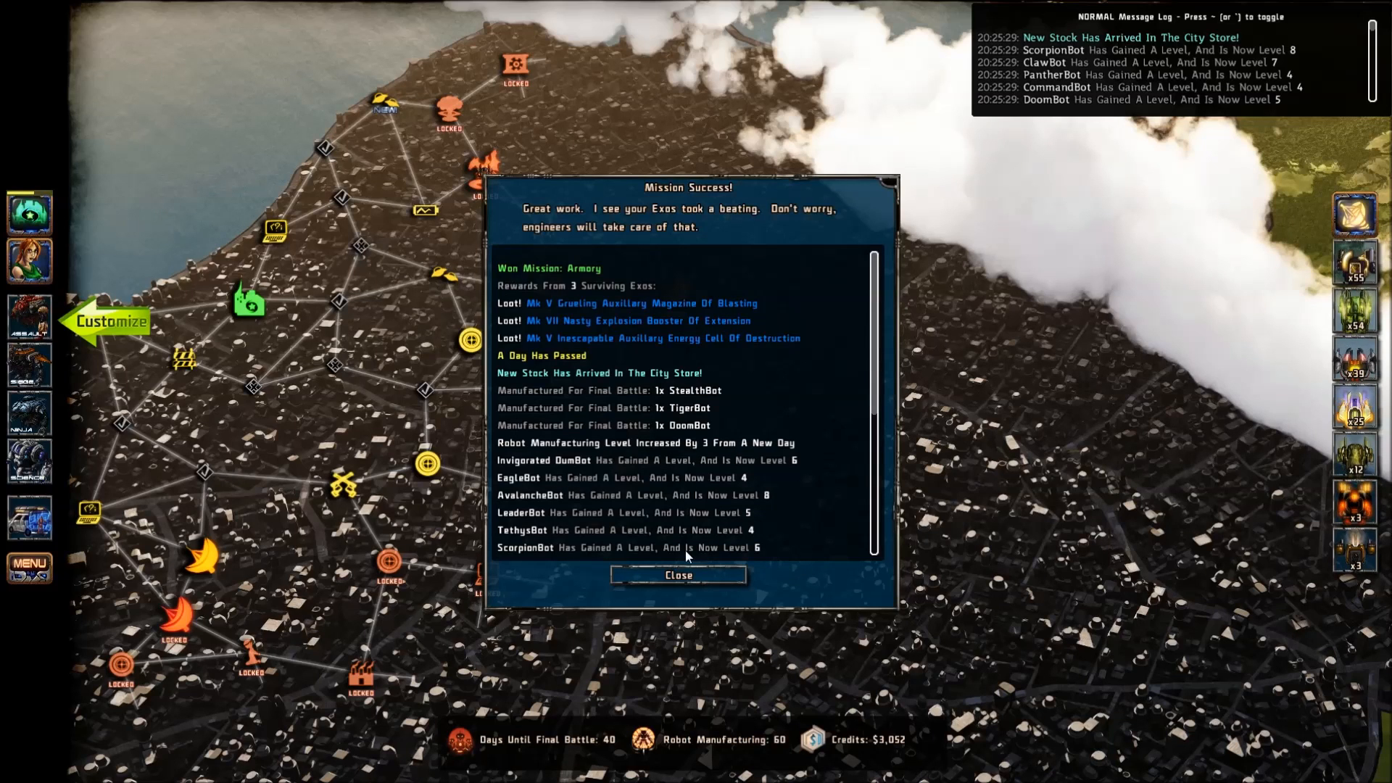
mouse_move(726, 526)
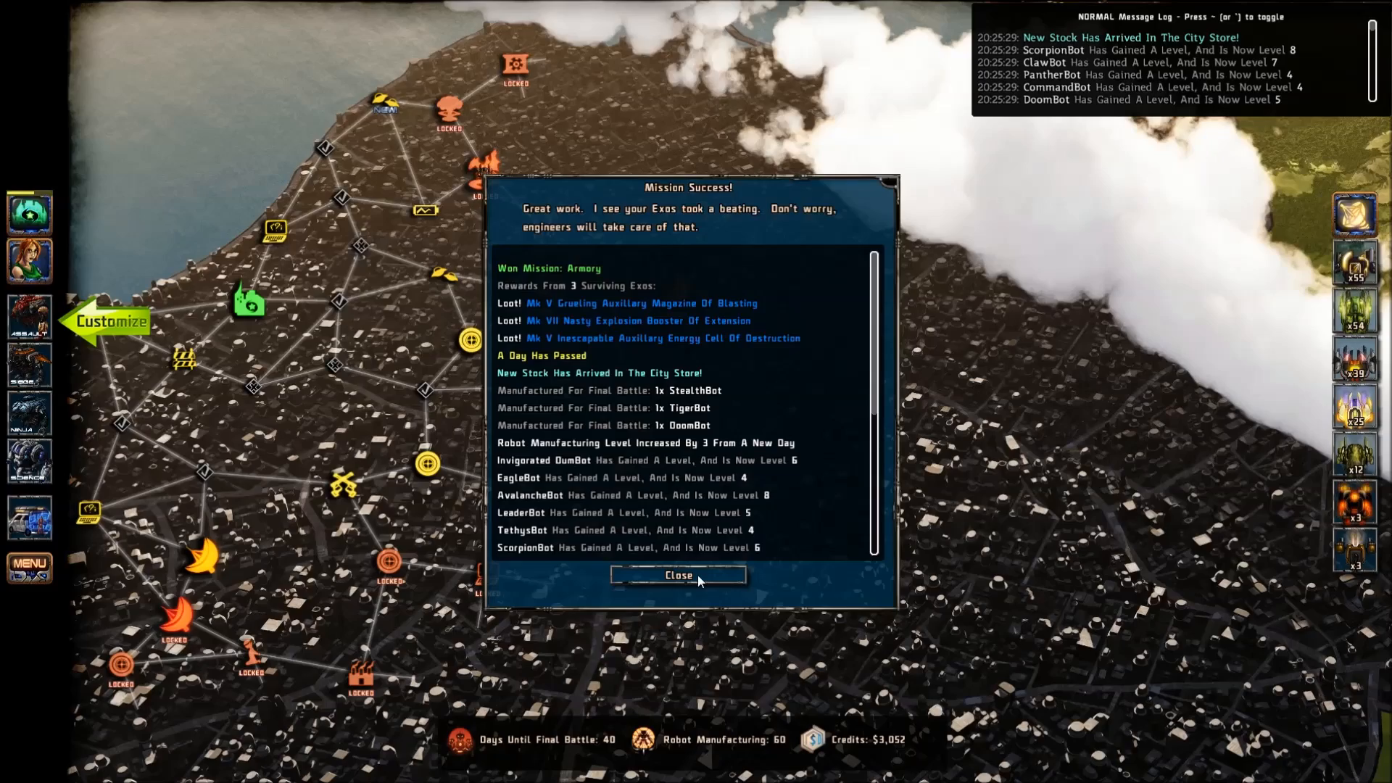
Step: Close the Armory mission's Mission Success rewards summary
left_click(677, 574)
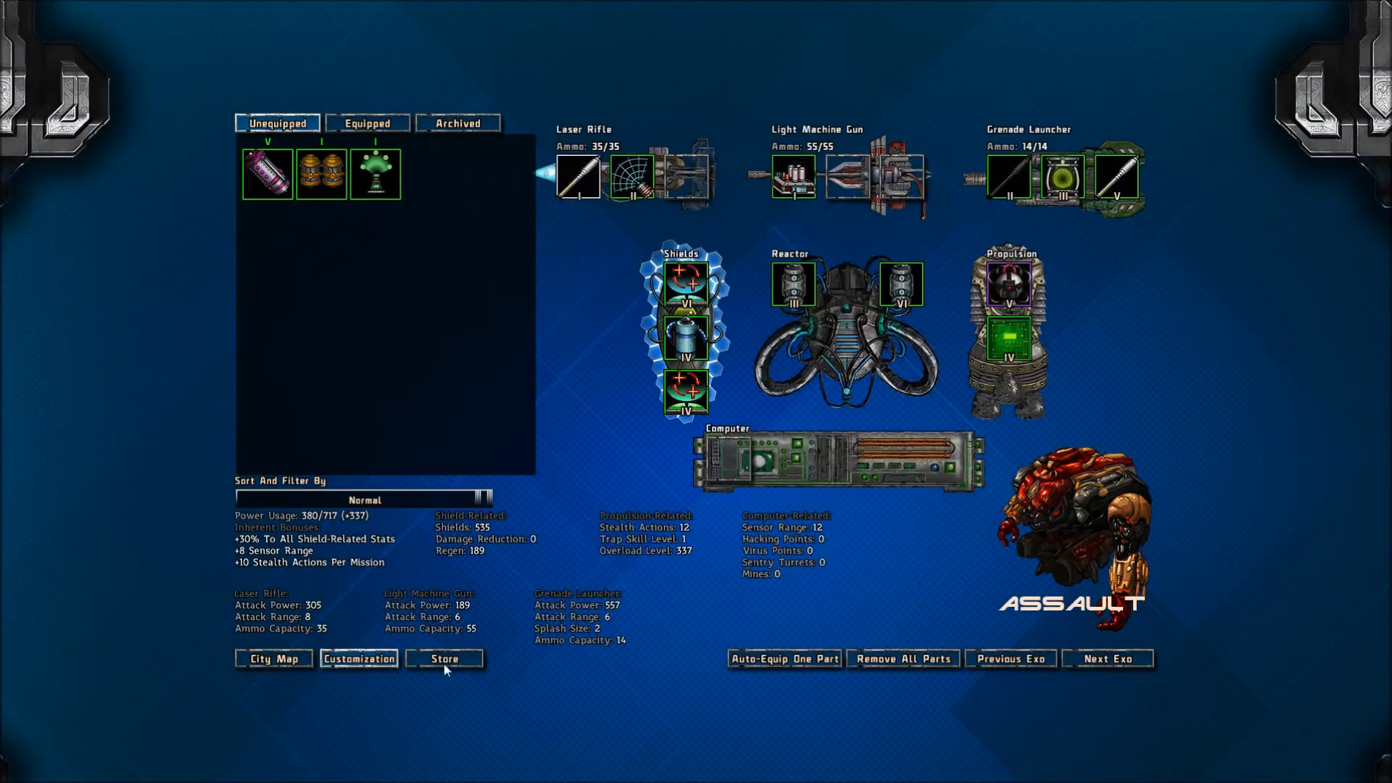
mouse_move(399, 273)
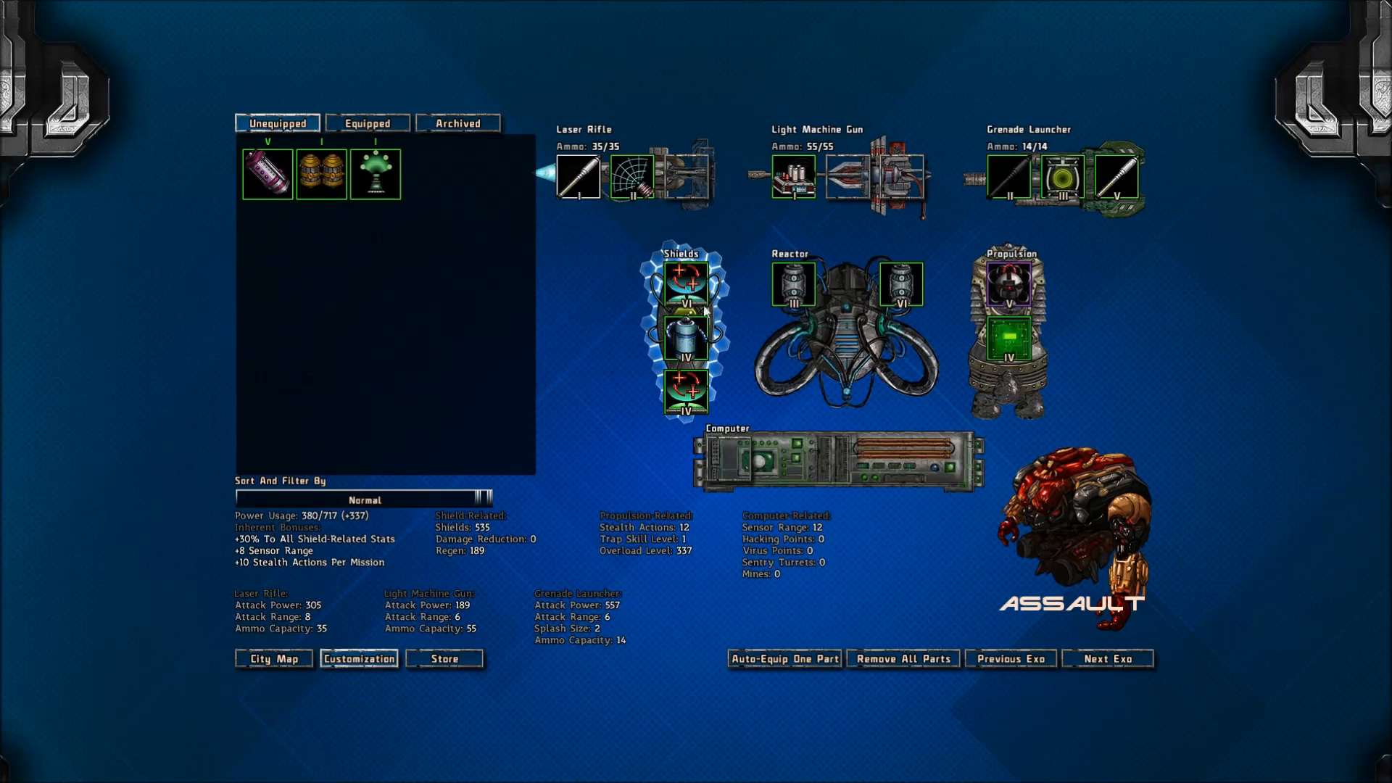
mouse_move(319, 514)
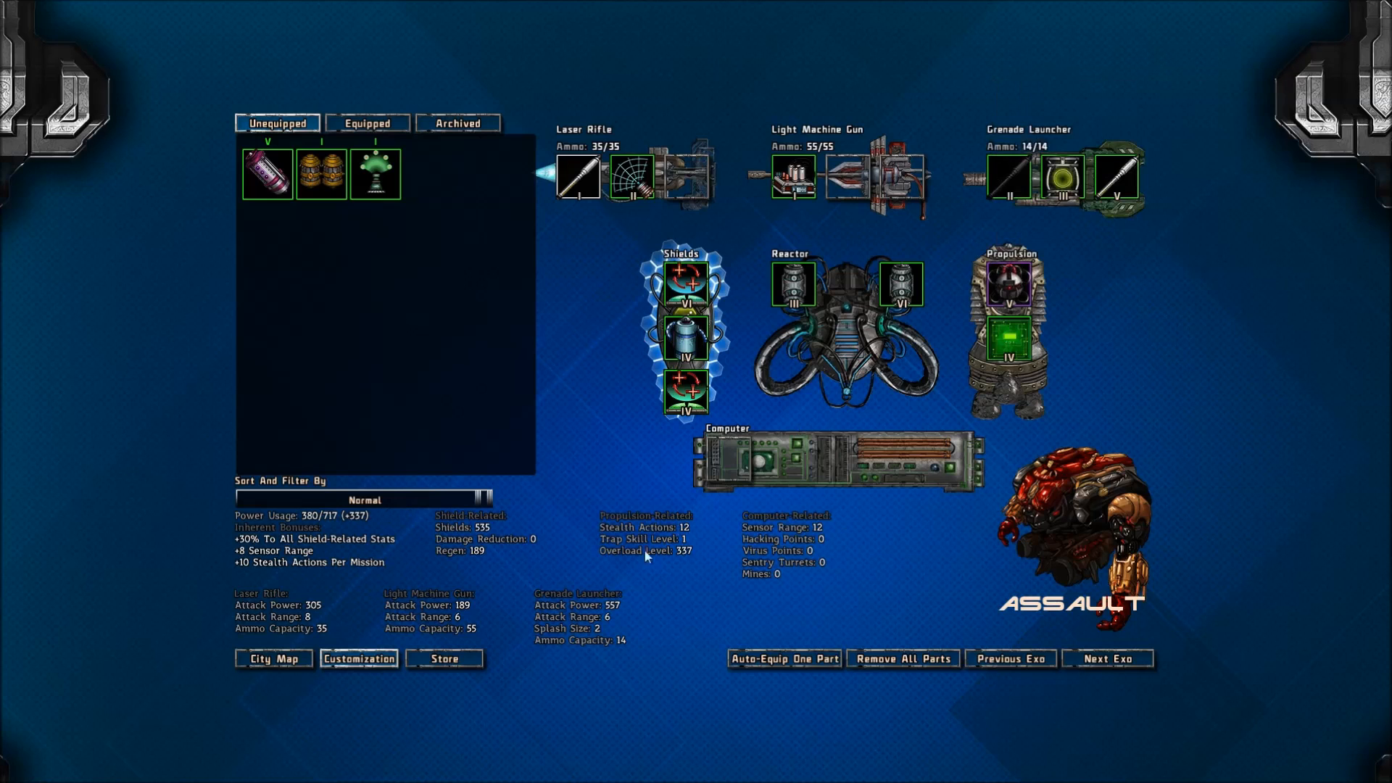
mouse_move(301, 515)
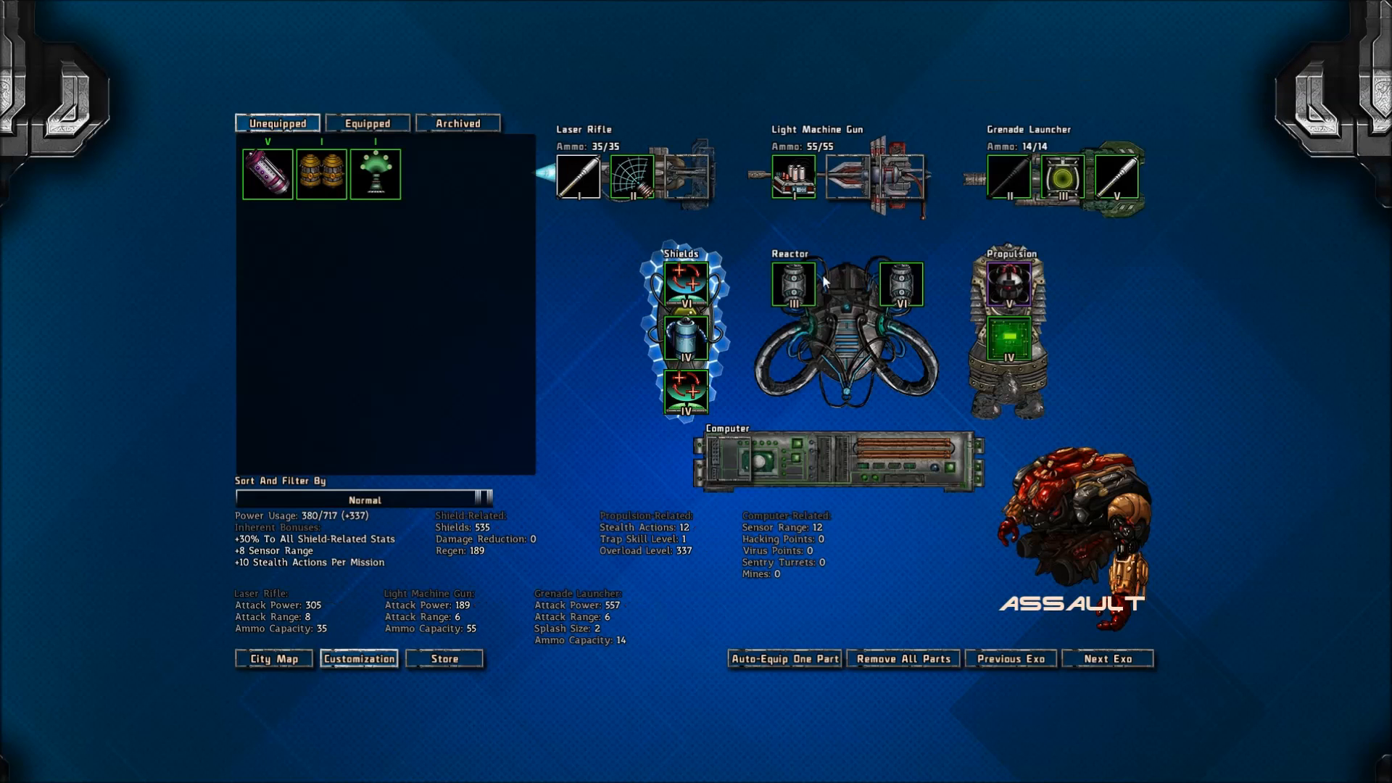
mouse_move(687, 504)
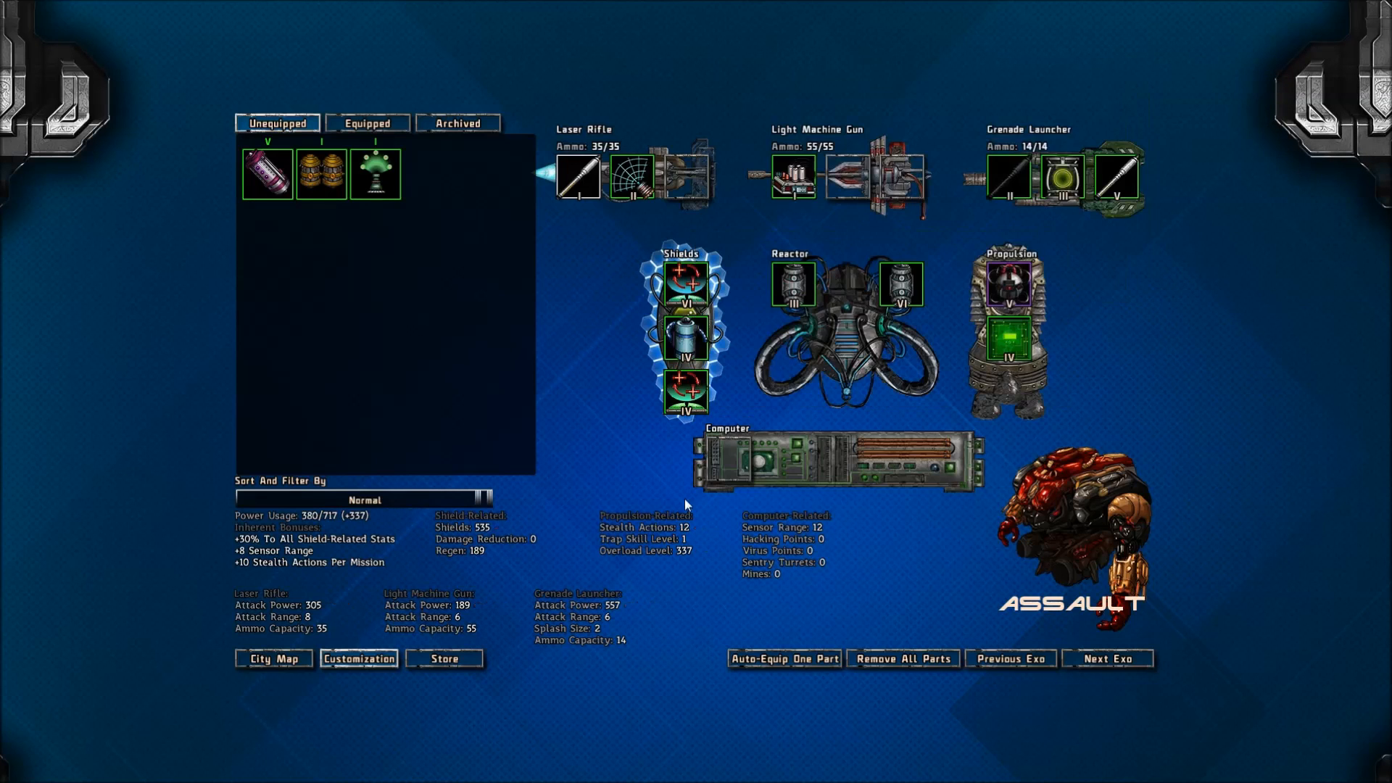
mouse_move(479, 527)
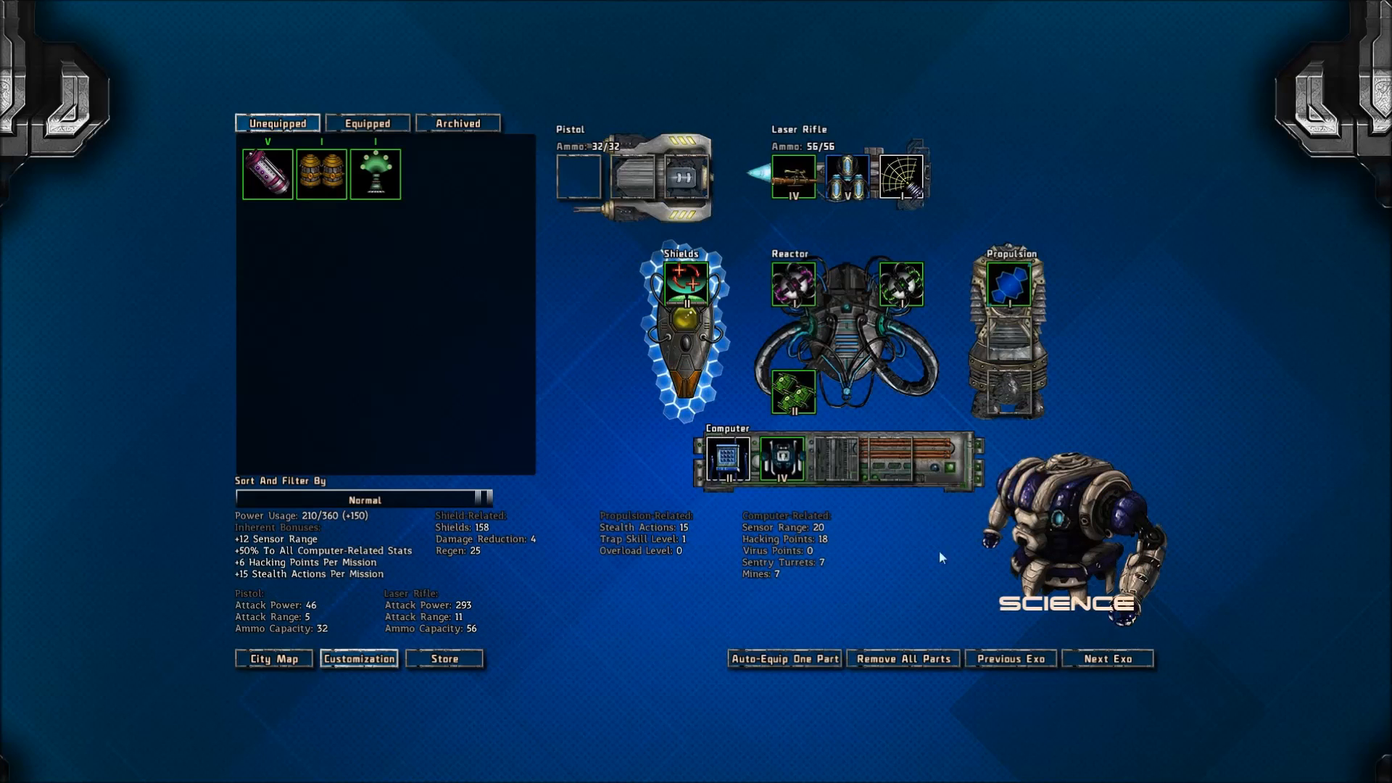
mouse_move(636, 408)
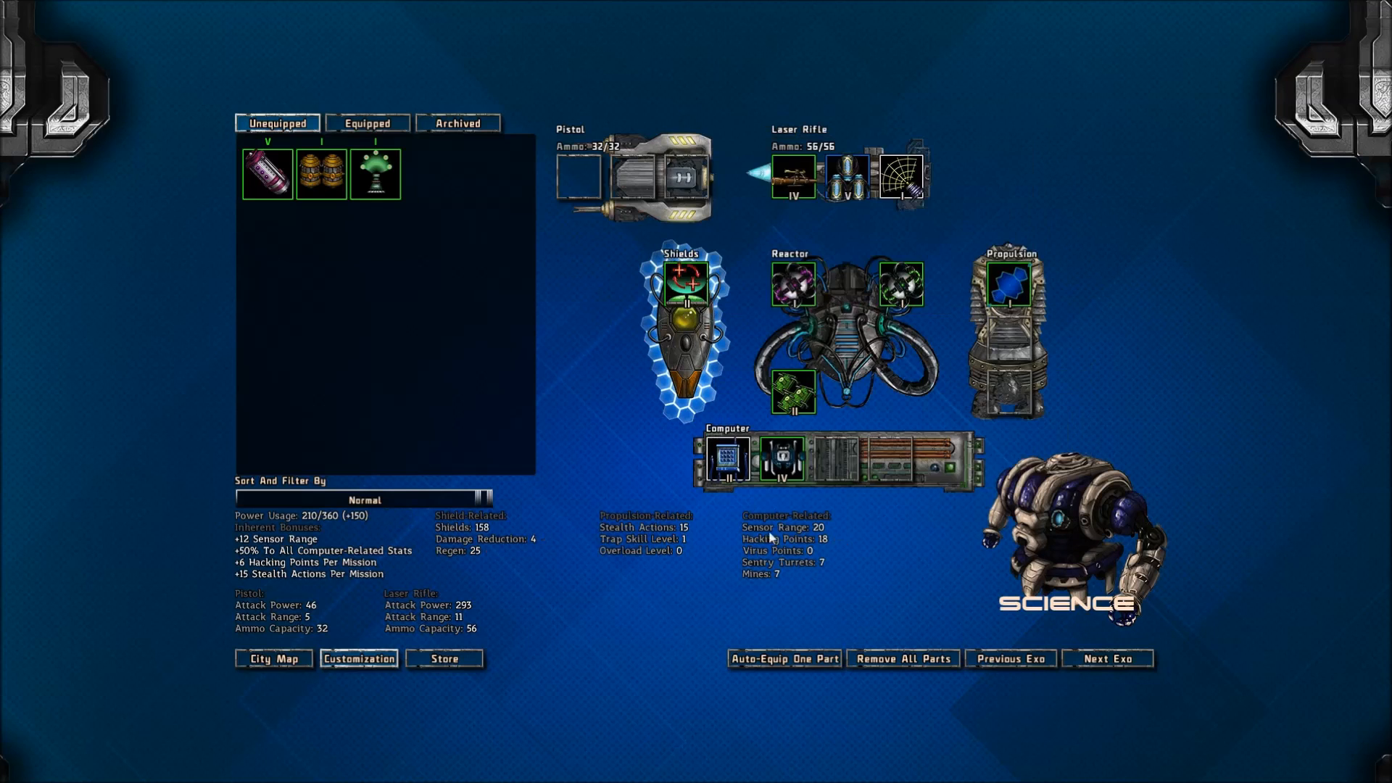
mouse_move(887, 472)
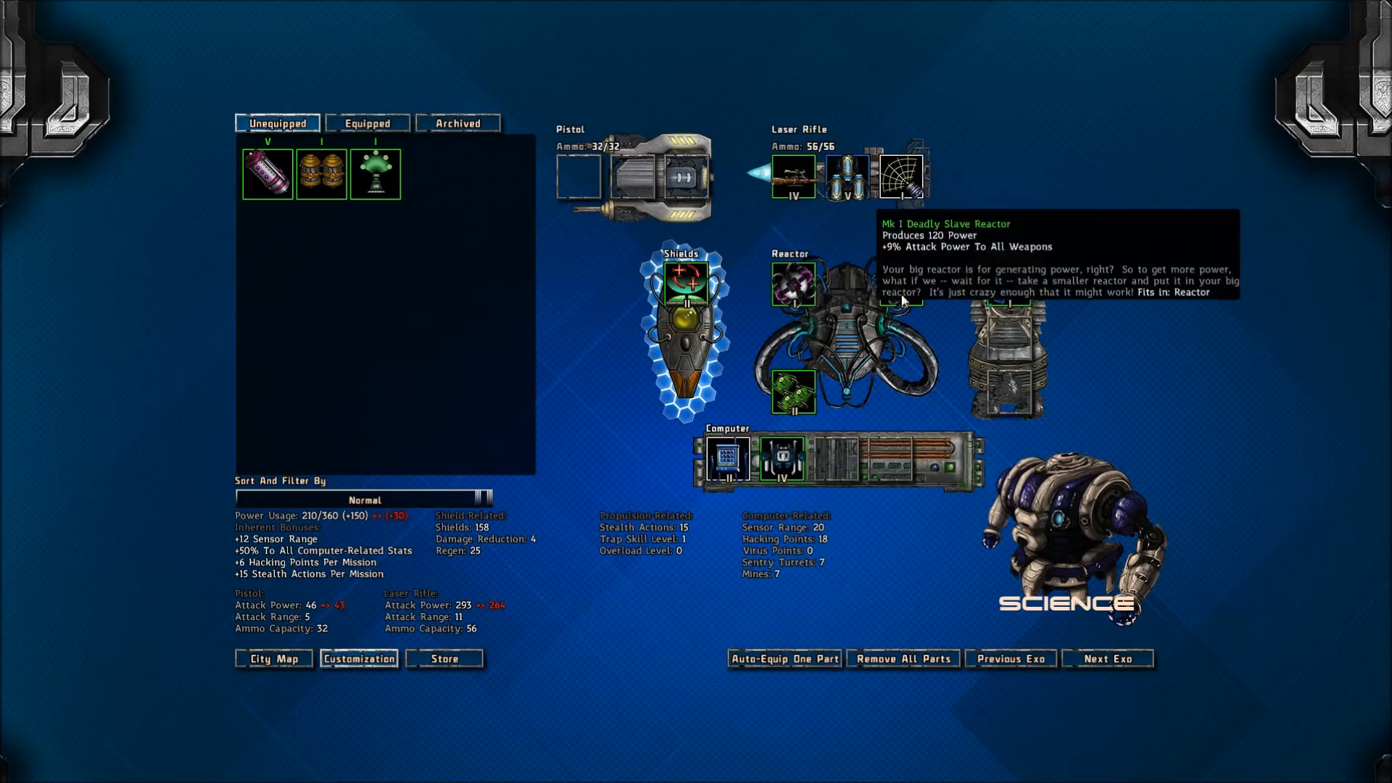
Step: Switch from the Science to the Siege exo loadout, then return to the city map
left_click(1107, 657)
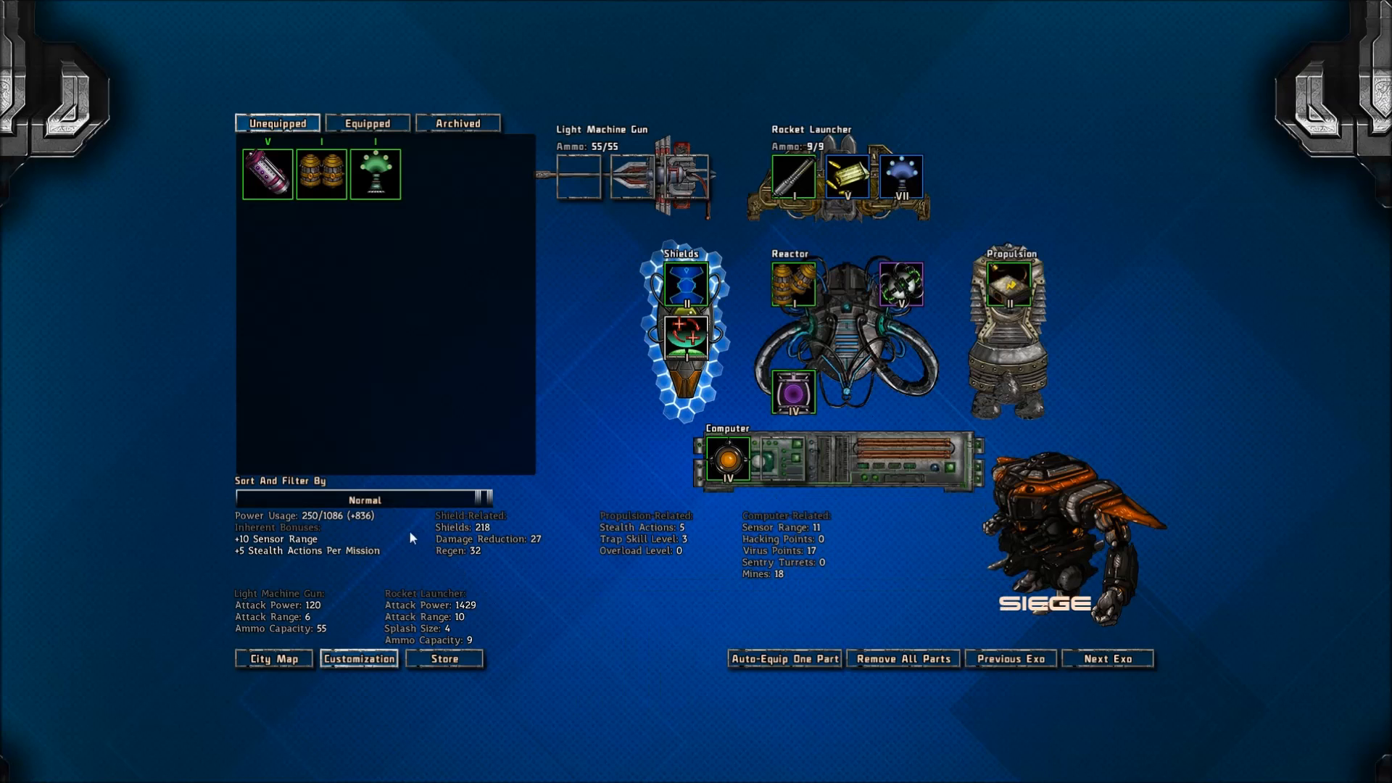
mouse_move(340, 516)
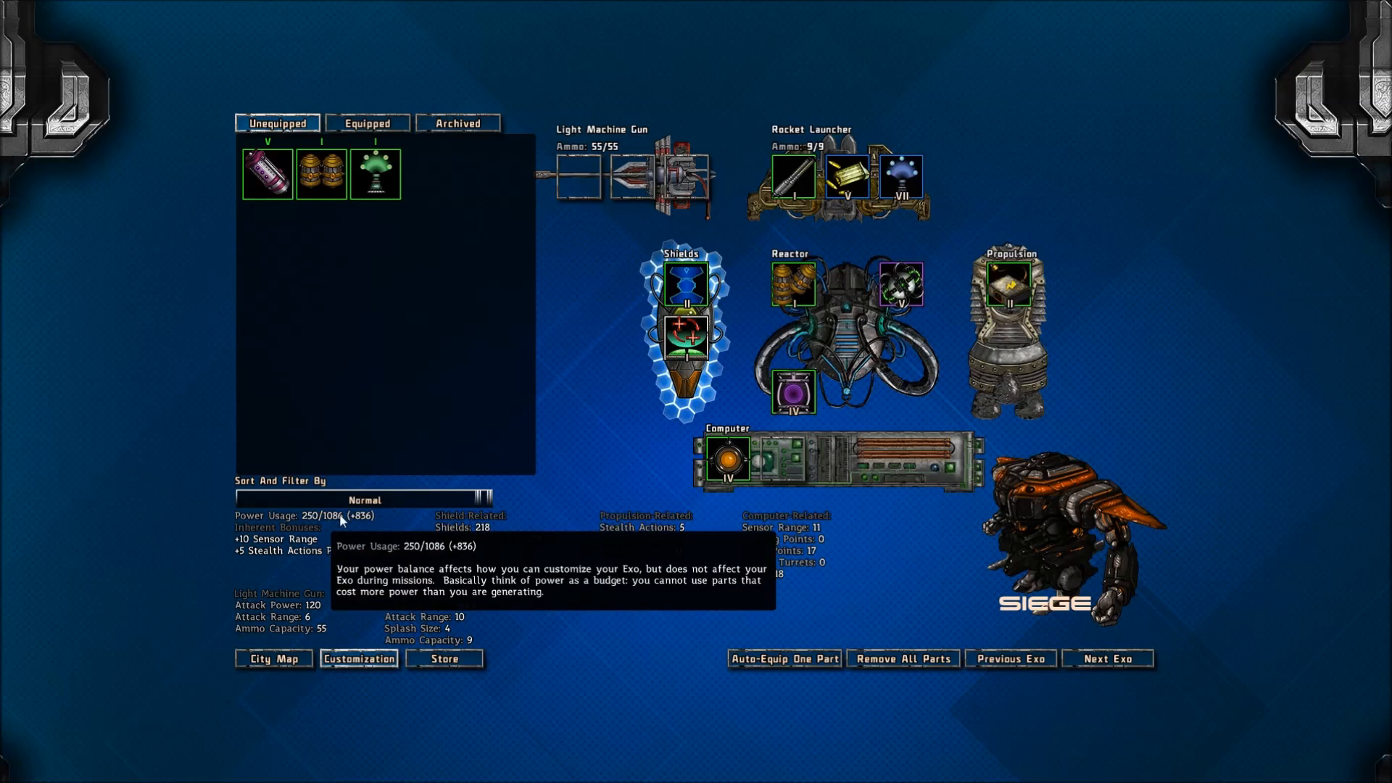
mouse_move(460, 273)
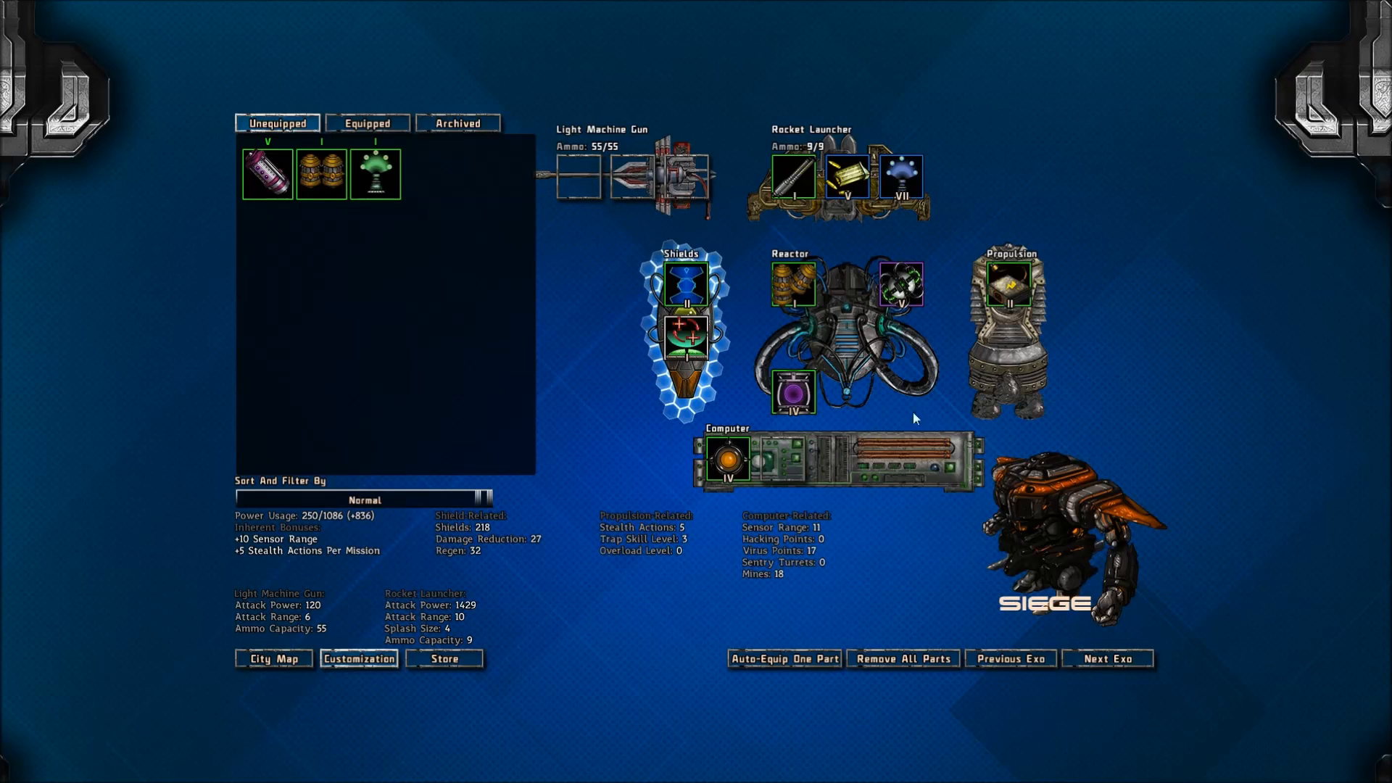
mouse_move(776, 527)
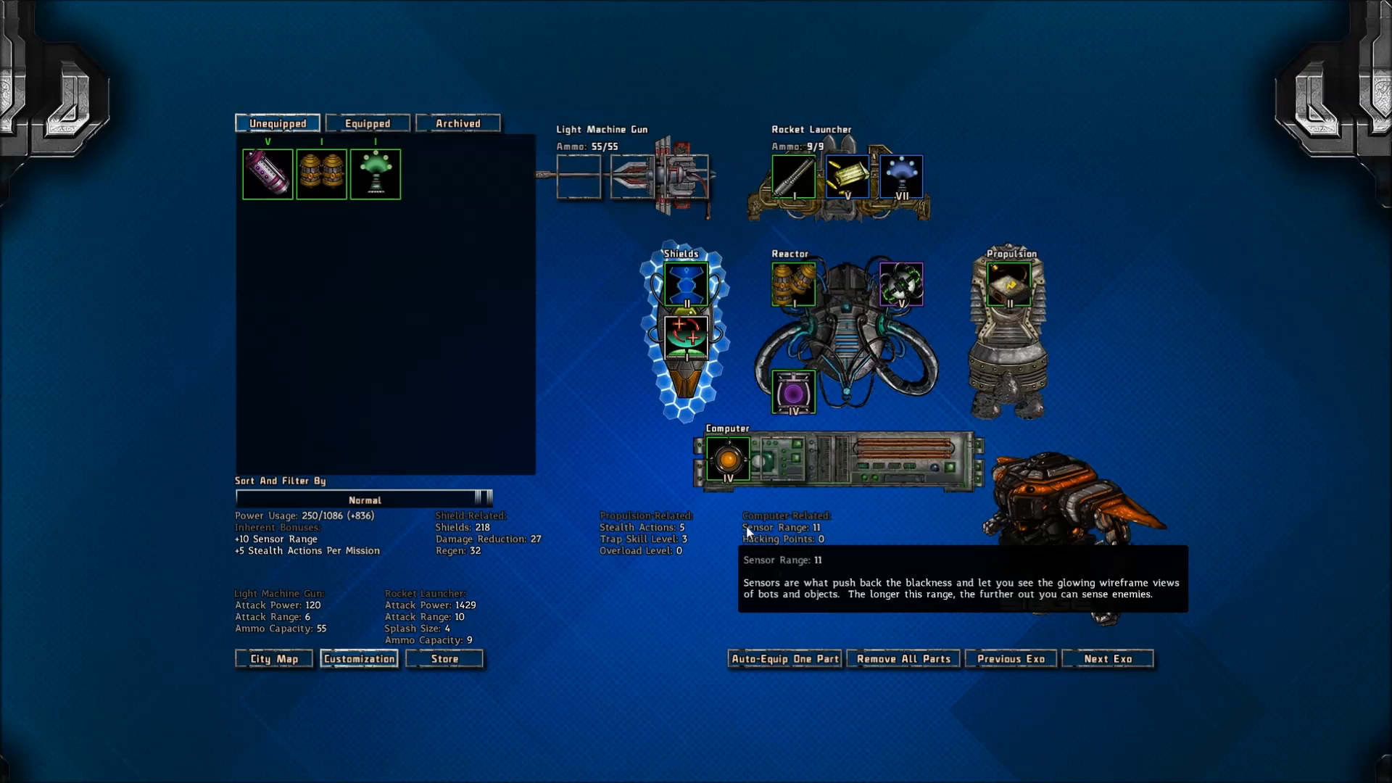
left_click(273, 657)
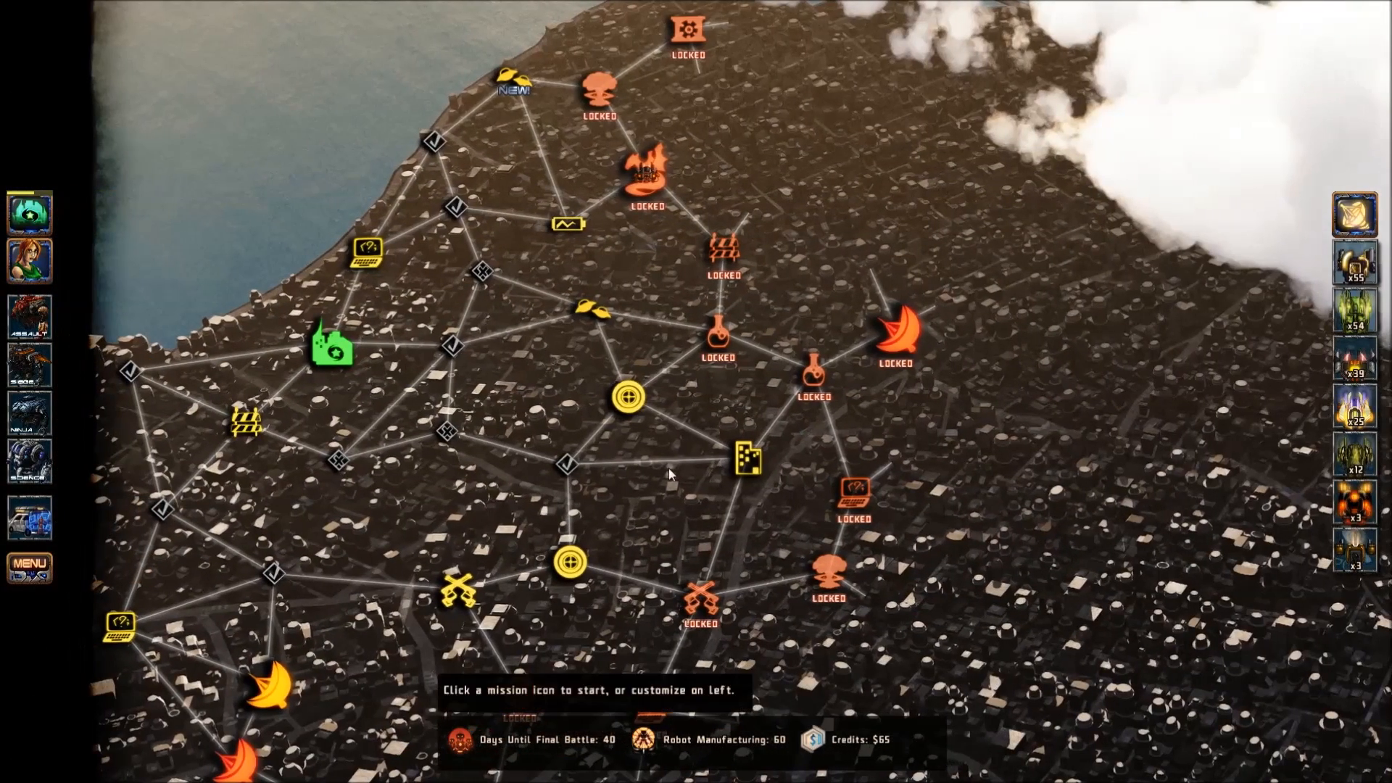
mouse_move(566, 222)
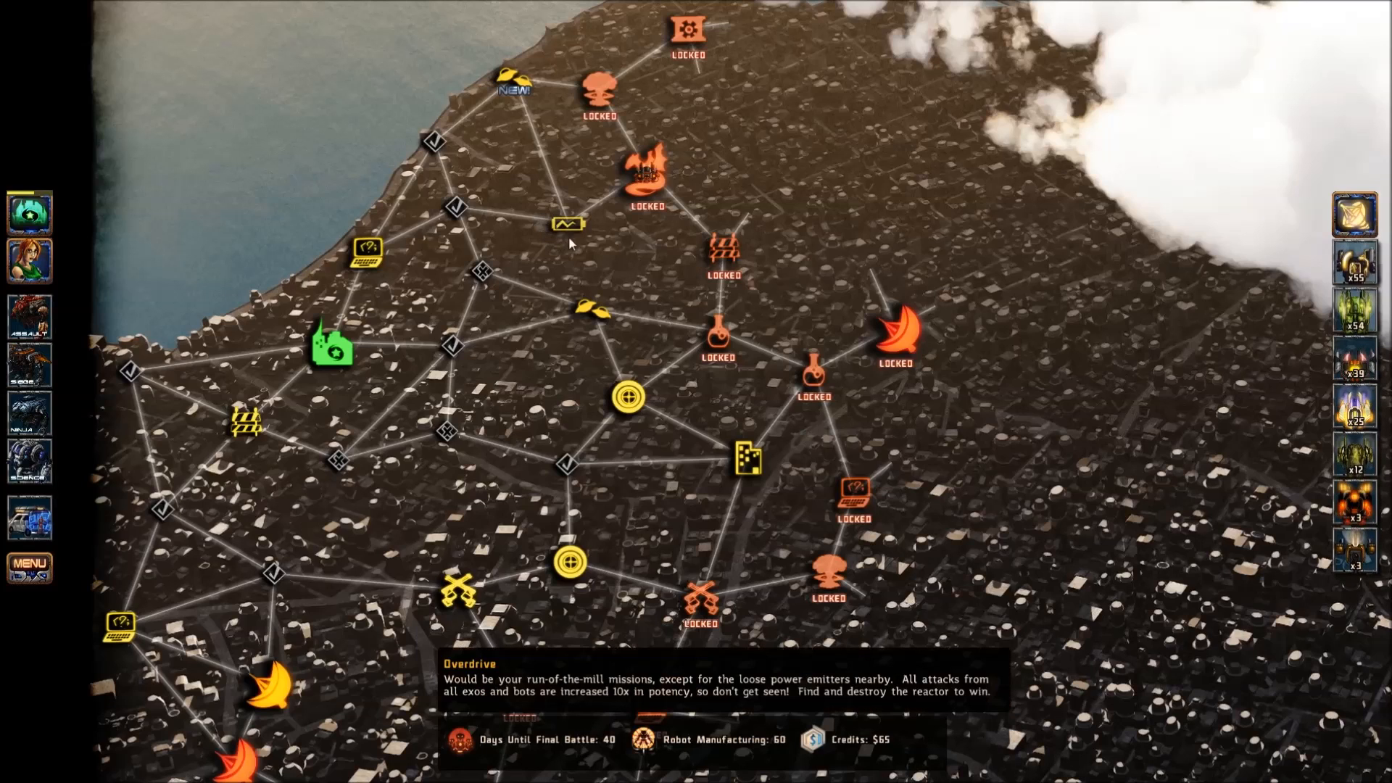
mouse_move(642, 177)
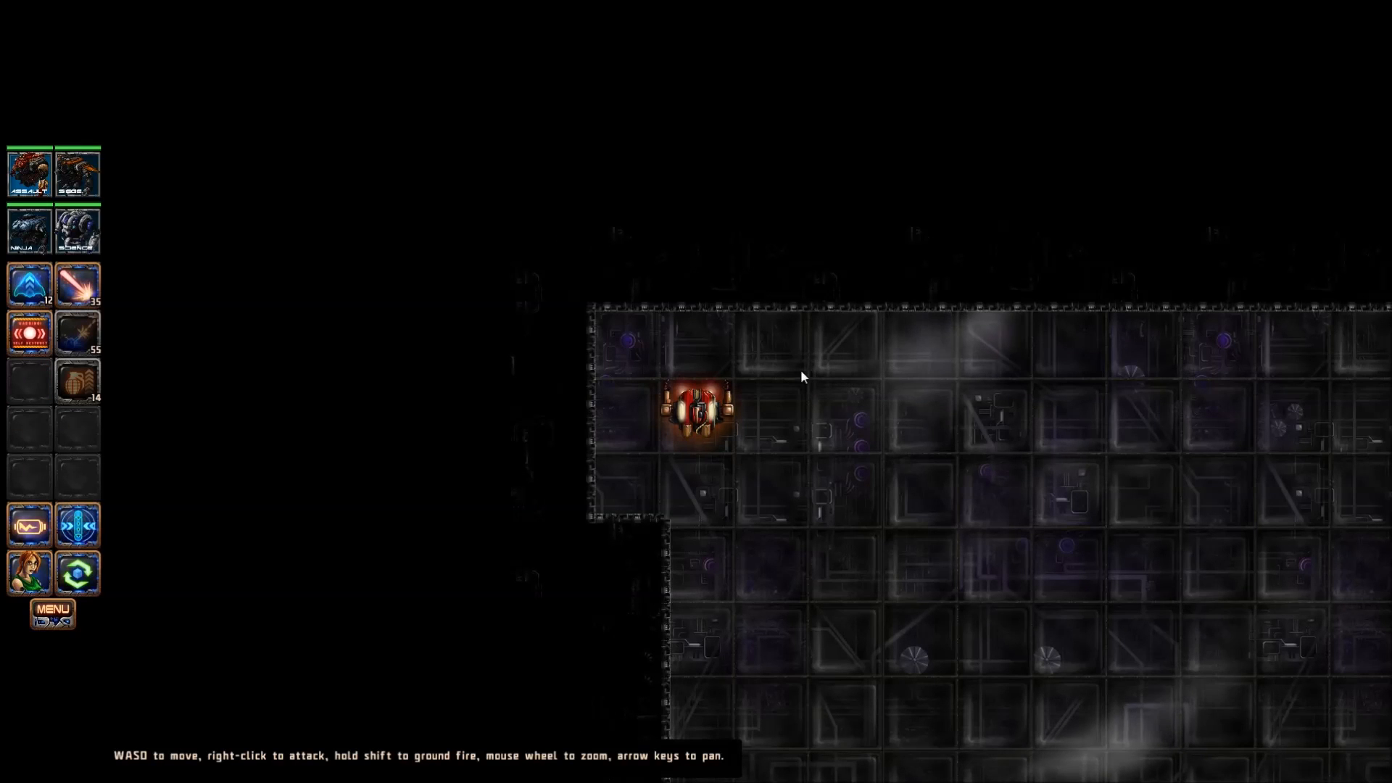
mouse_move(29, 332)
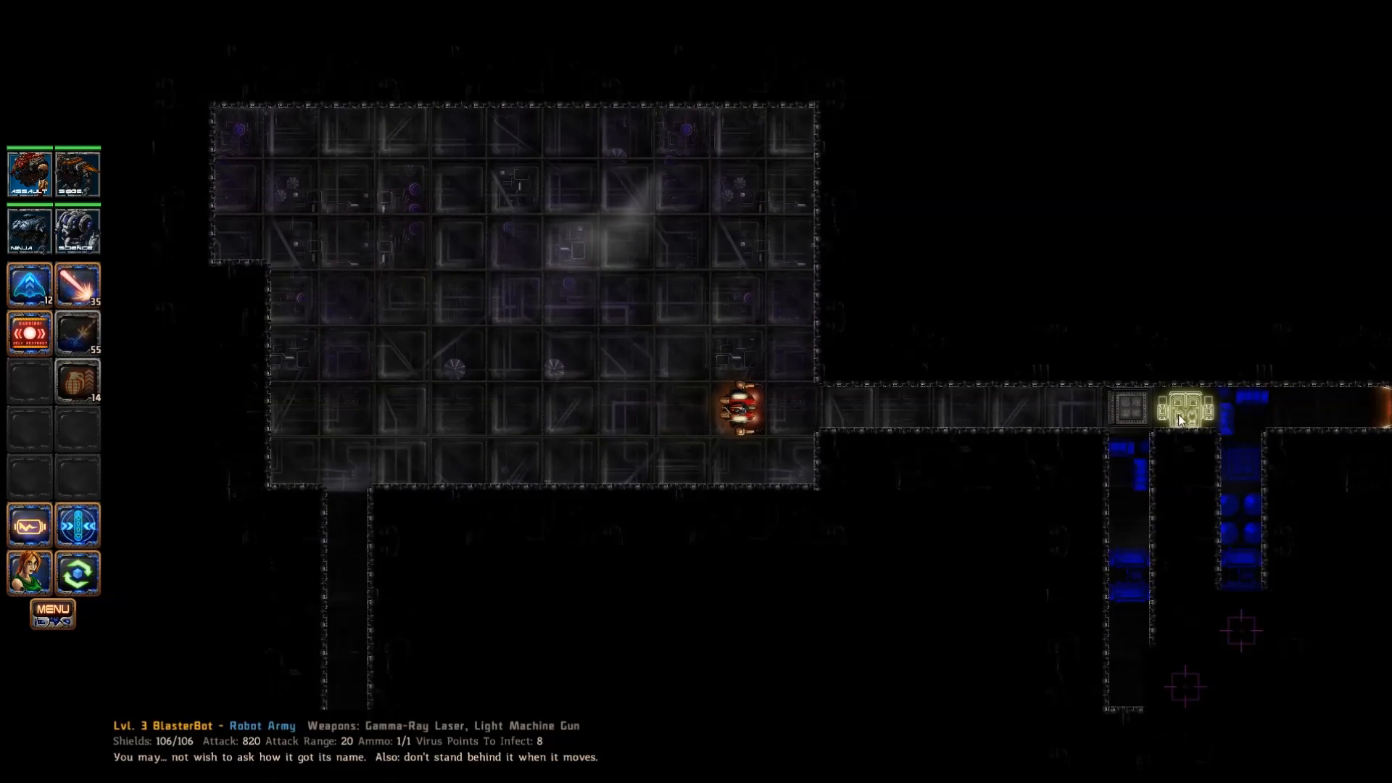
Step: Move the exo east through the first room toward the level 3 BlasterBot
left_click(1129, 410)
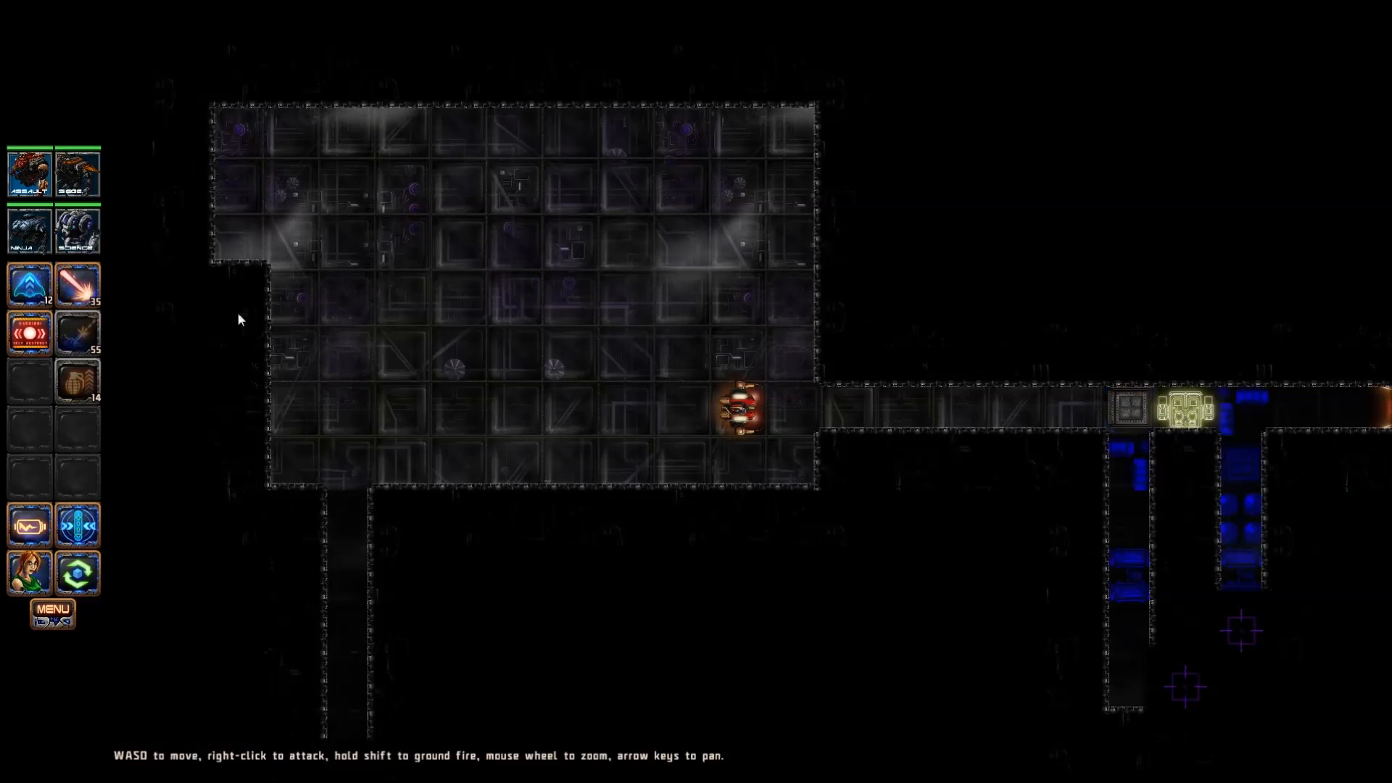
mouse_move(1128, 408)
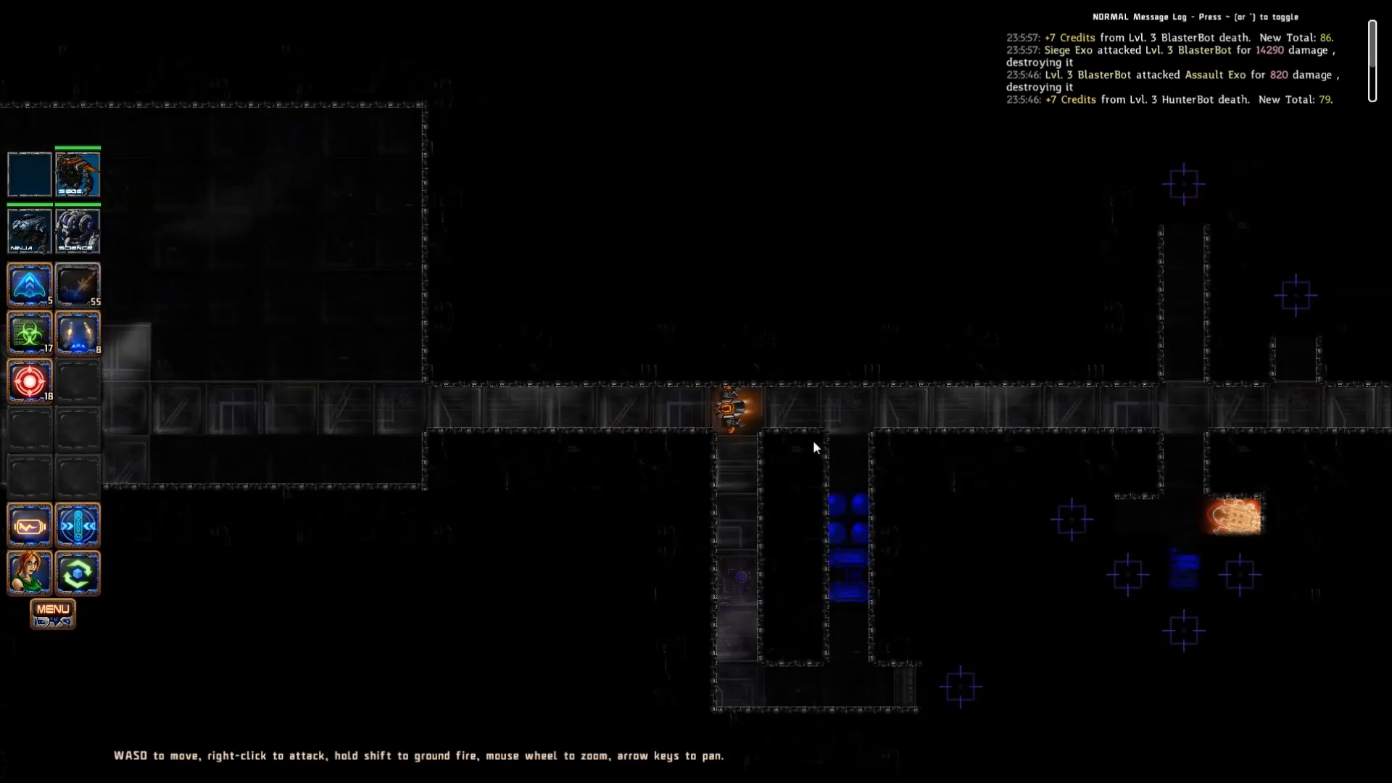
mouse_move(1181, 526)
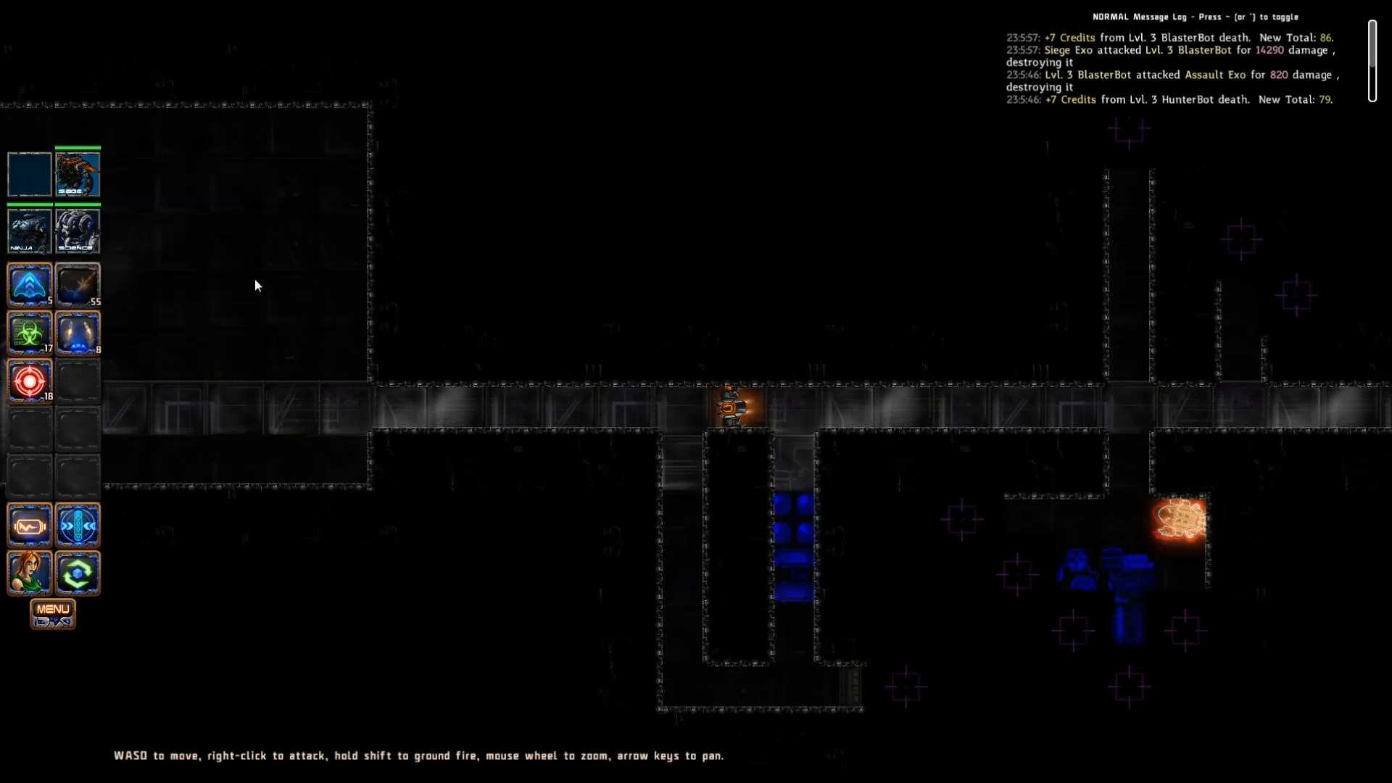
mouse_move(77, 229)
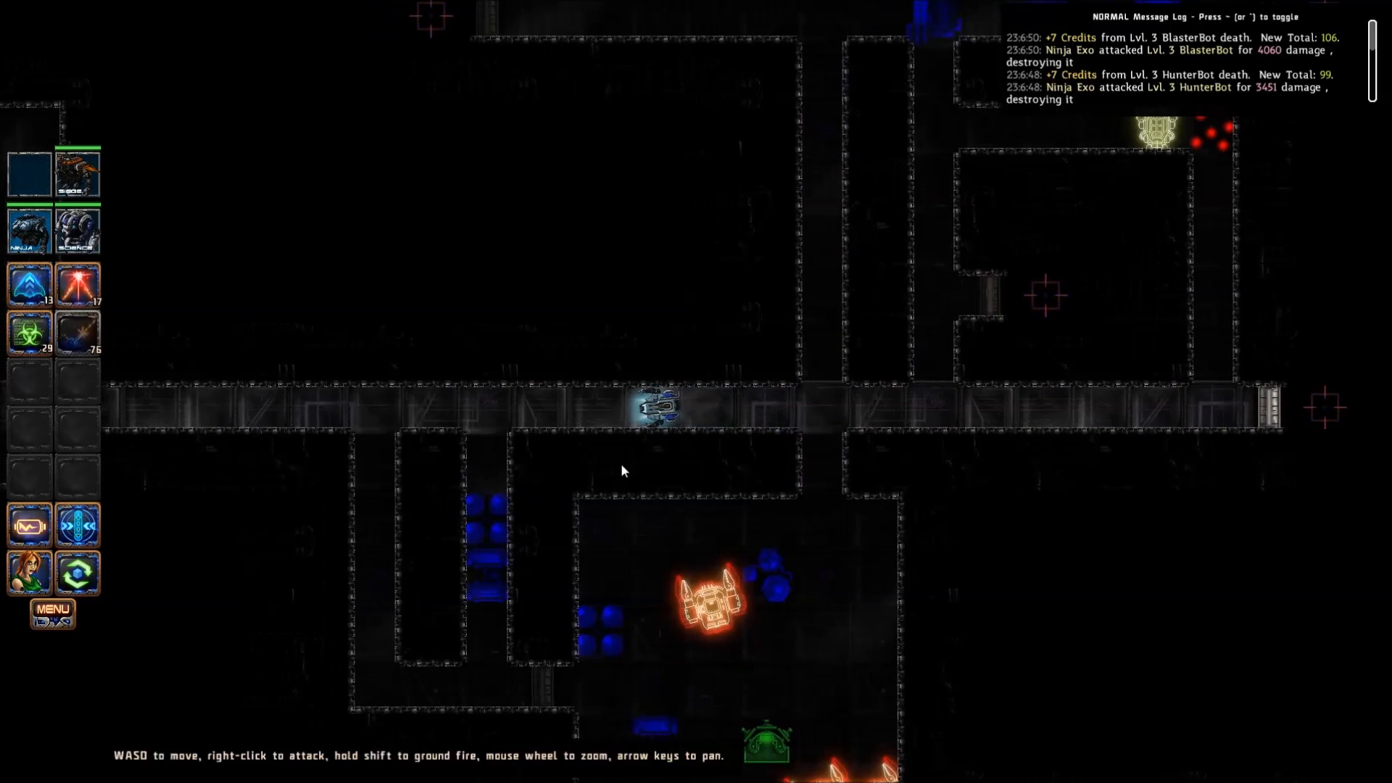
mouse_move(77, 229)
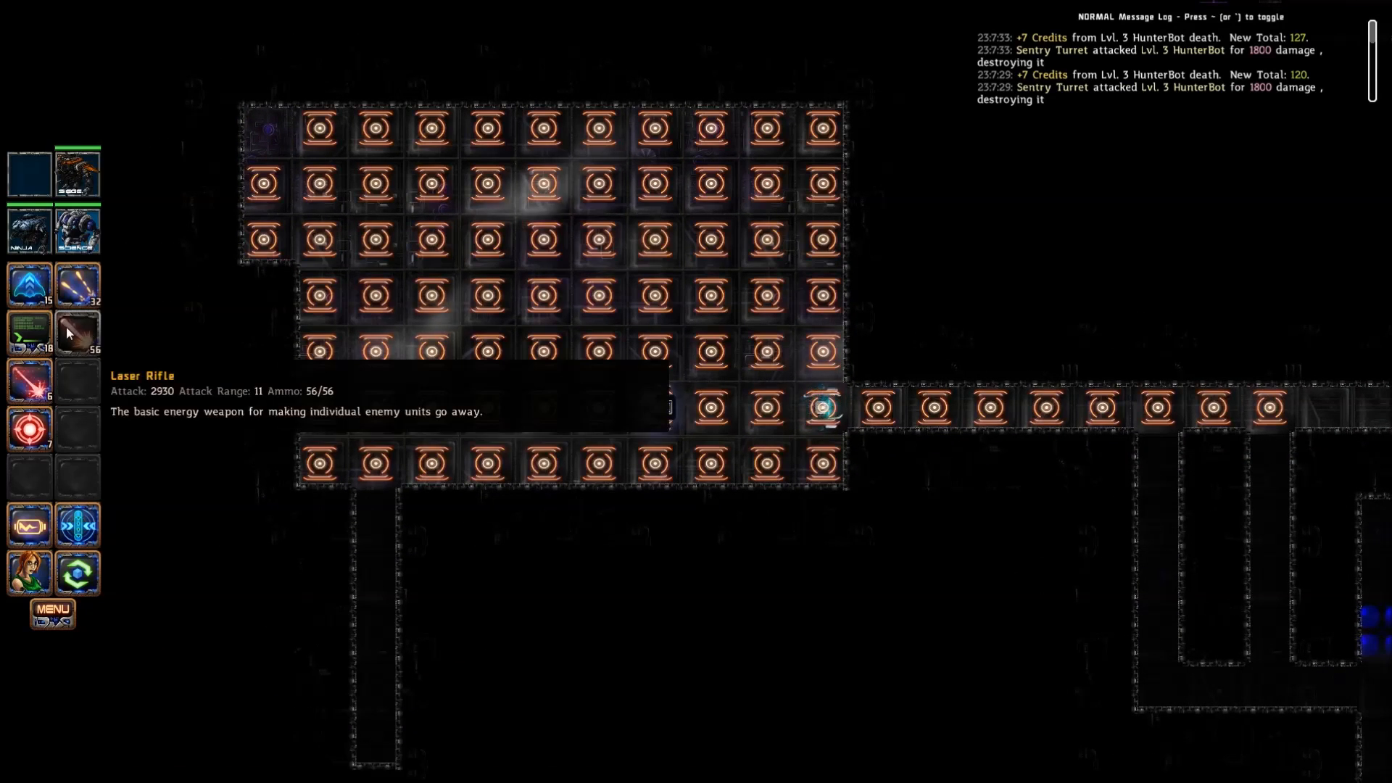
mouse_move(821, 412)
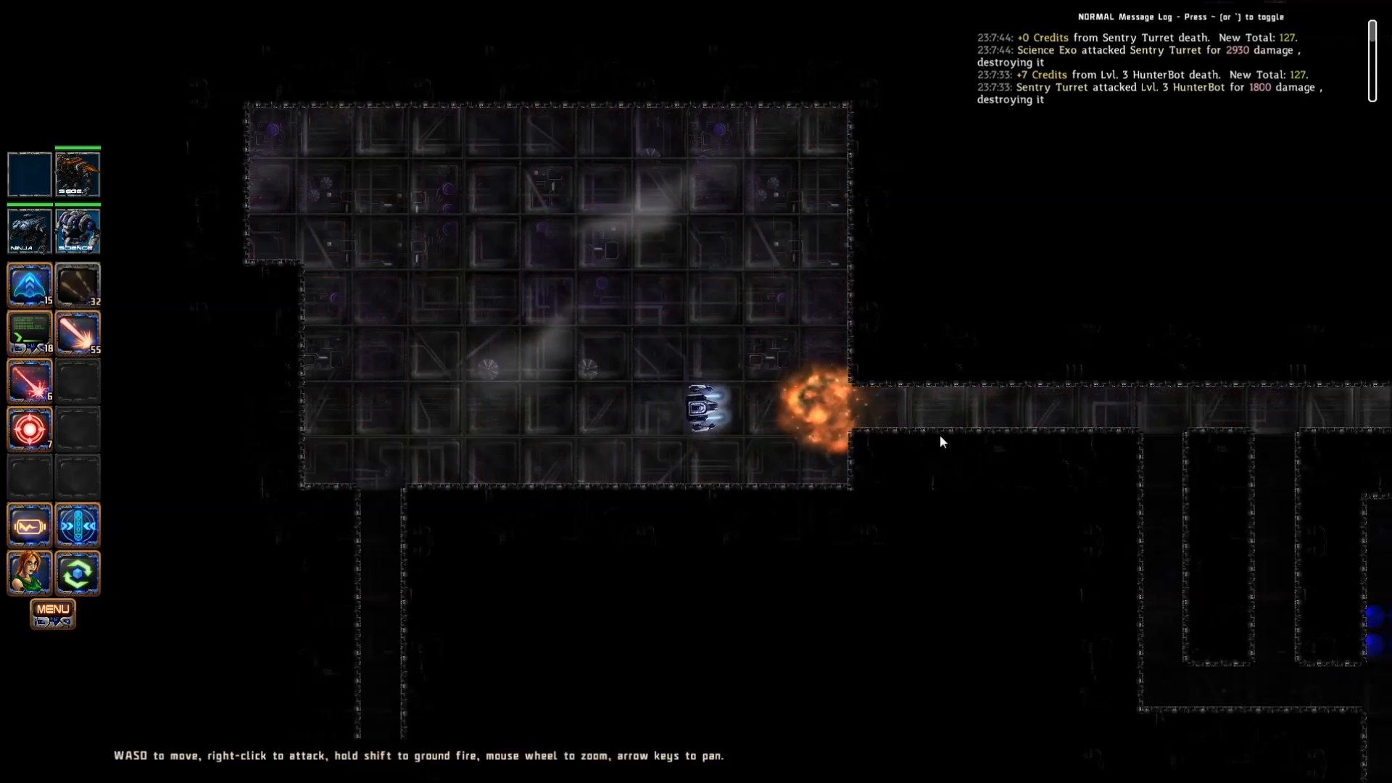
Step: Fire the Science exo's Laser Rifle at a sentry turret to destroy it
scroll("down", 3)
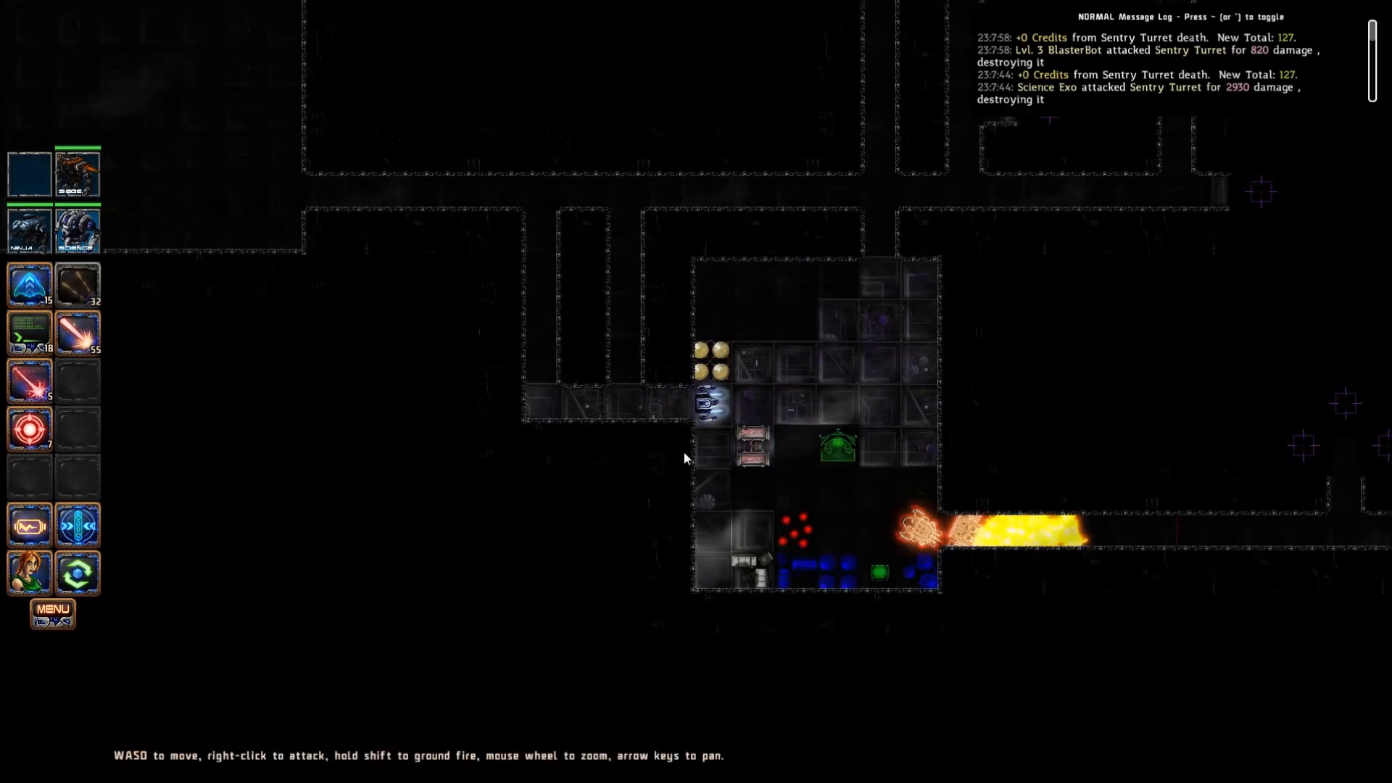
mouse_move(29, 382)
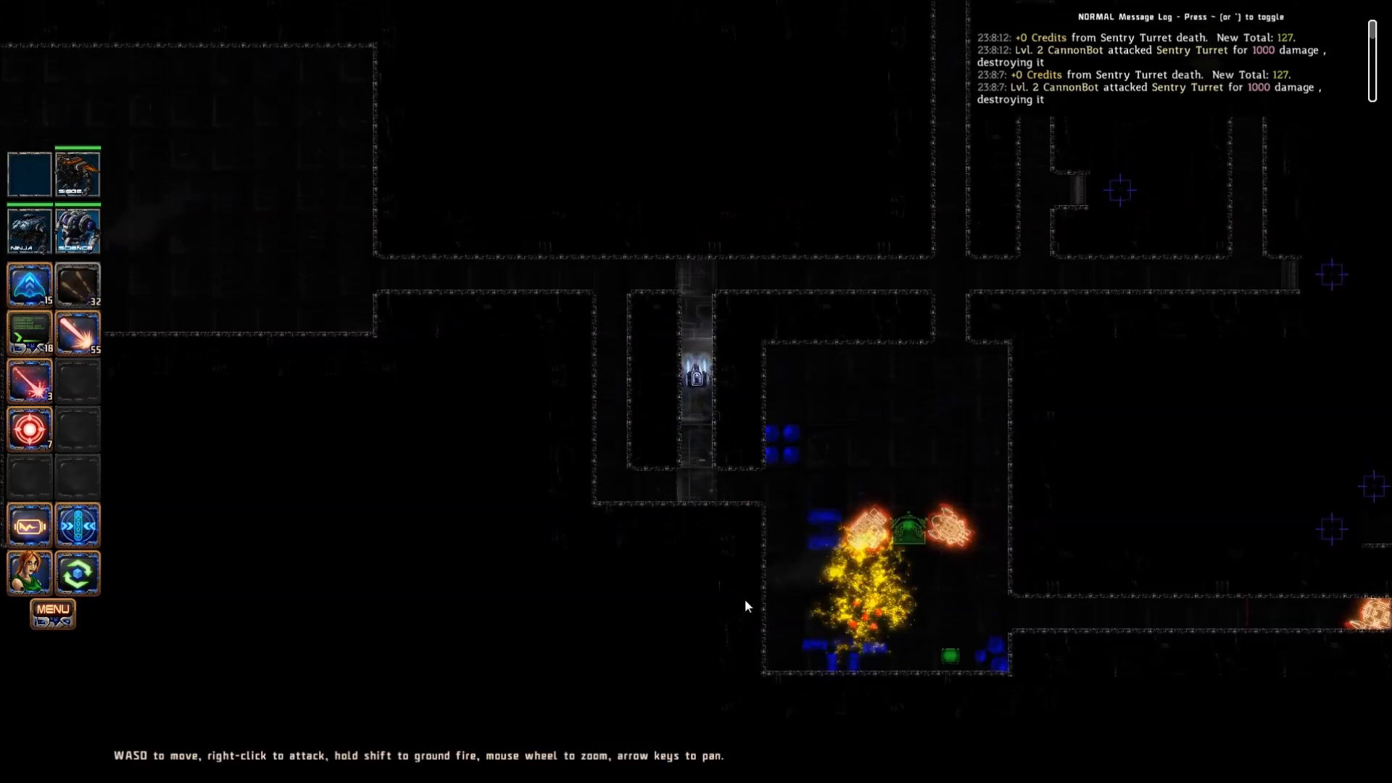
mouse_move(29, 382)
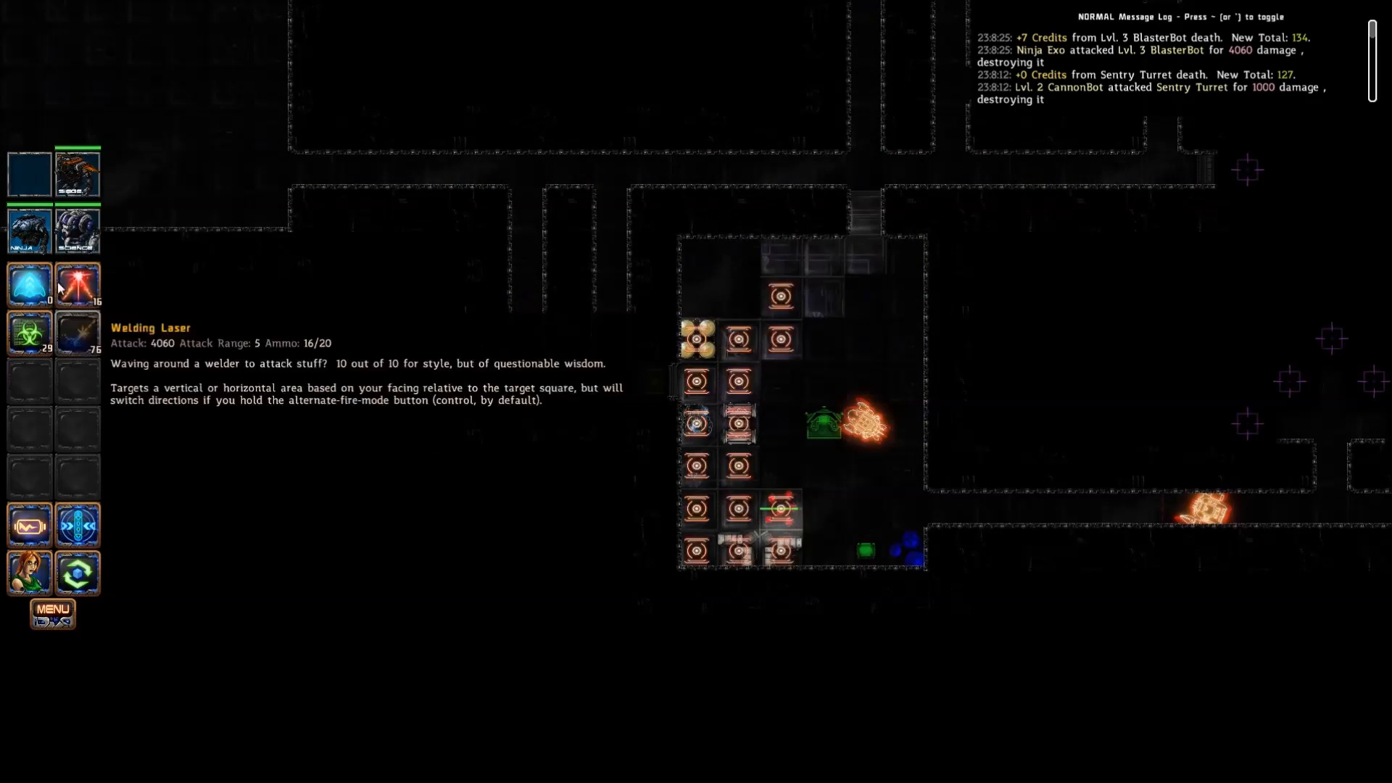
mouse_move(77, 330)
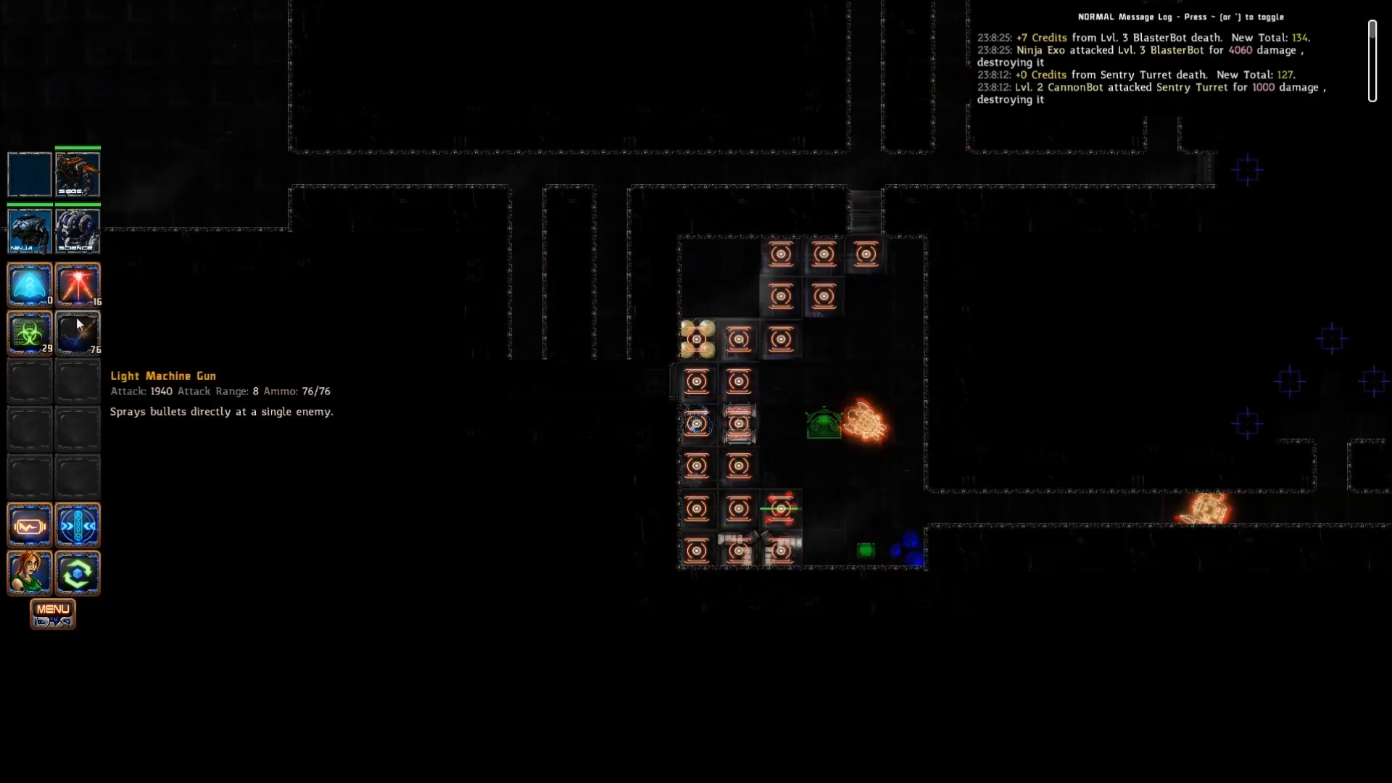
mouse_move(885, 483)
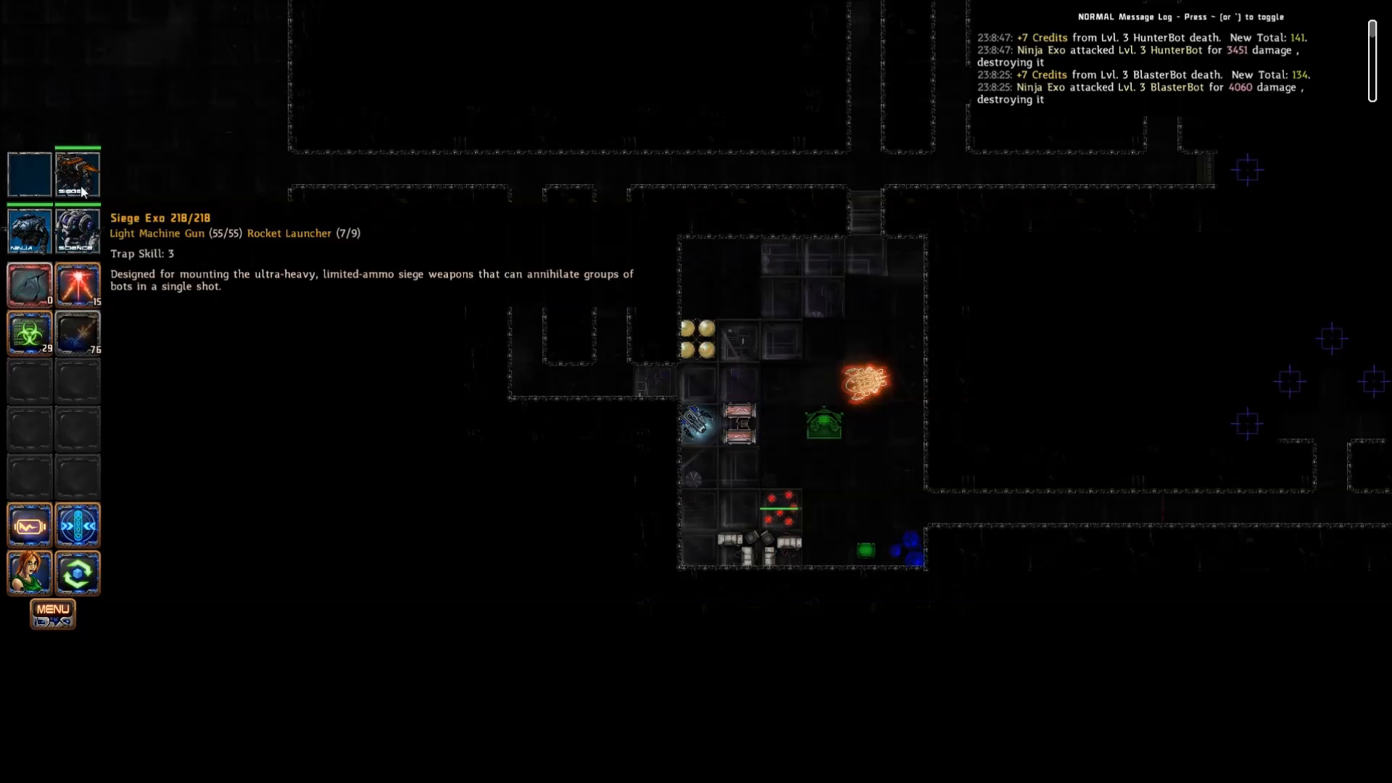
mouse_move(77, 229)
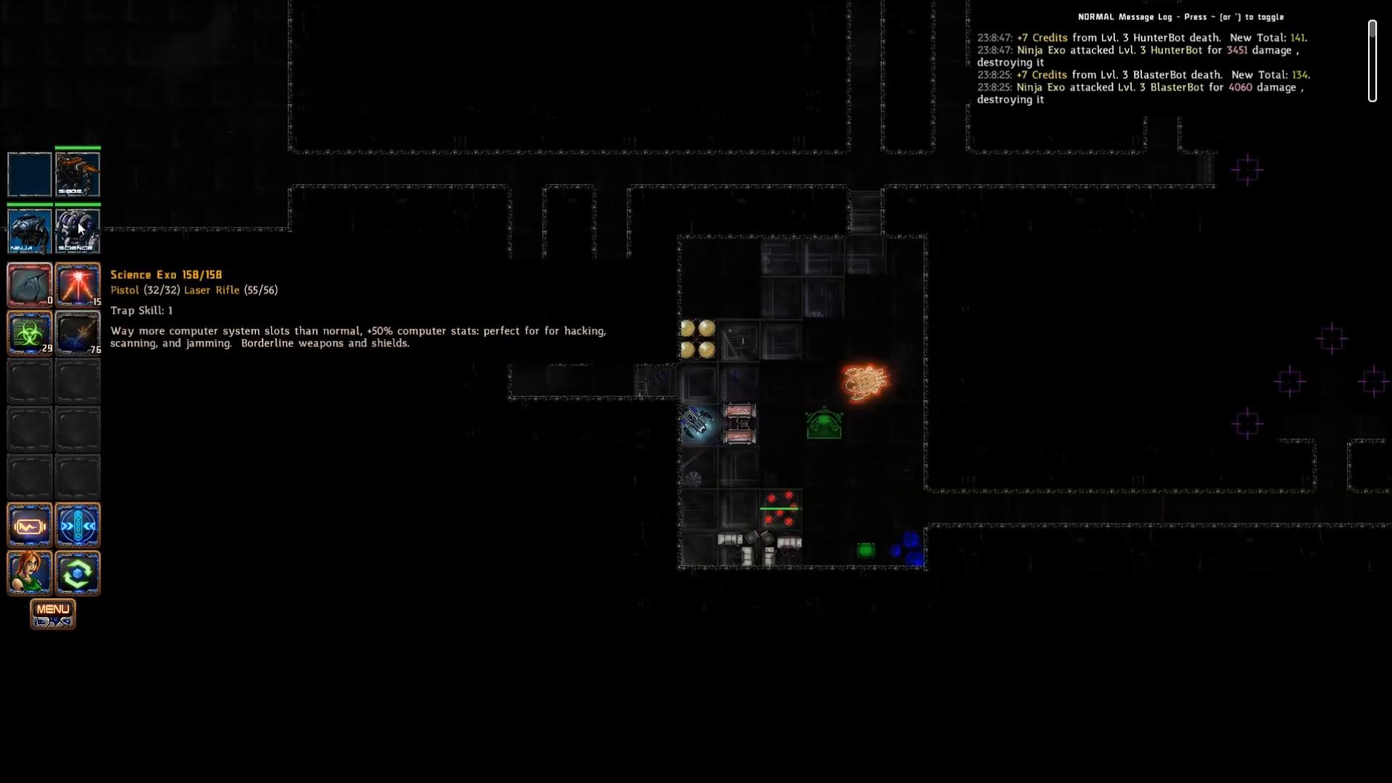
Step: Select the Science Exo and confirm hacking the special Computer Terminal
left_click(77, 173)
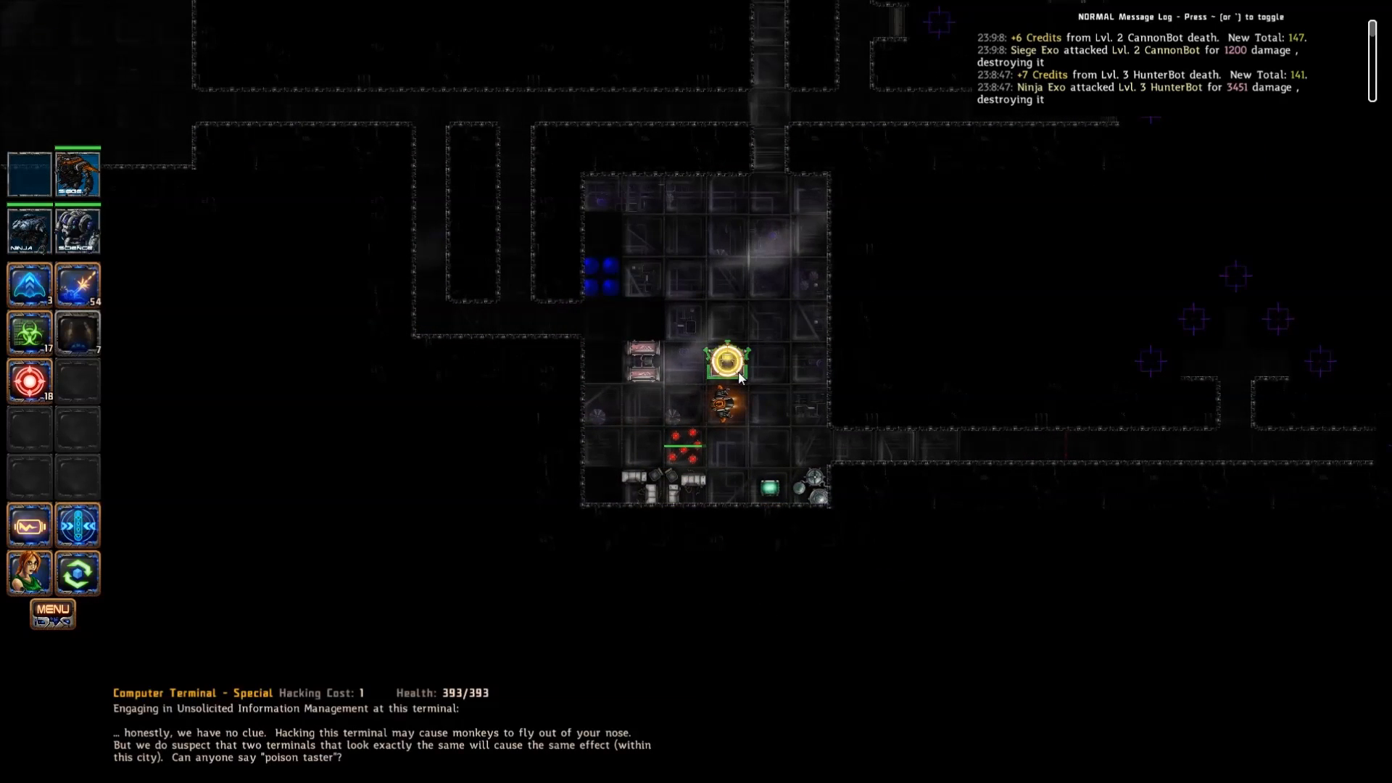
mouse_move(78, 174)
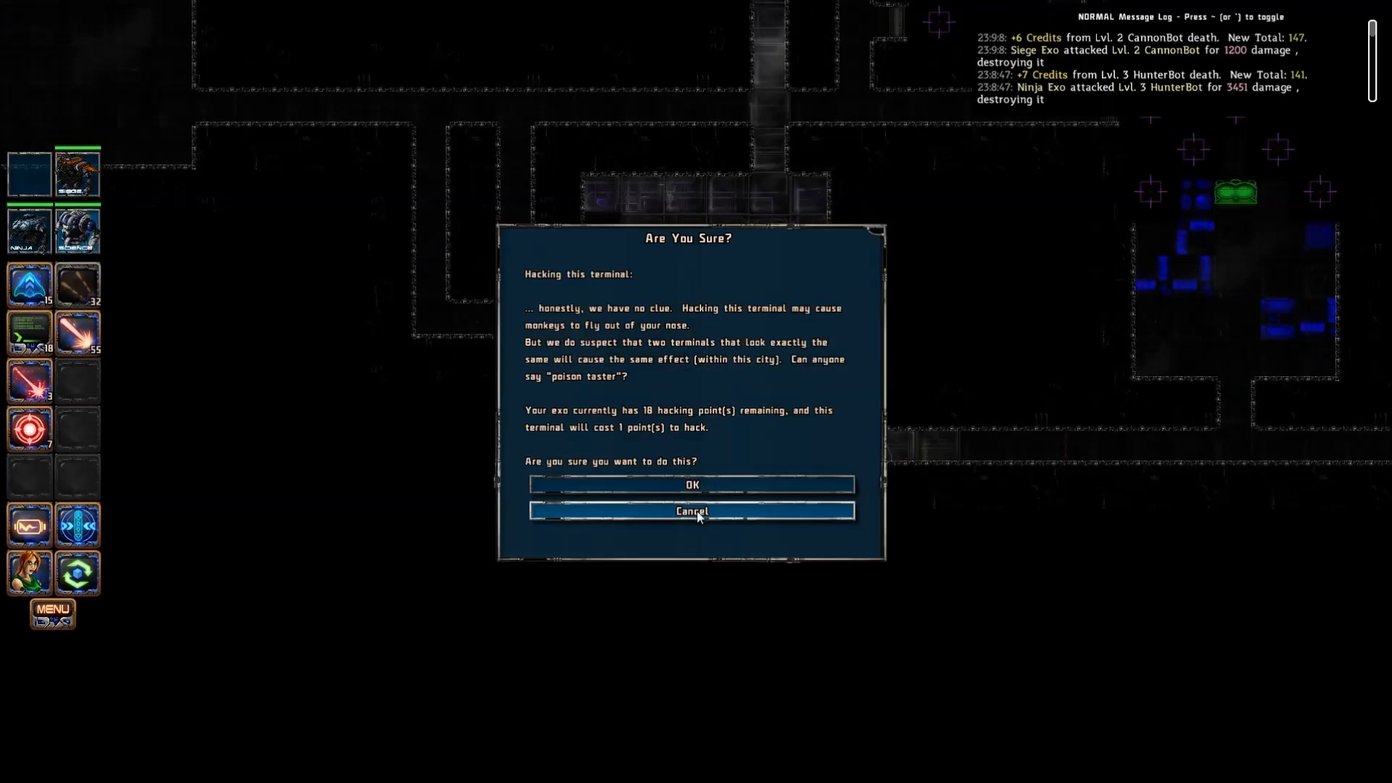
left_click(691, 483)
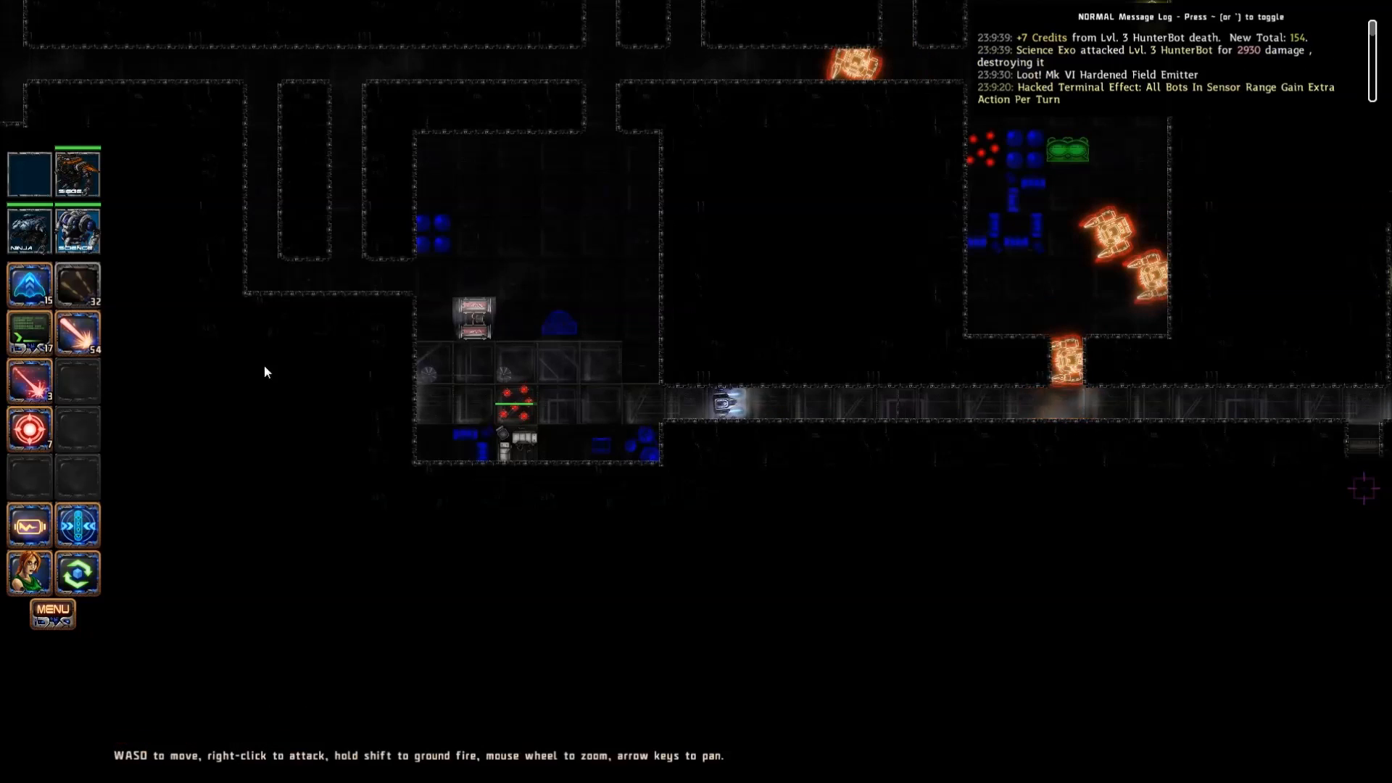
mouse_move(78, 230)
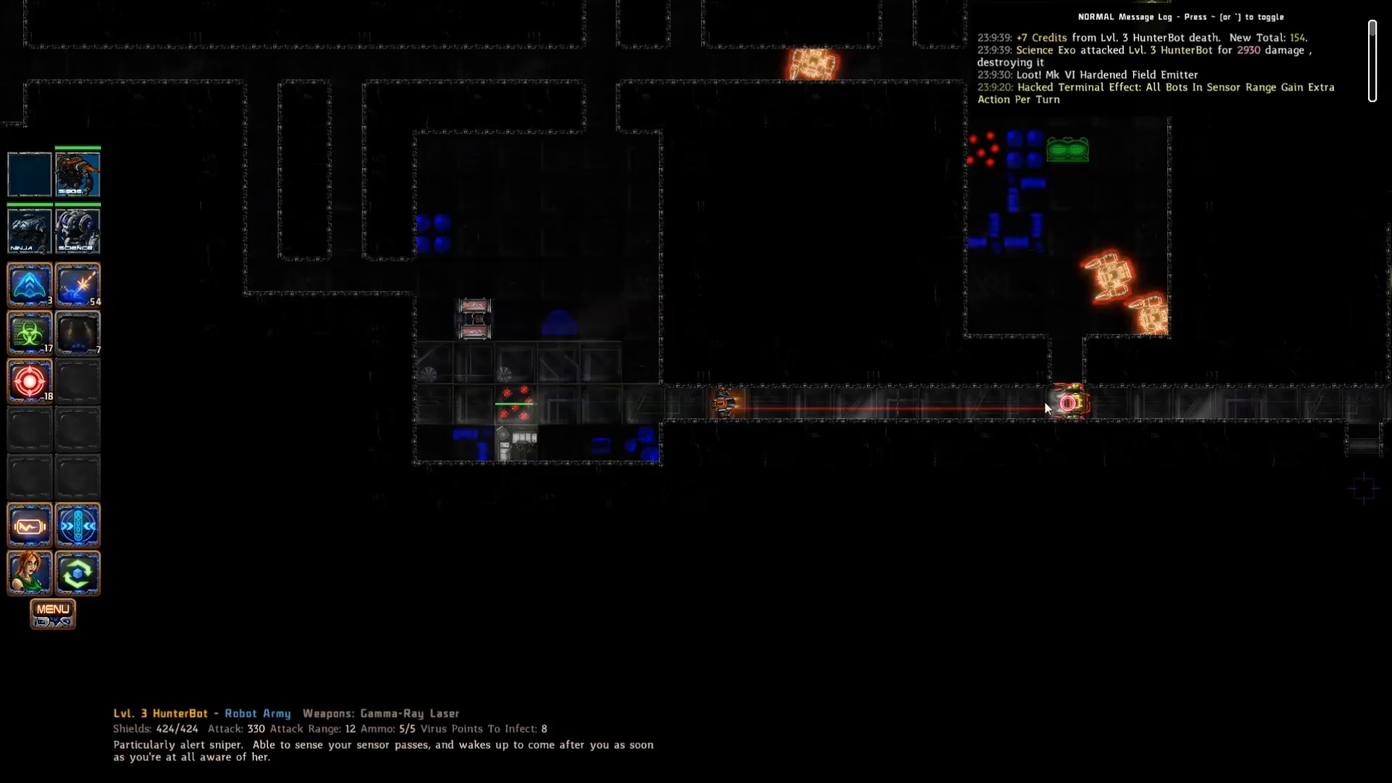
mouse_move(29, 282)
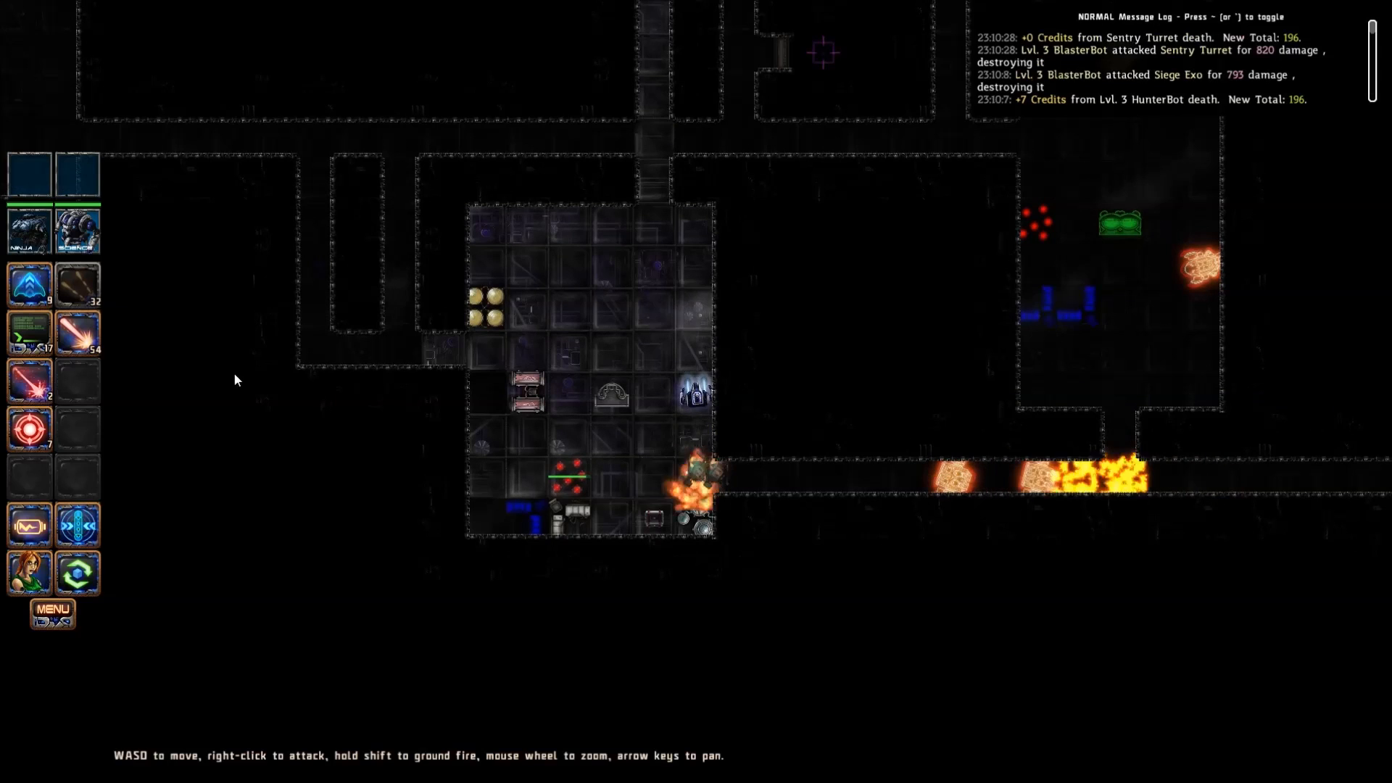
mouse_move(29, 382)
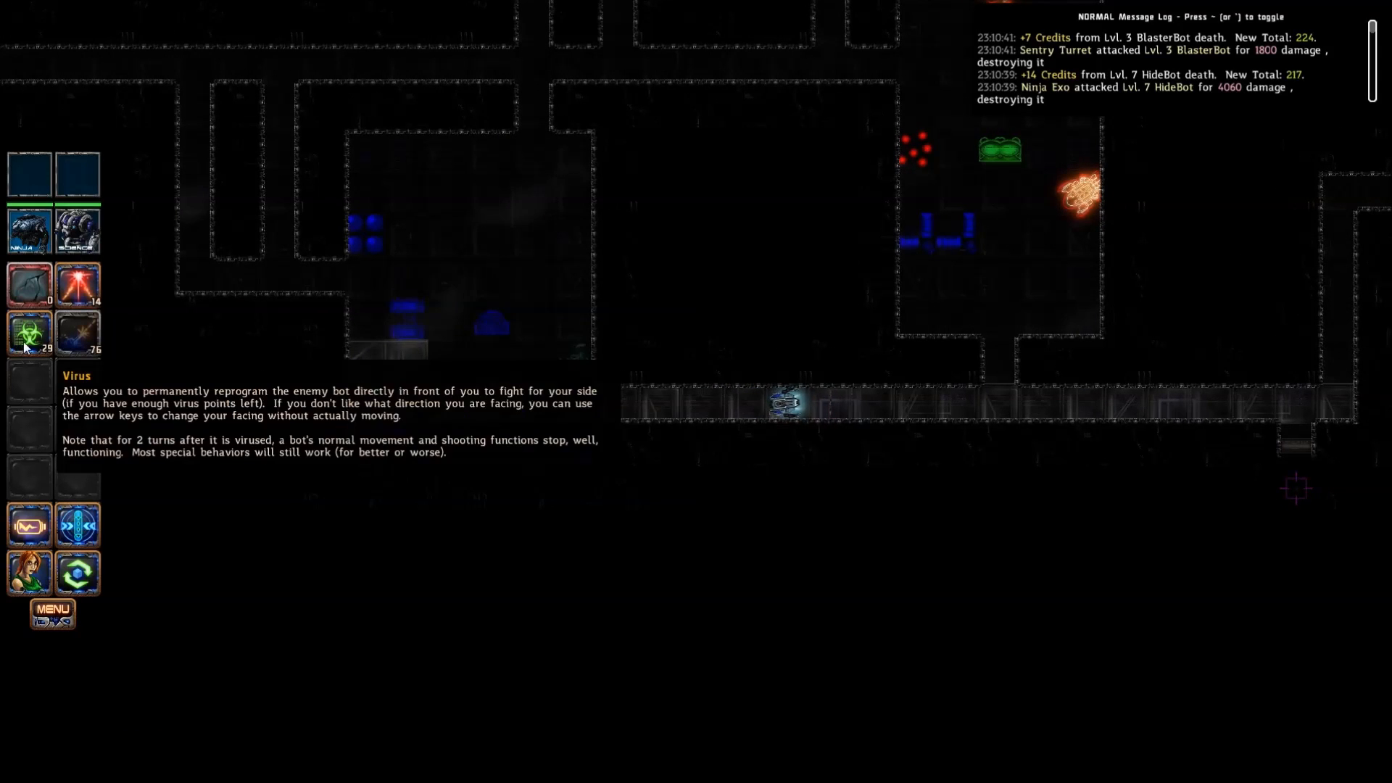
mouse_move(78, 524)
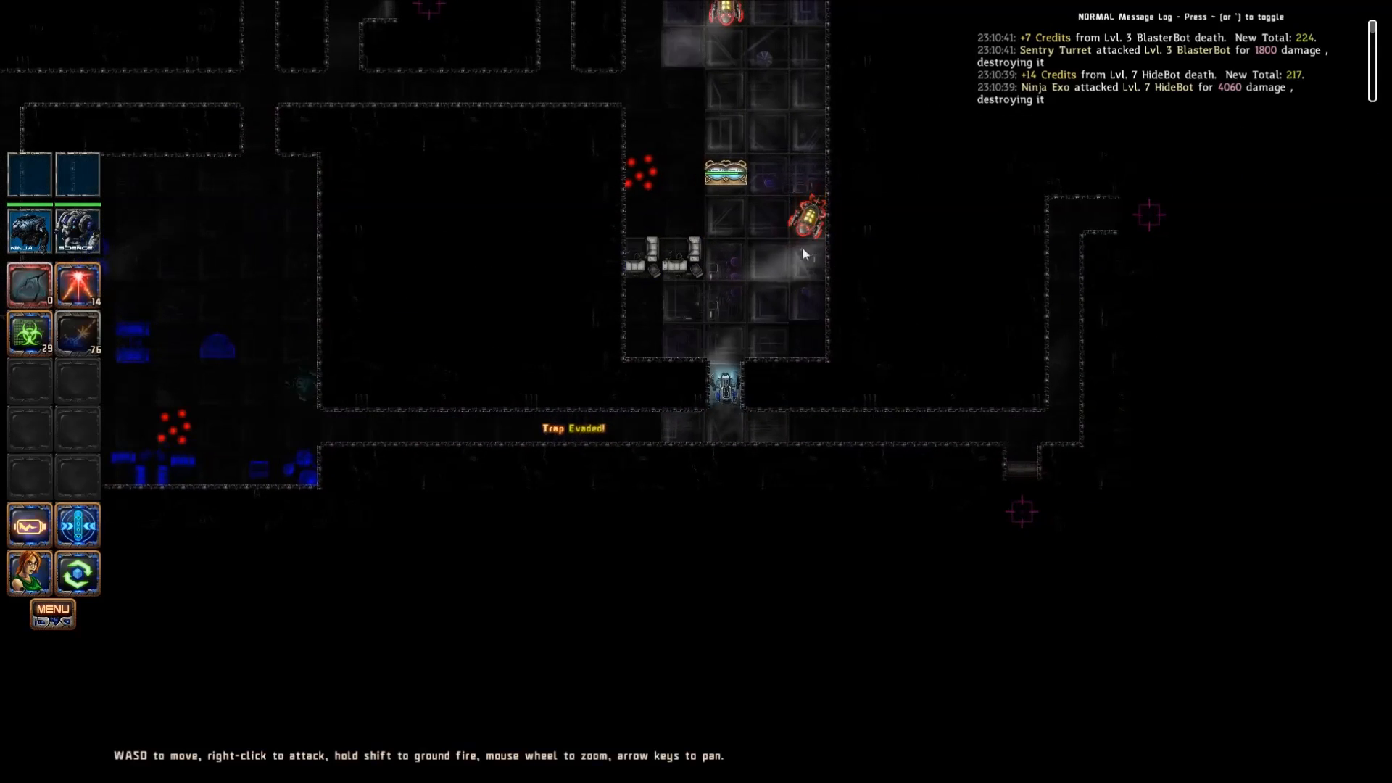
mouse_move(806, 229)
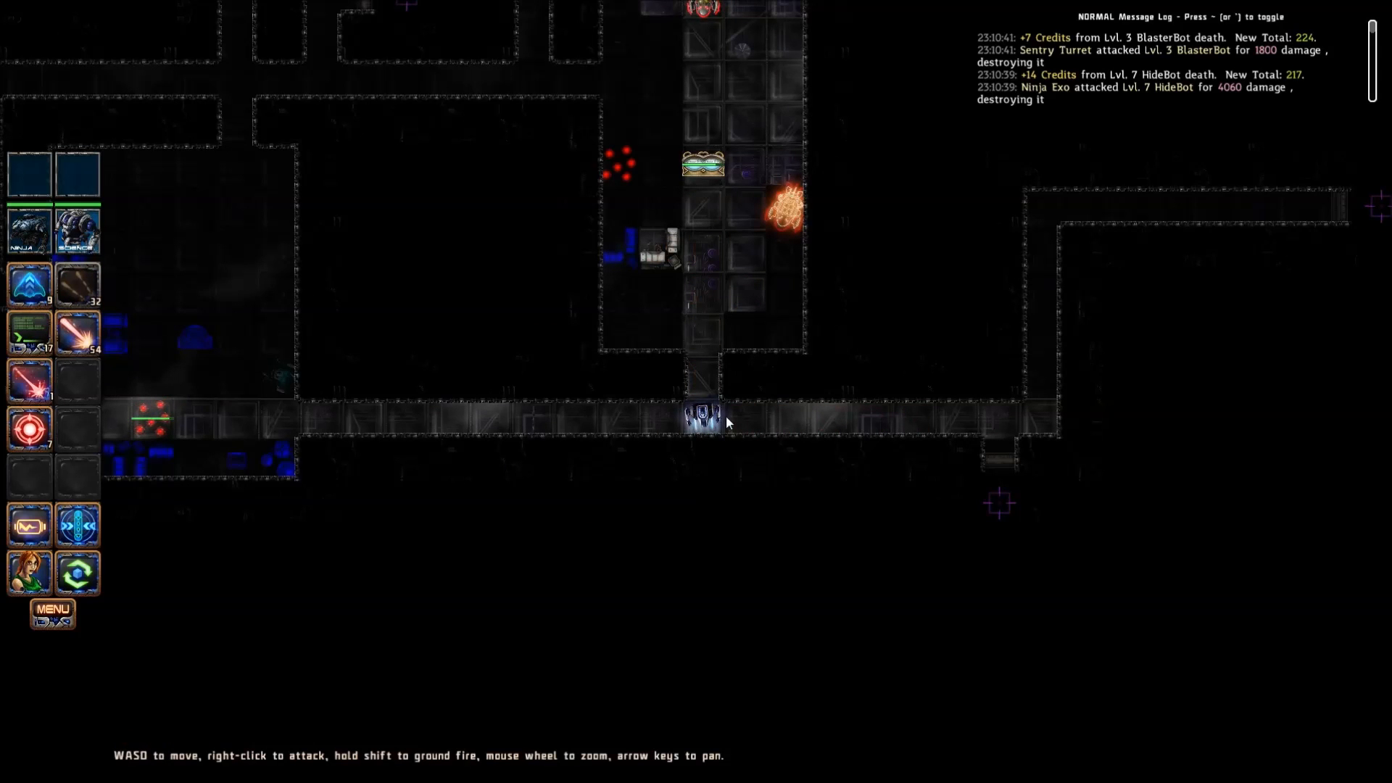
mouse_move(77, 333)
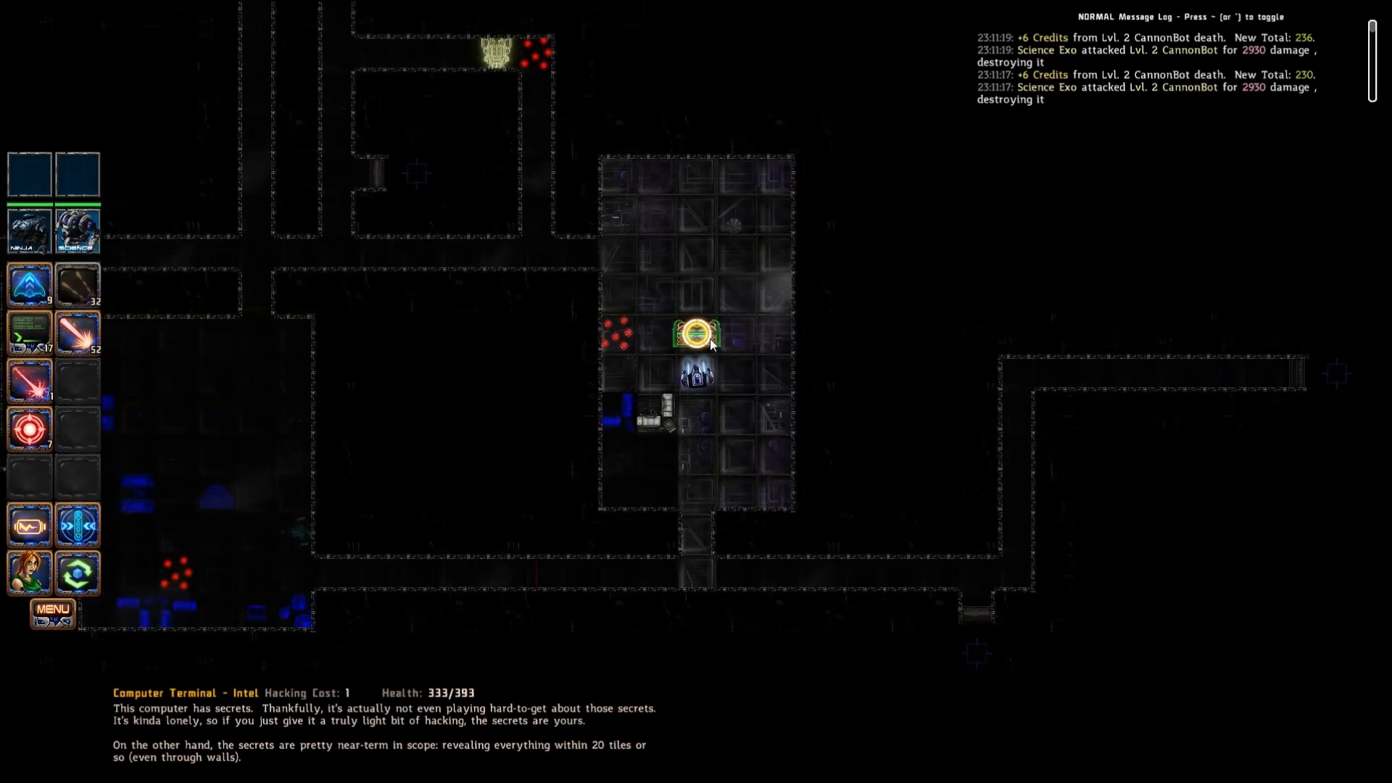
Step: Hack the Intel terminal with 1 hacking point to reveal about 20 tiles around it
left_click(699, 340)
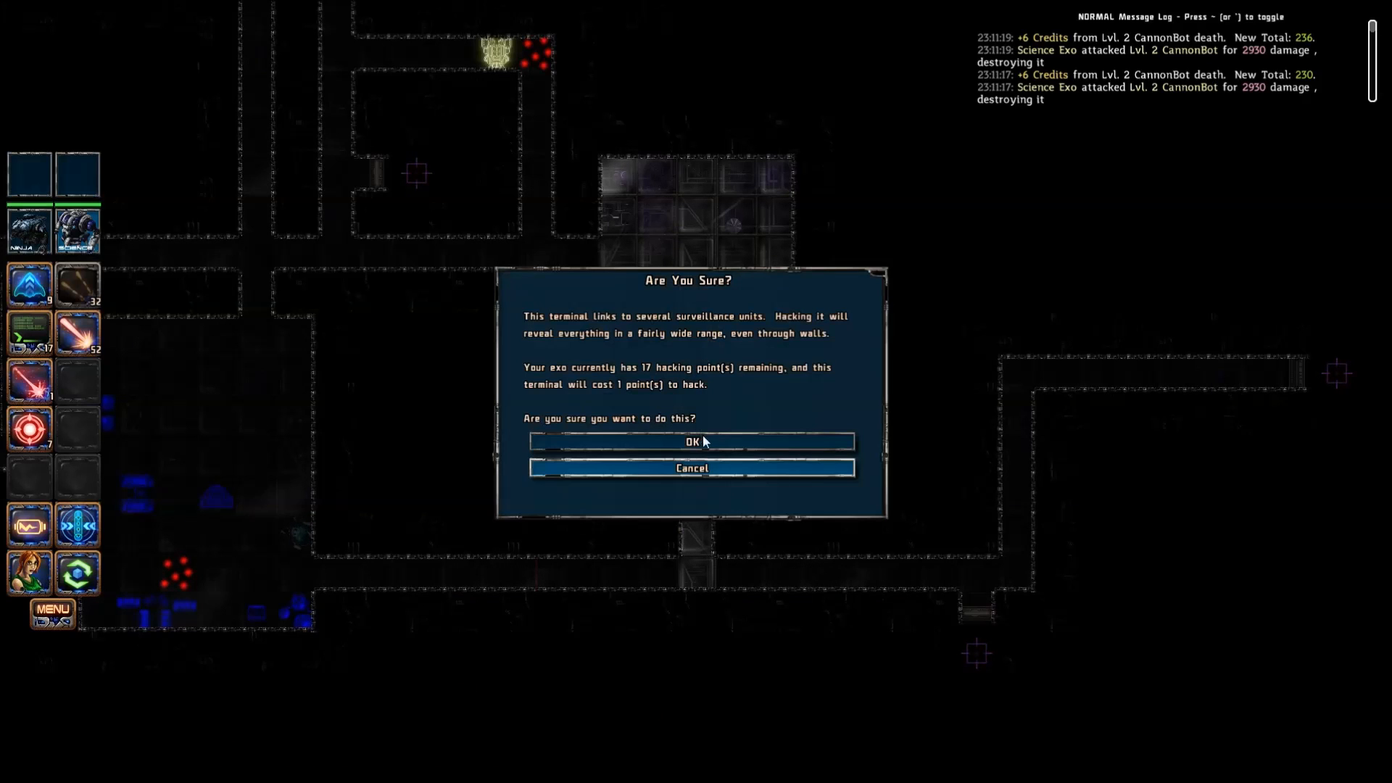
left_click(691, 441)
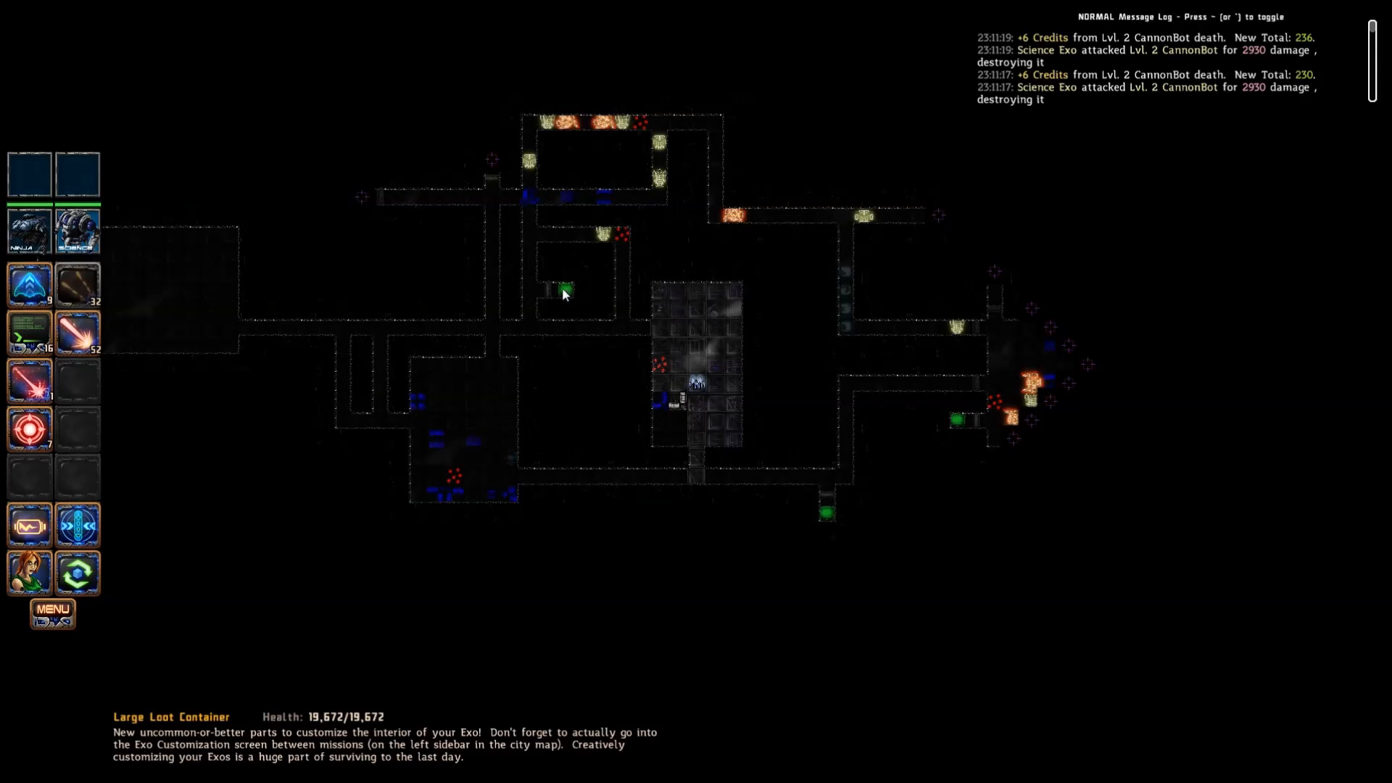
mouse_move(739, 406)
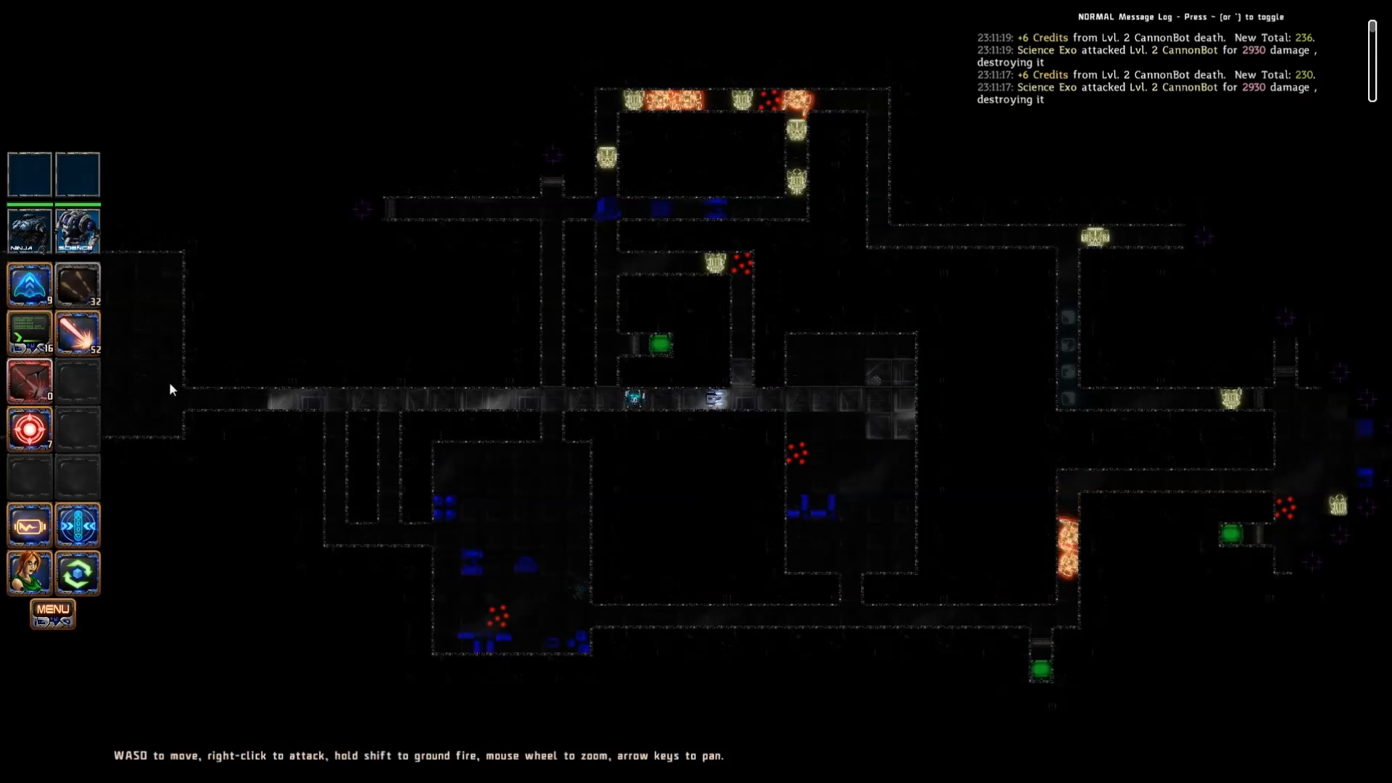
mouse_move(78, 332)
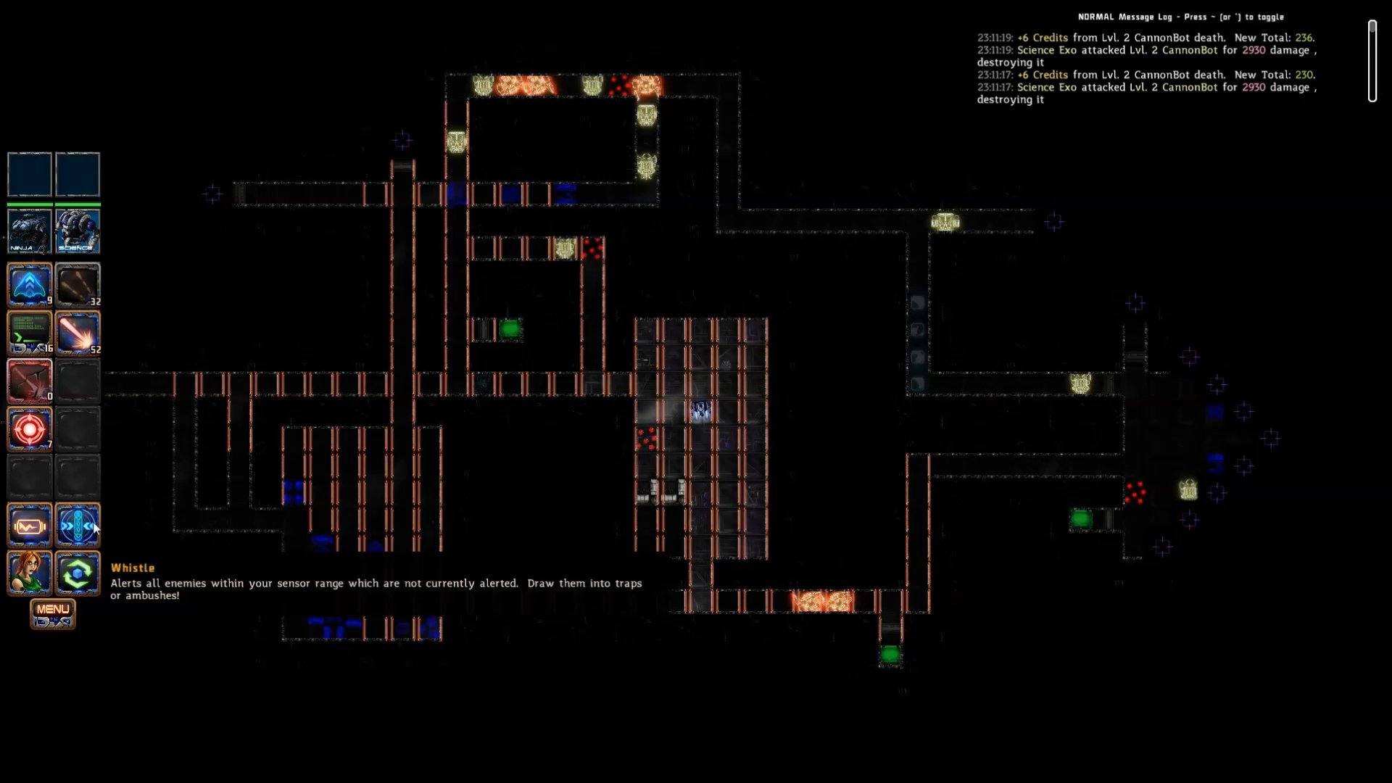
mouse_move(847, 550)
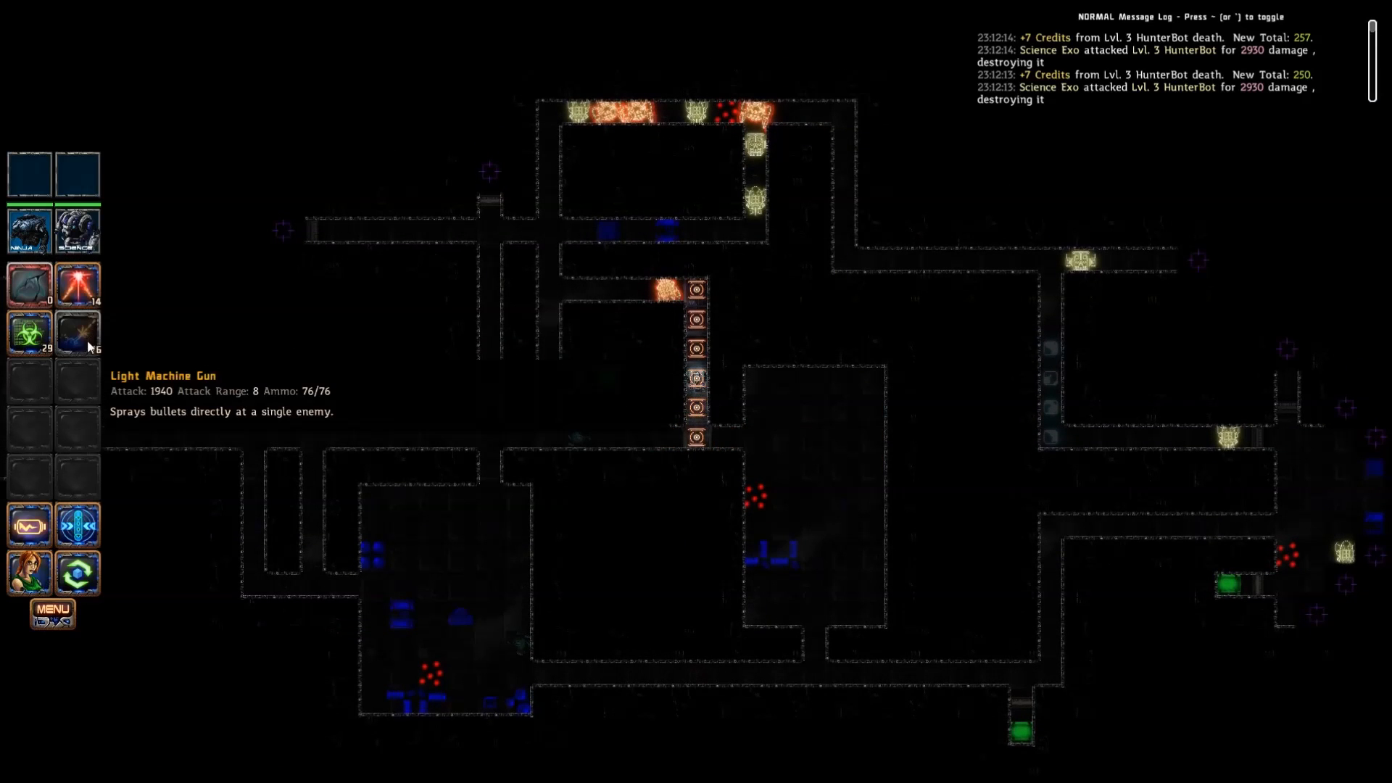
mouse_move(28, 229)
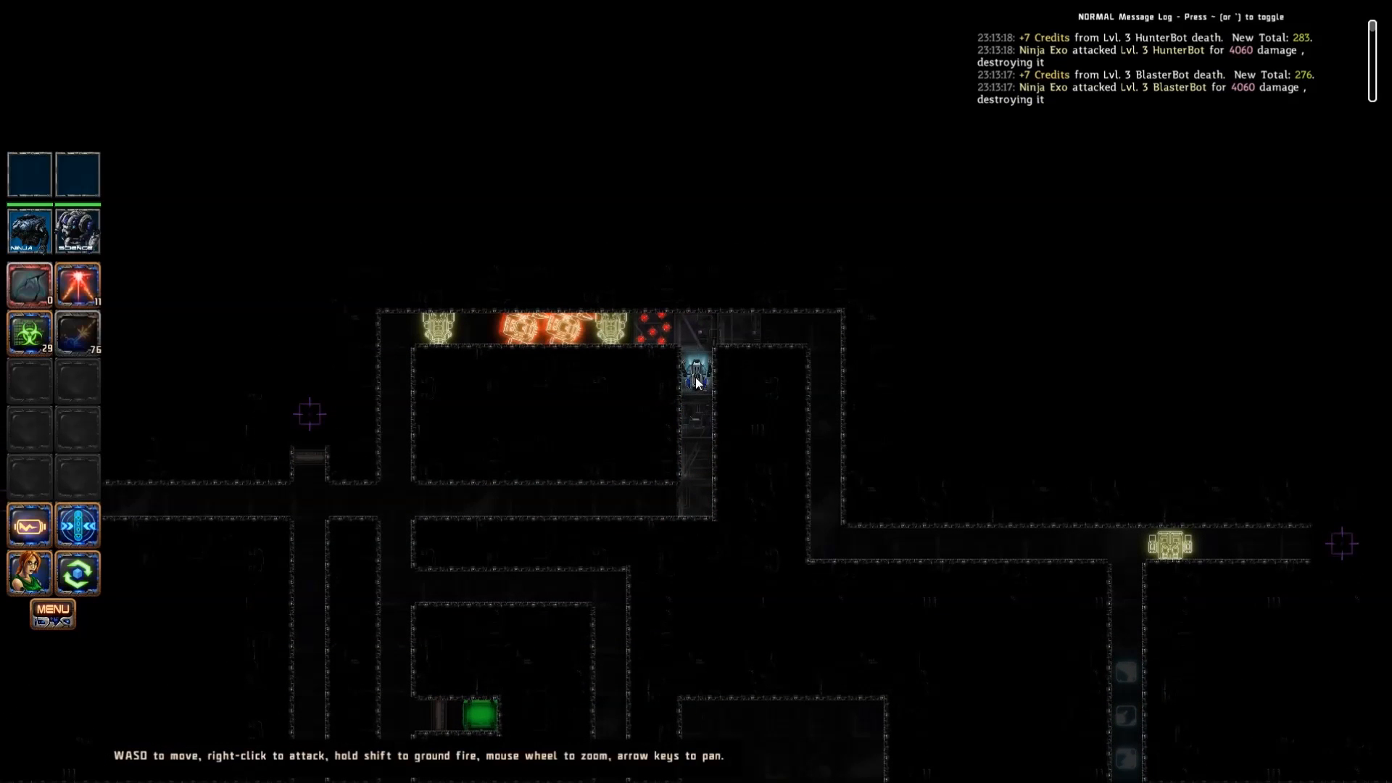
mouse_move(205, 377)
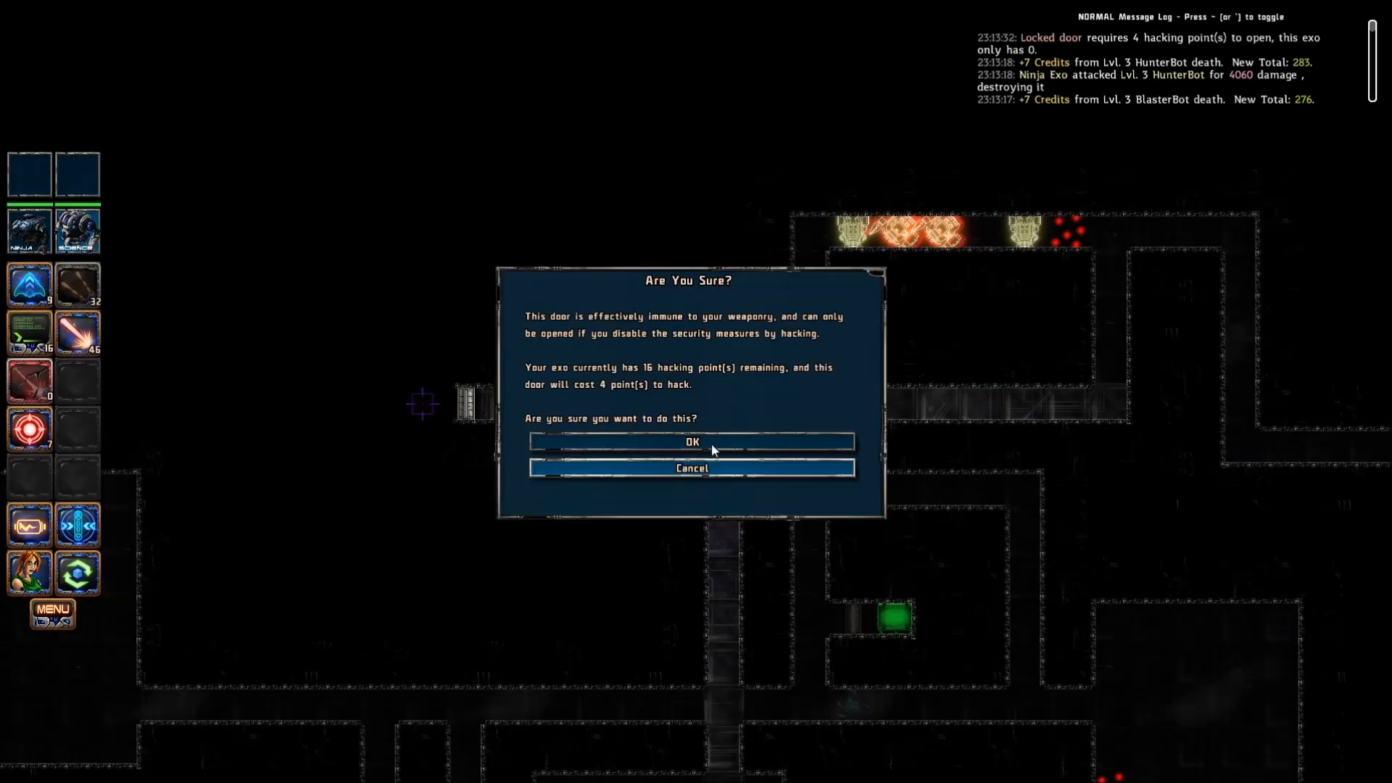
Step: Hack open the locked door and refill the exo's ammo from the Ammo Chest
left_click(692, 442)
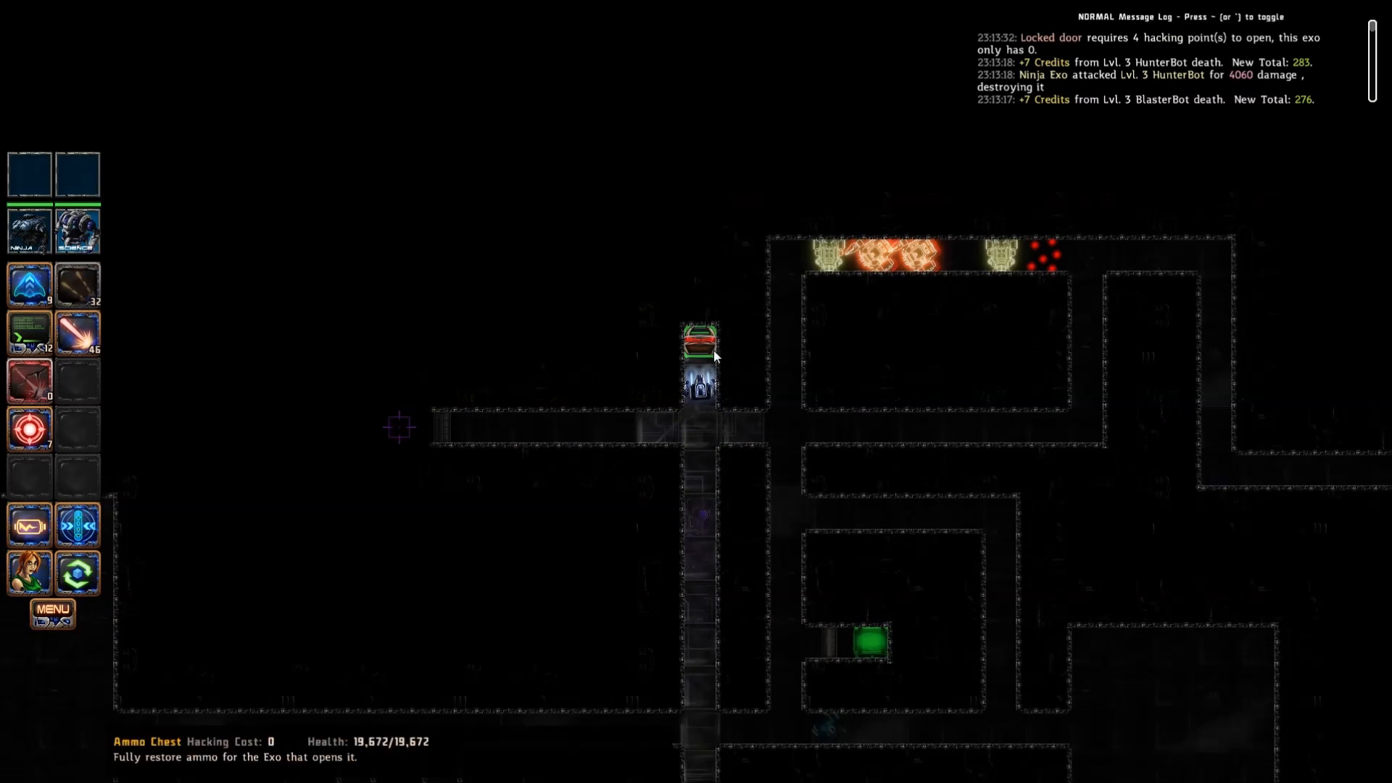
left_click(700, 347)
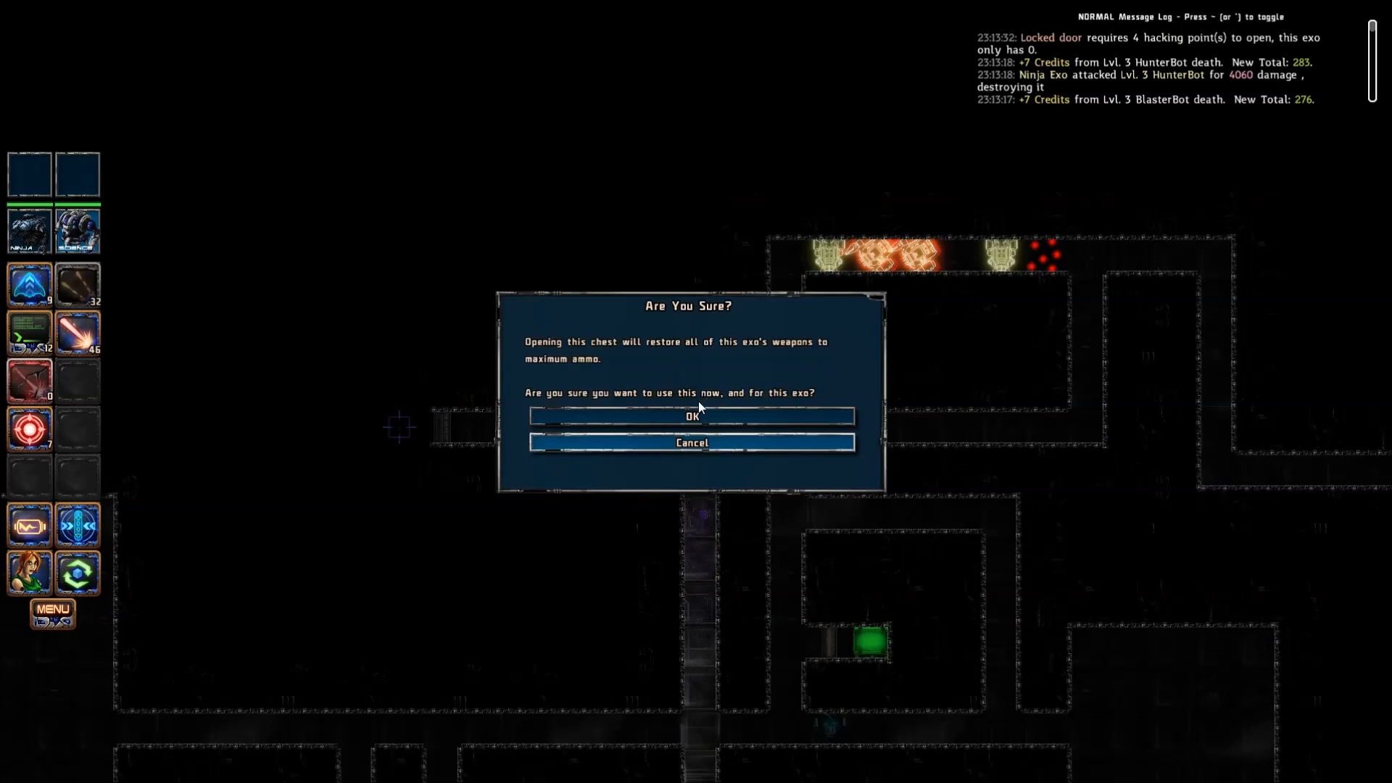
left_click(691, 416)
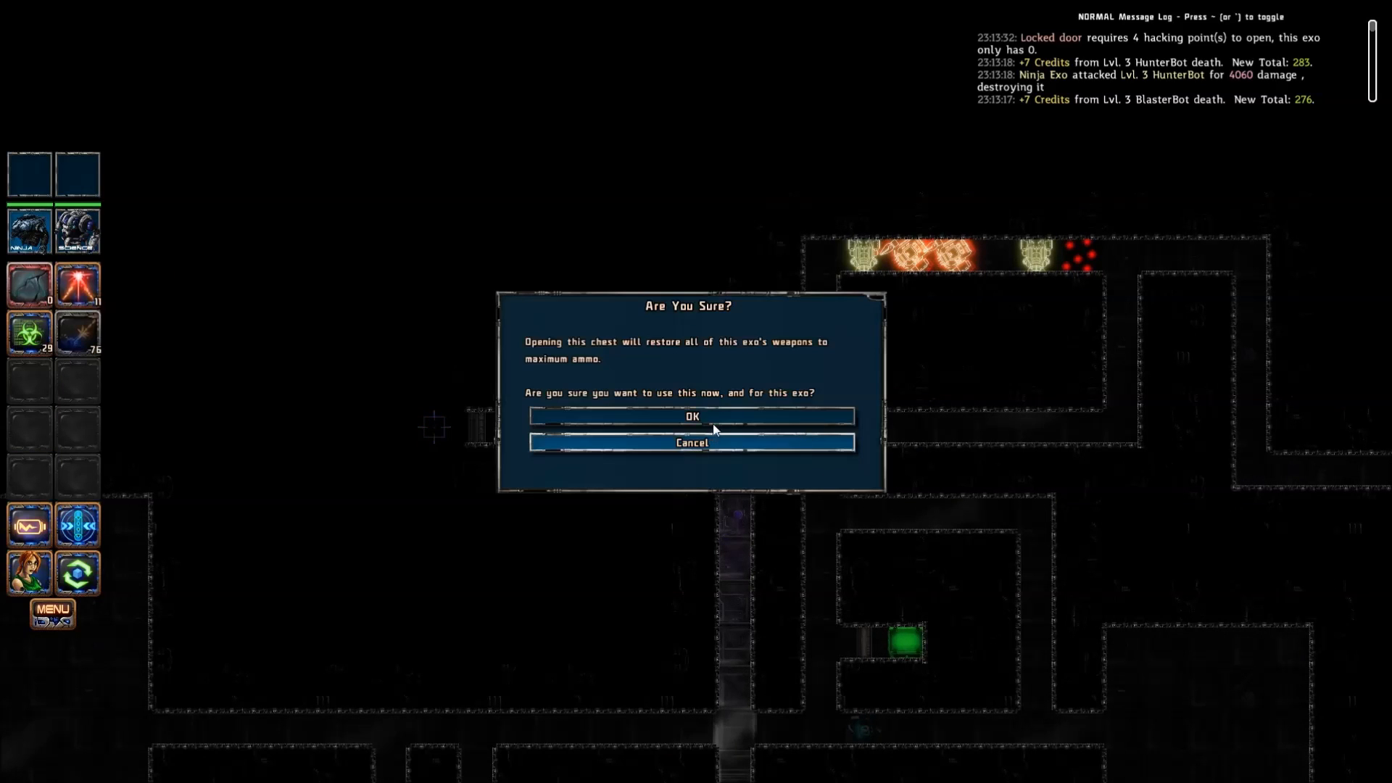
left_click(691, 416)
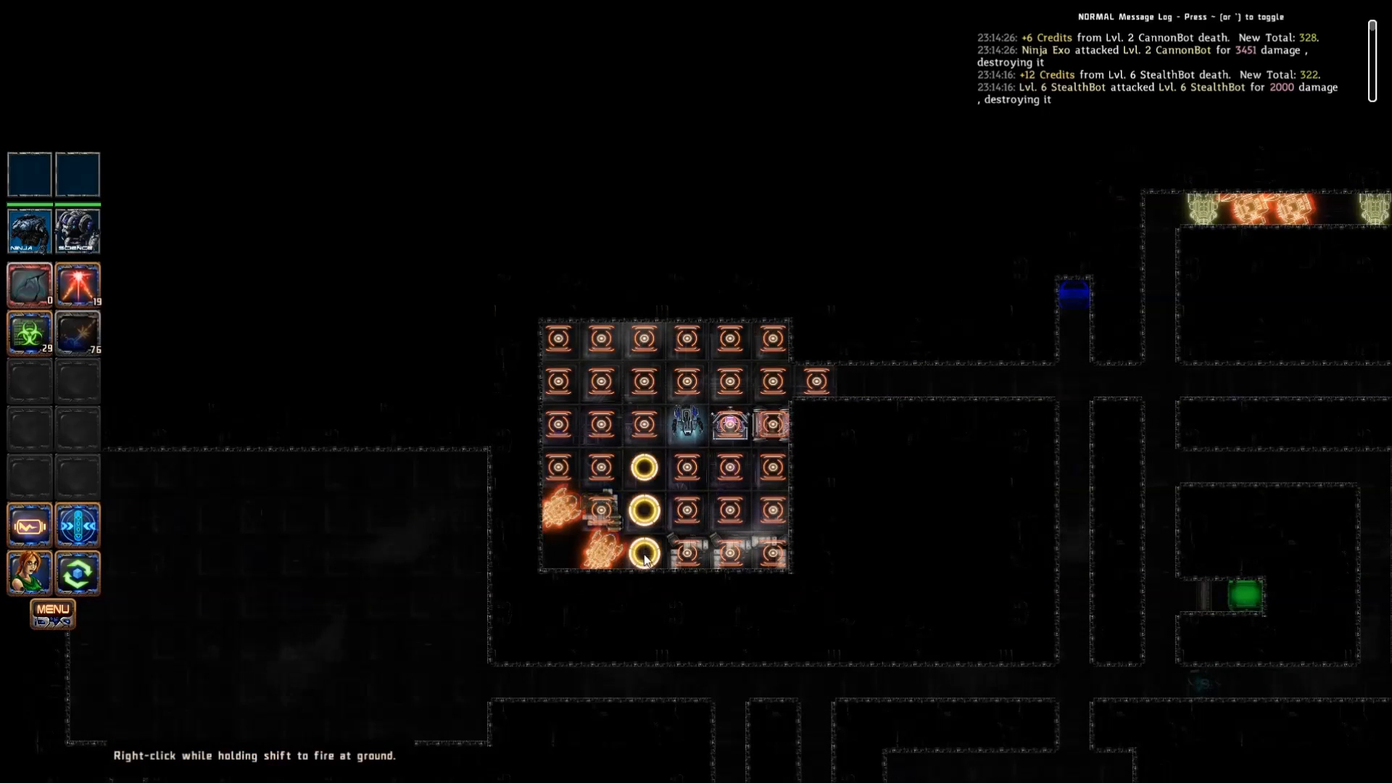
Step: Attack the bots crowding the room, destroying two level 2 CannonBots for 340 credits
left_click(600, 511)
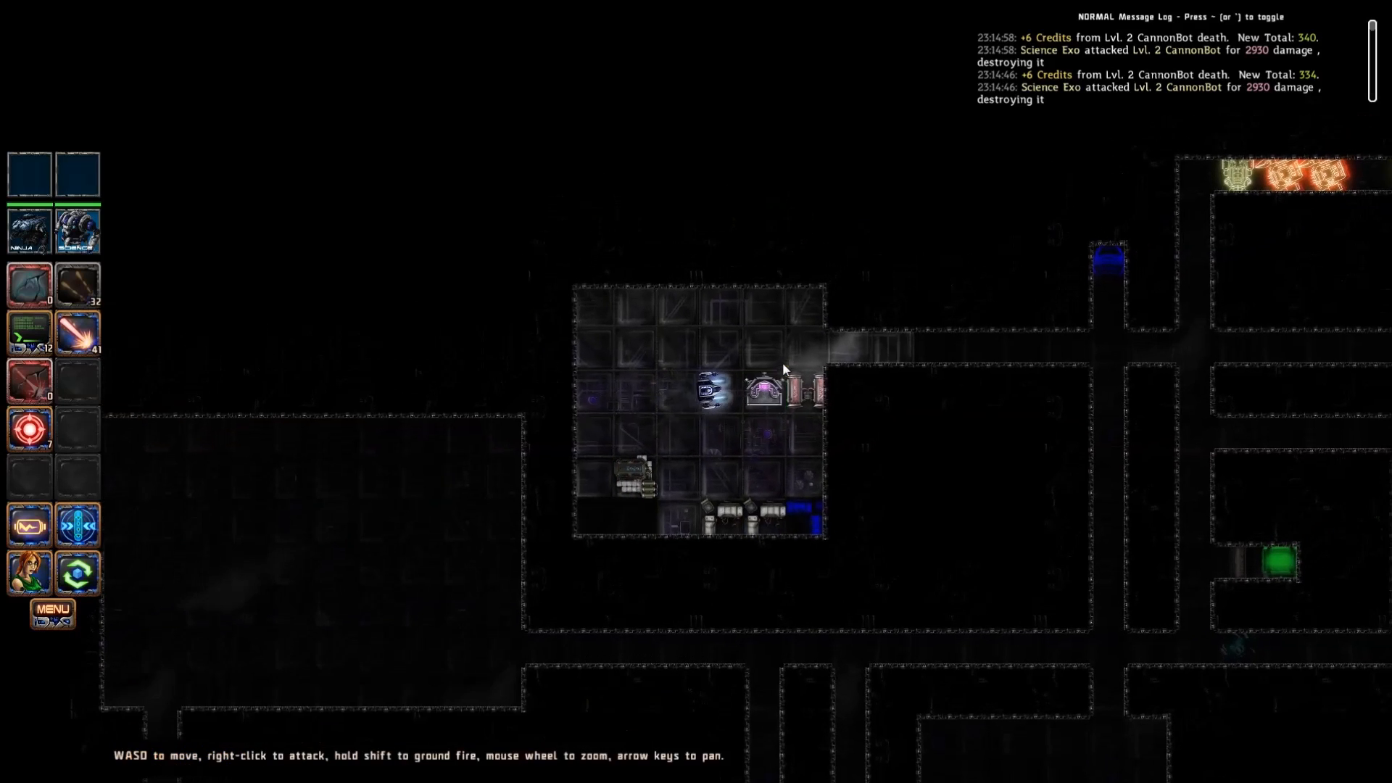
Step: Hack the special terminal for 1 point, then confirm spending 4 points on the security door
left_click(760, 391)
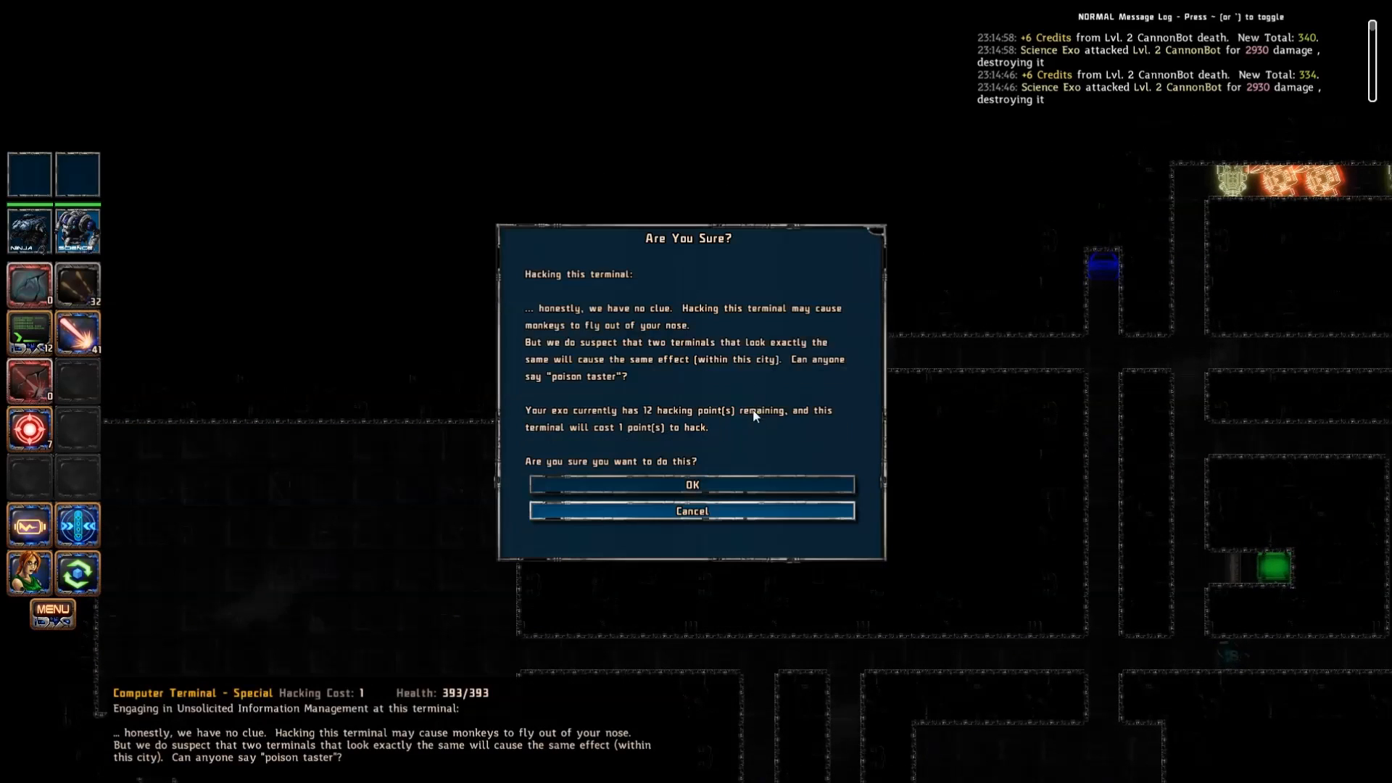
left_click(692, 485)
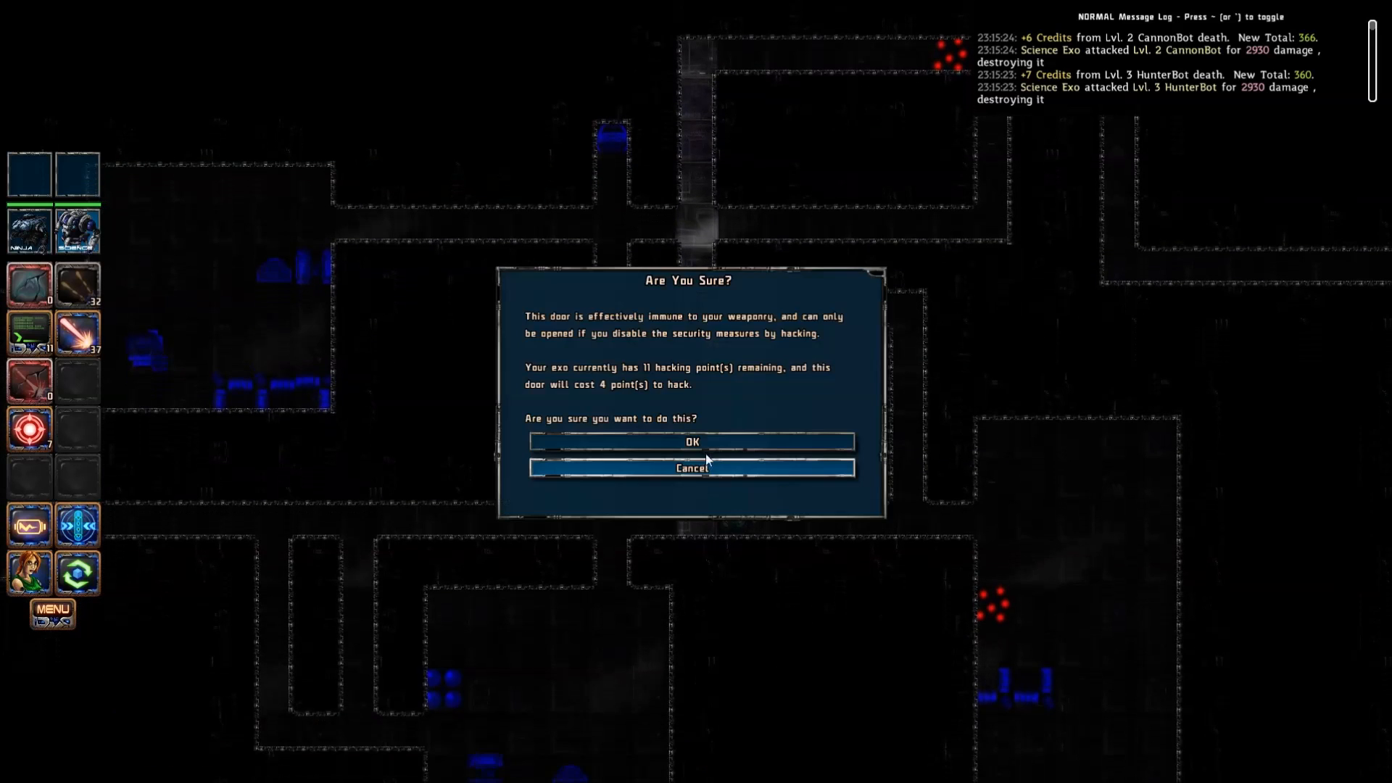
left_click(691, 443)
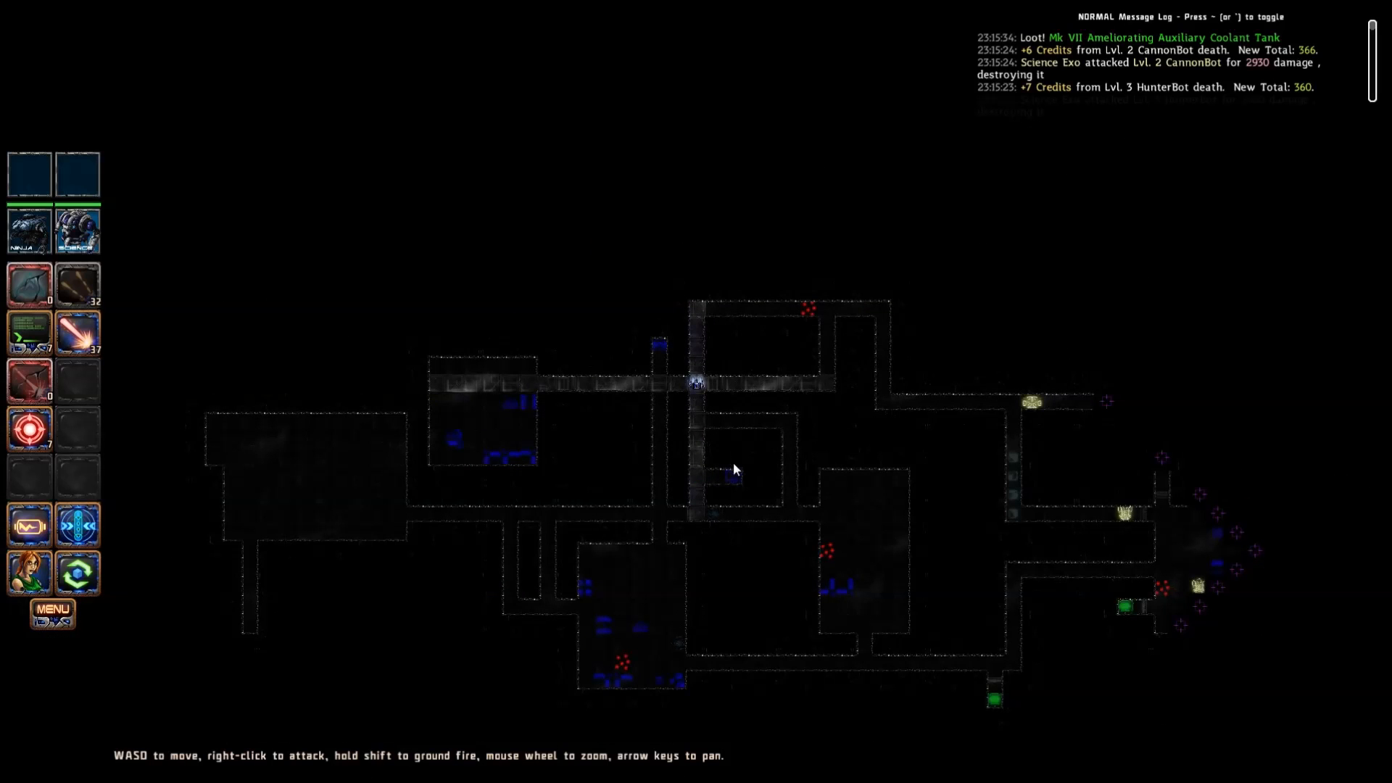
mouse_move(705, 458)
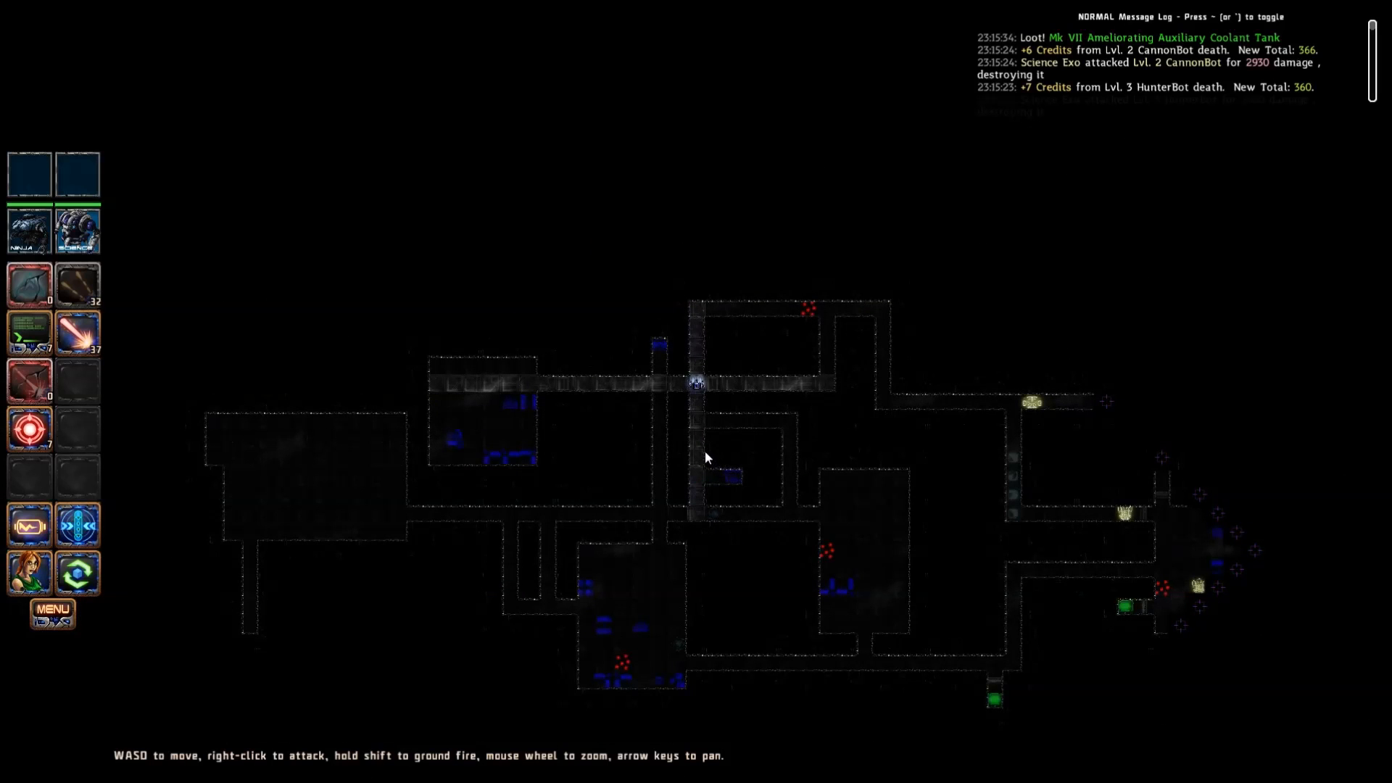
mouse_move(1033, 405)
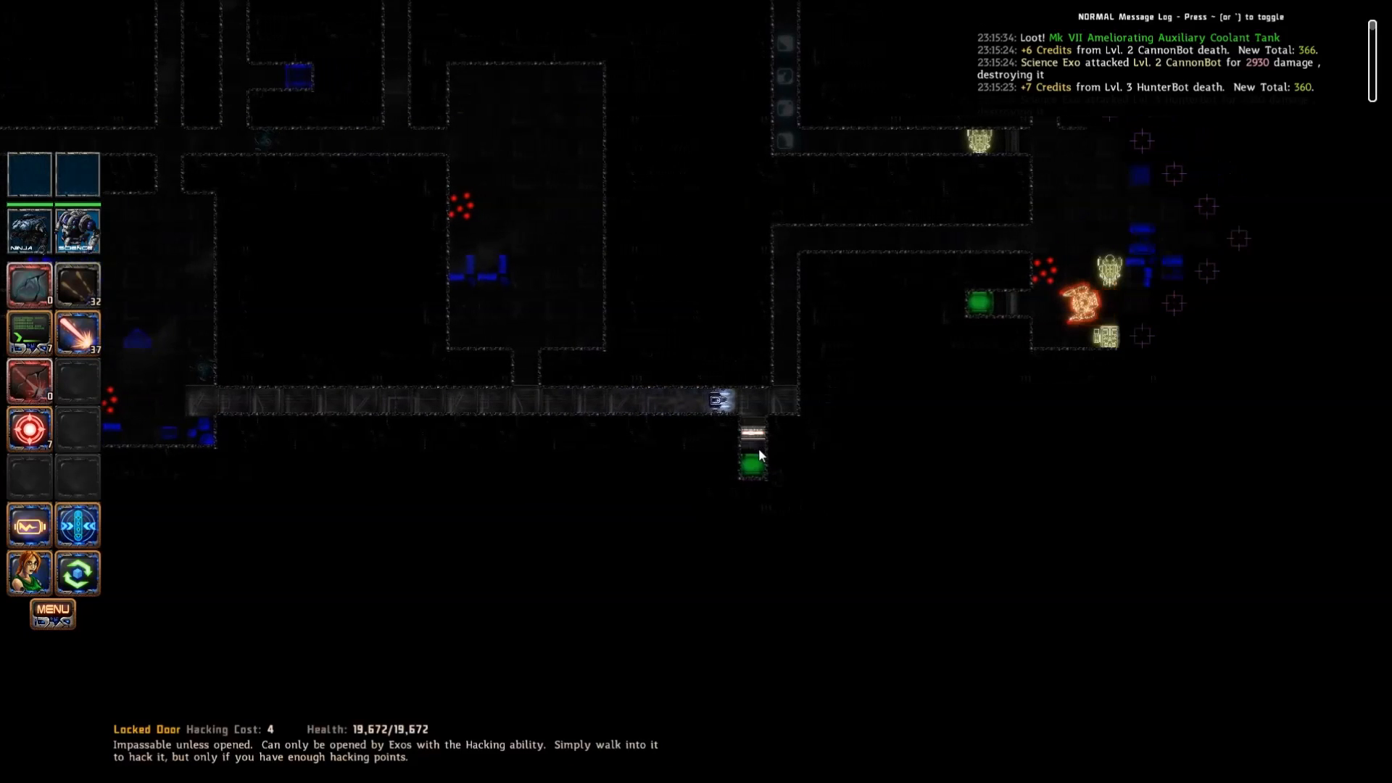
Step: Spend 4 hacking points to unlock the second locked door
left_click(751, 464)
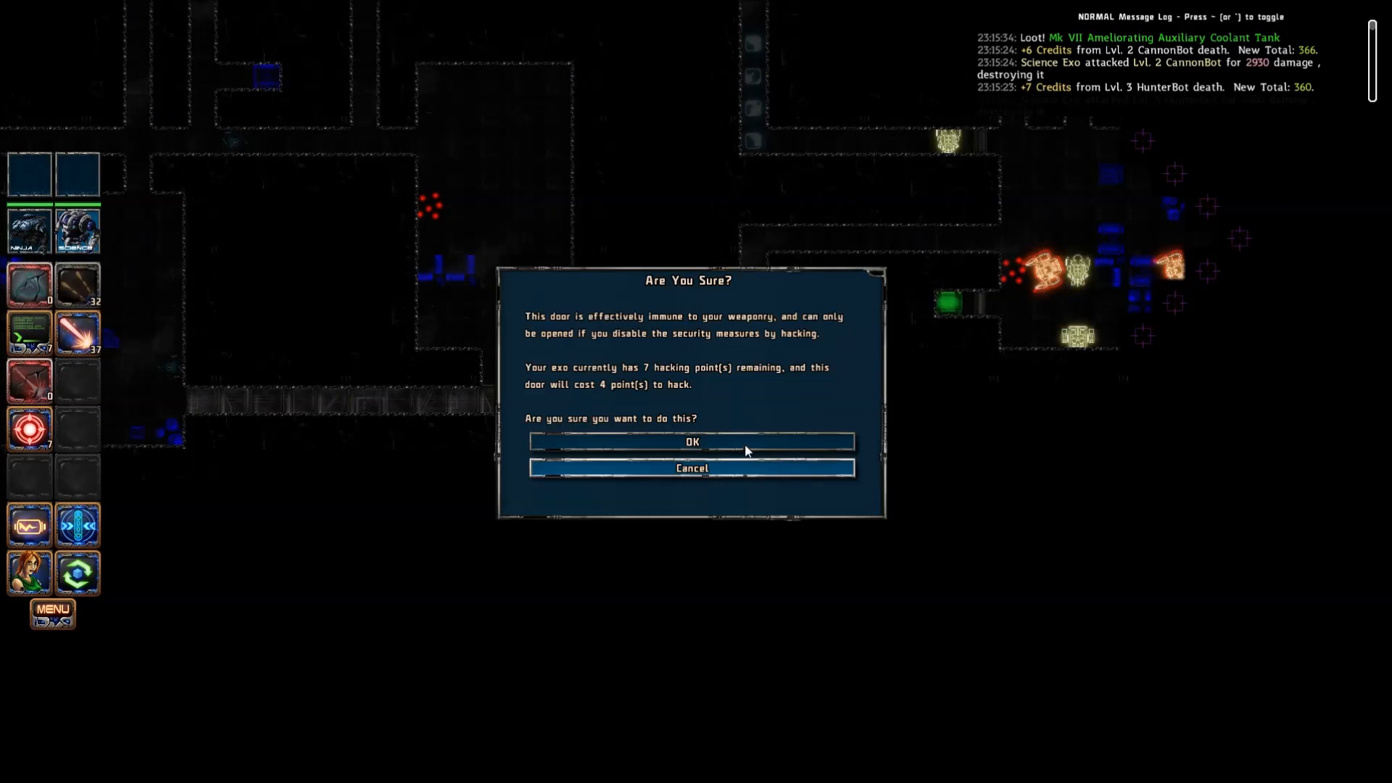
left_click(691, 442)
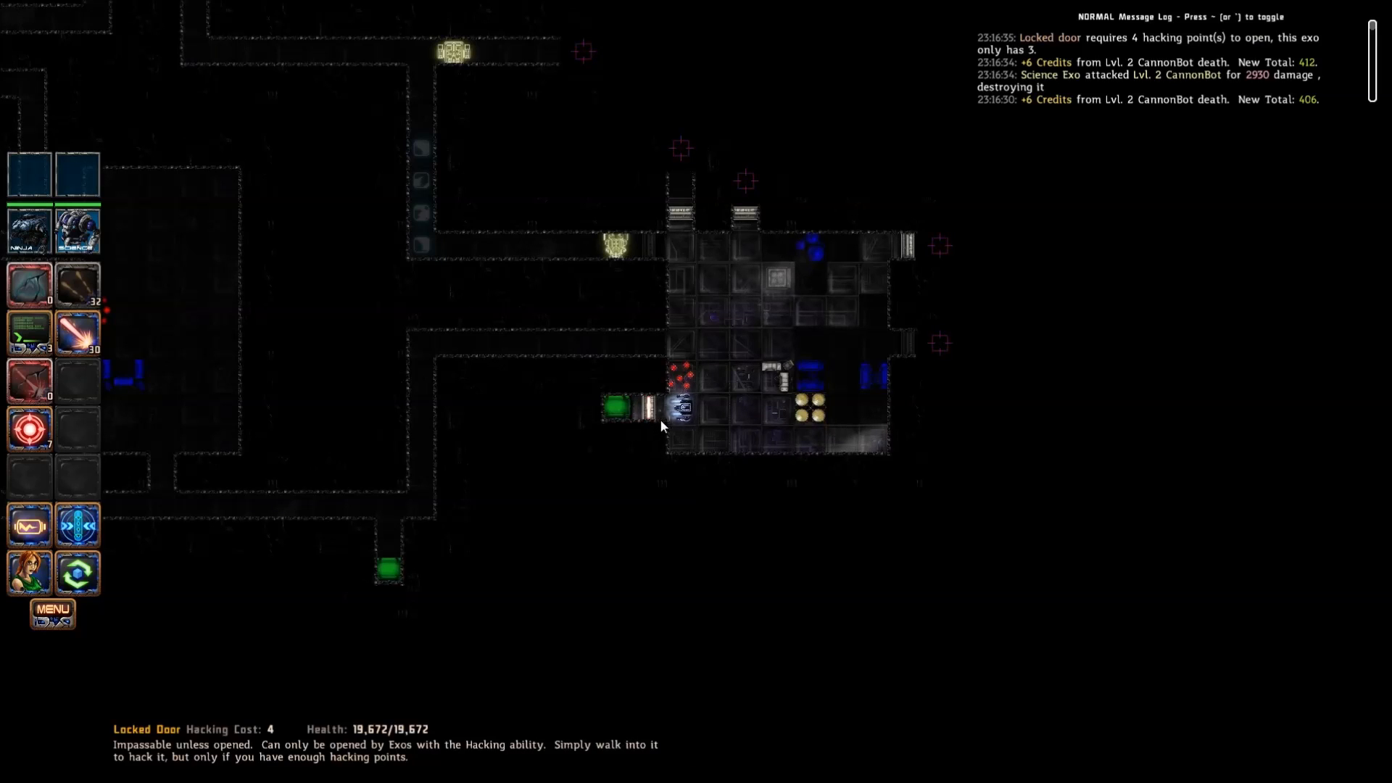
mouse_move(29, 380)
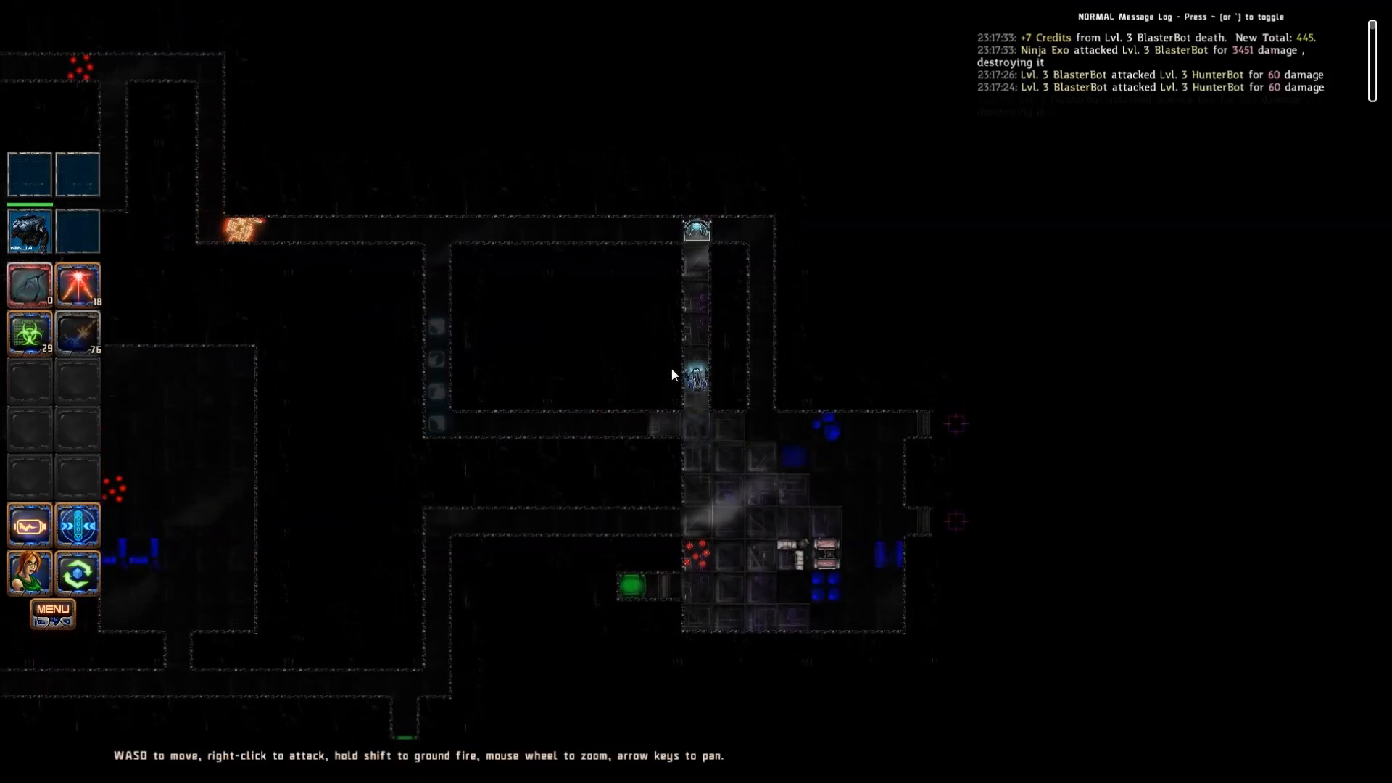
Step: Keep fighting through the Overdrive level until the Mission Failed report appears
left_click(695, 232)
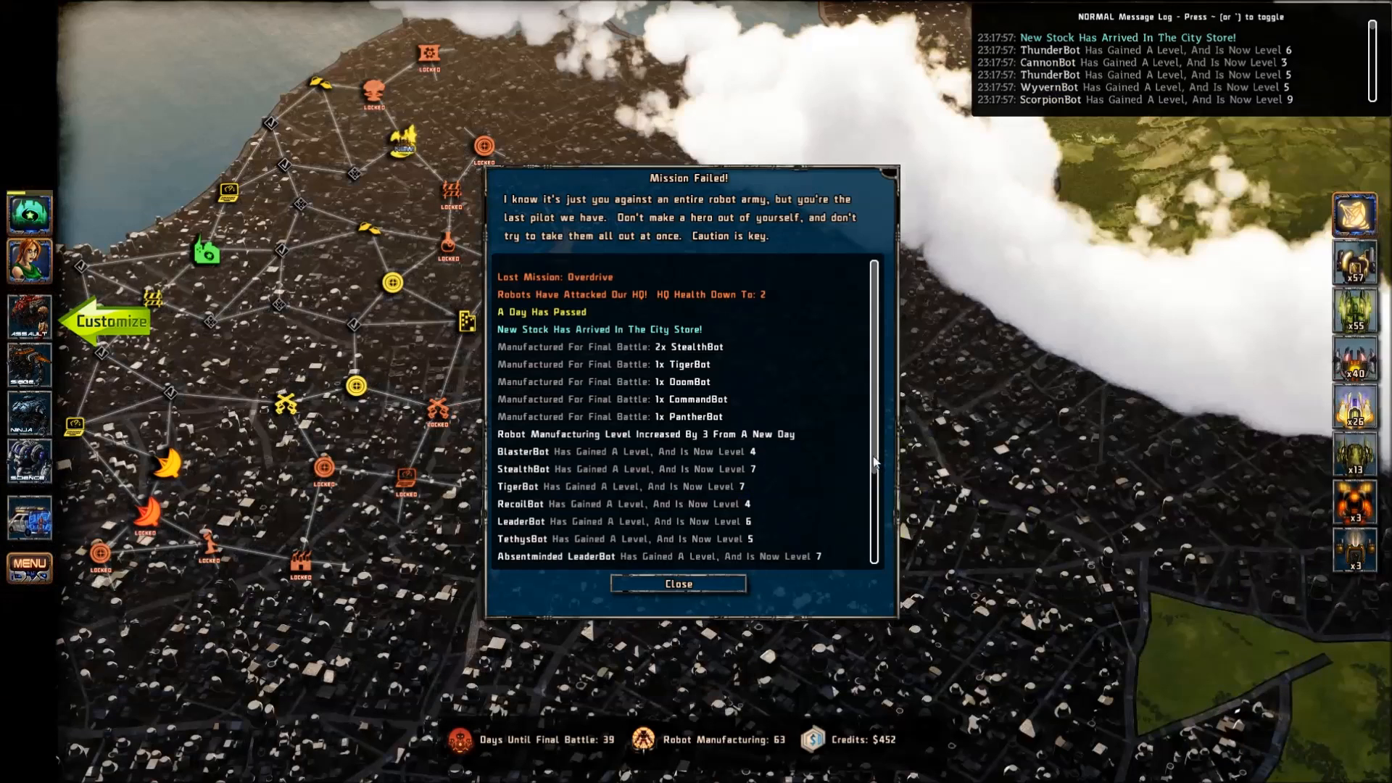
mouse_move(794, 458)
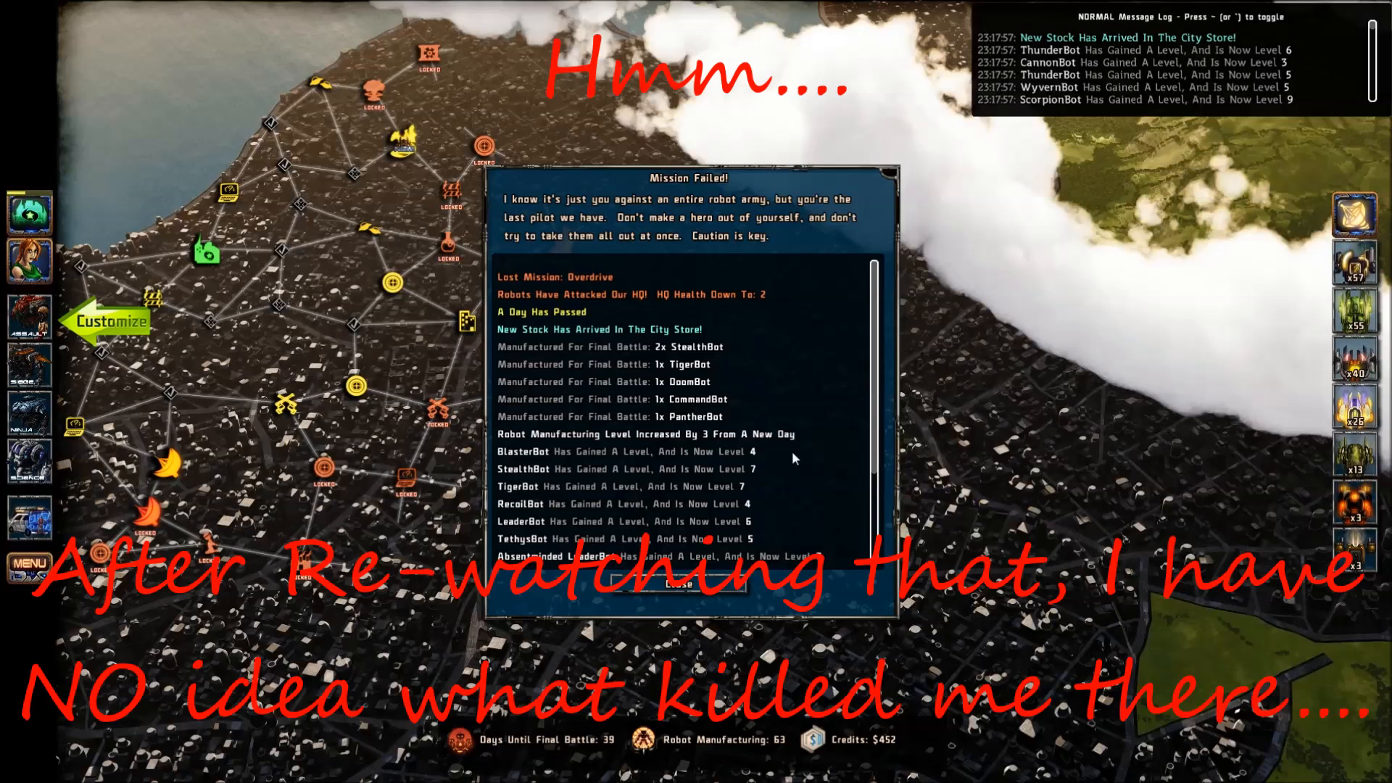
mouse_move(625, 515)
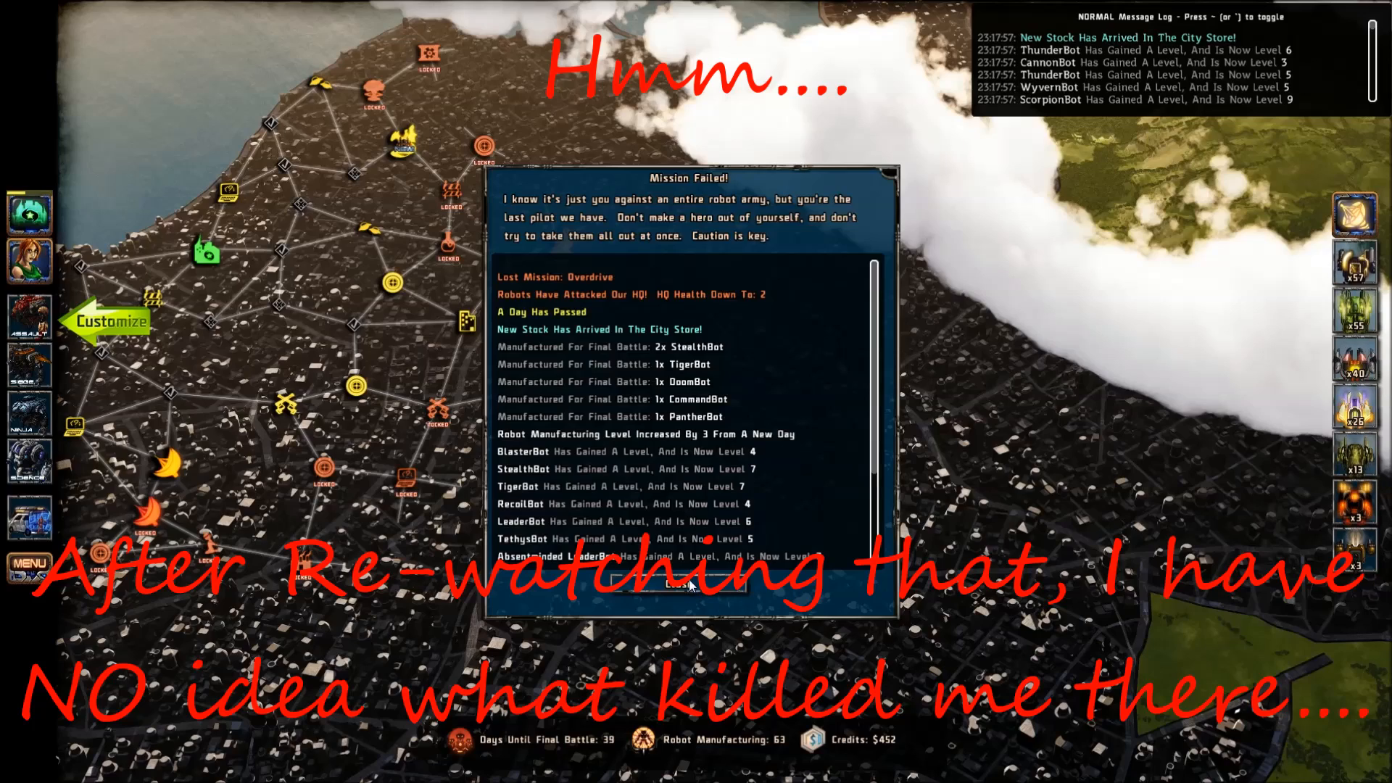
Step: Close the Overdrive Mission Failed report, with HQ health at 2 and $452 credits
left_click(688, 585)
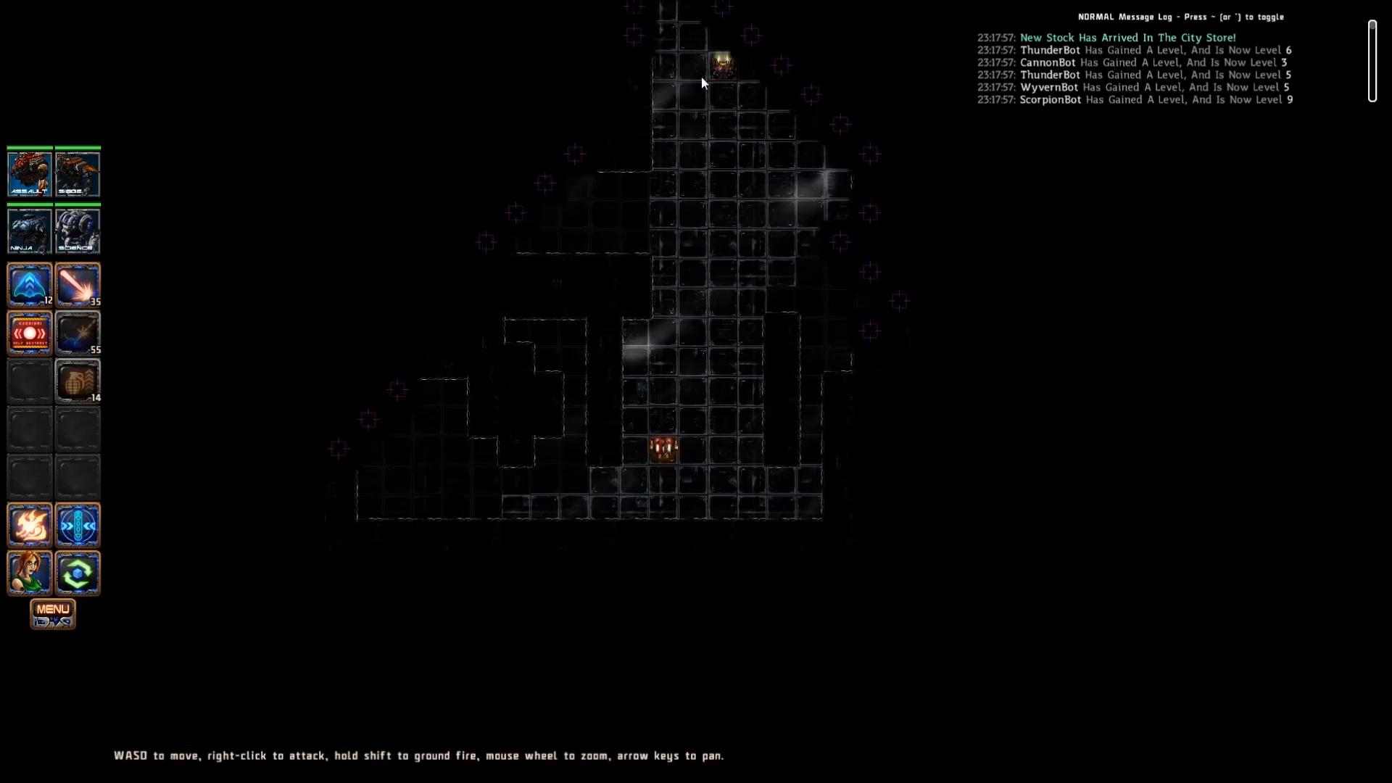
mouse_move(78, 333)
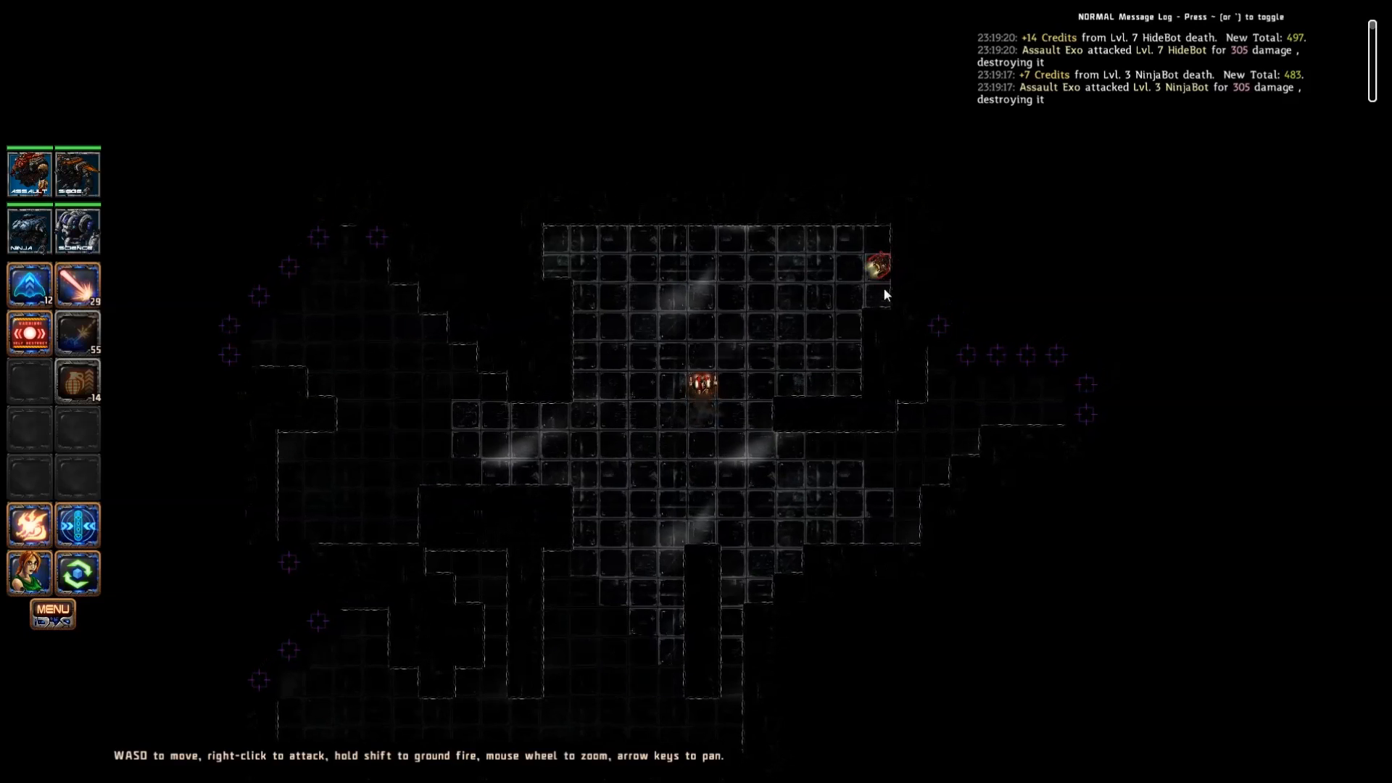
Step: Attack the right-edge bot, hack the door, decline the stealth bay, and approach the terminal
right_click(861, 311)
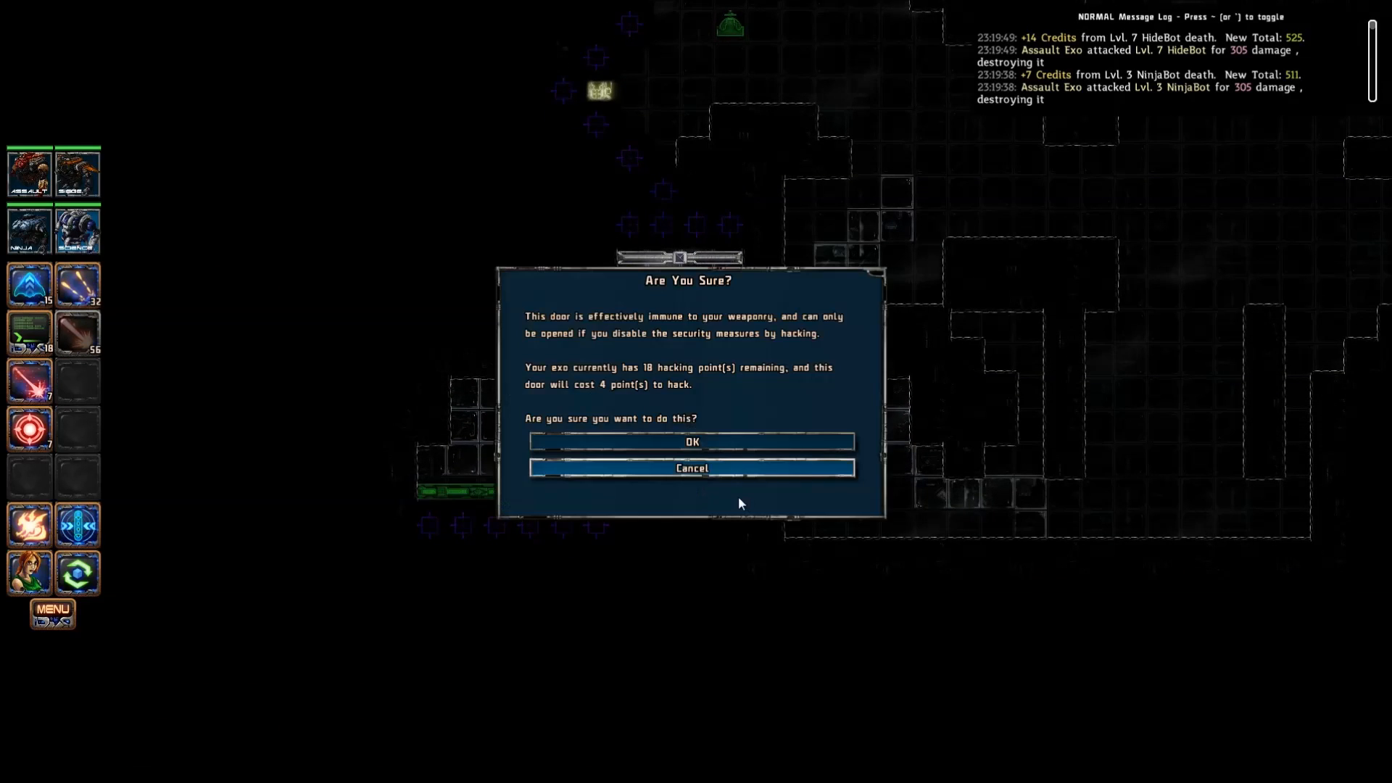
left_click(691, 442)
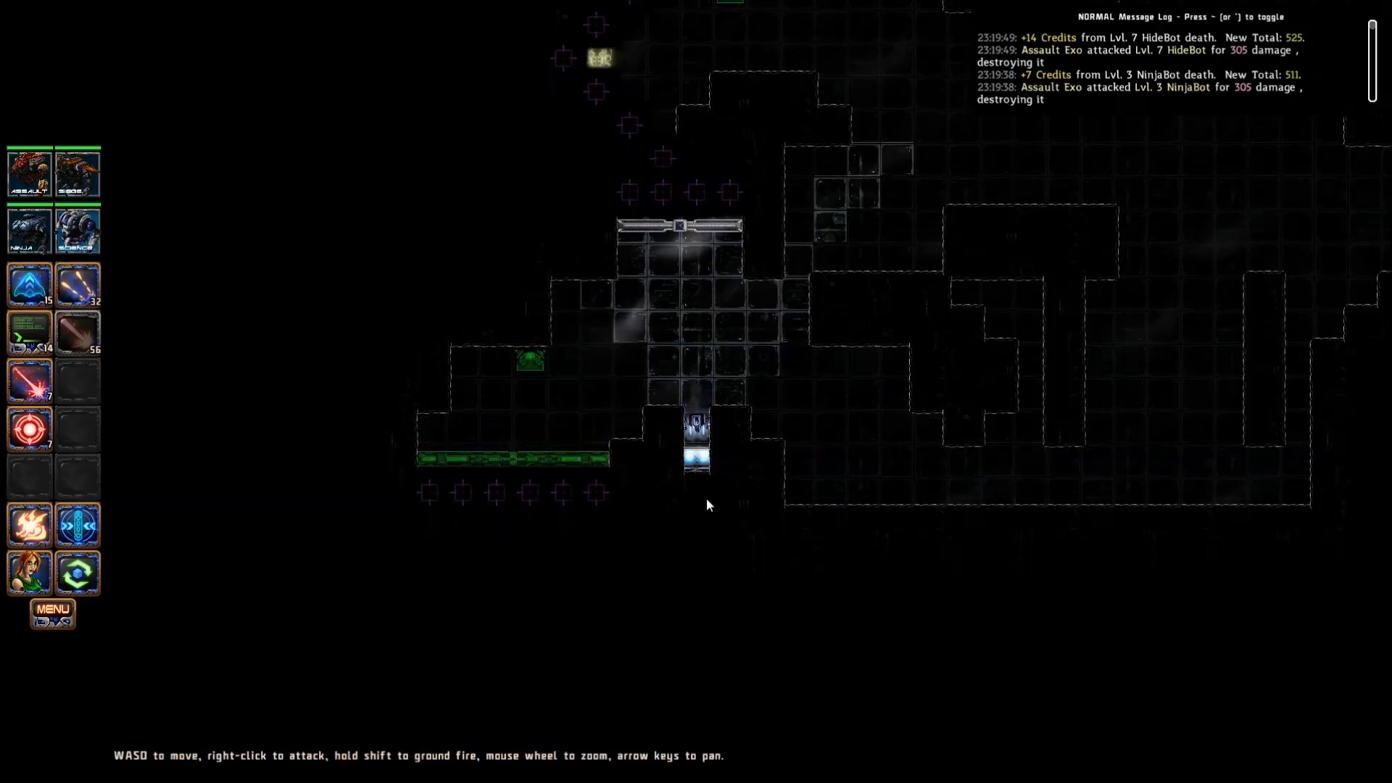
left_click(696, 443)
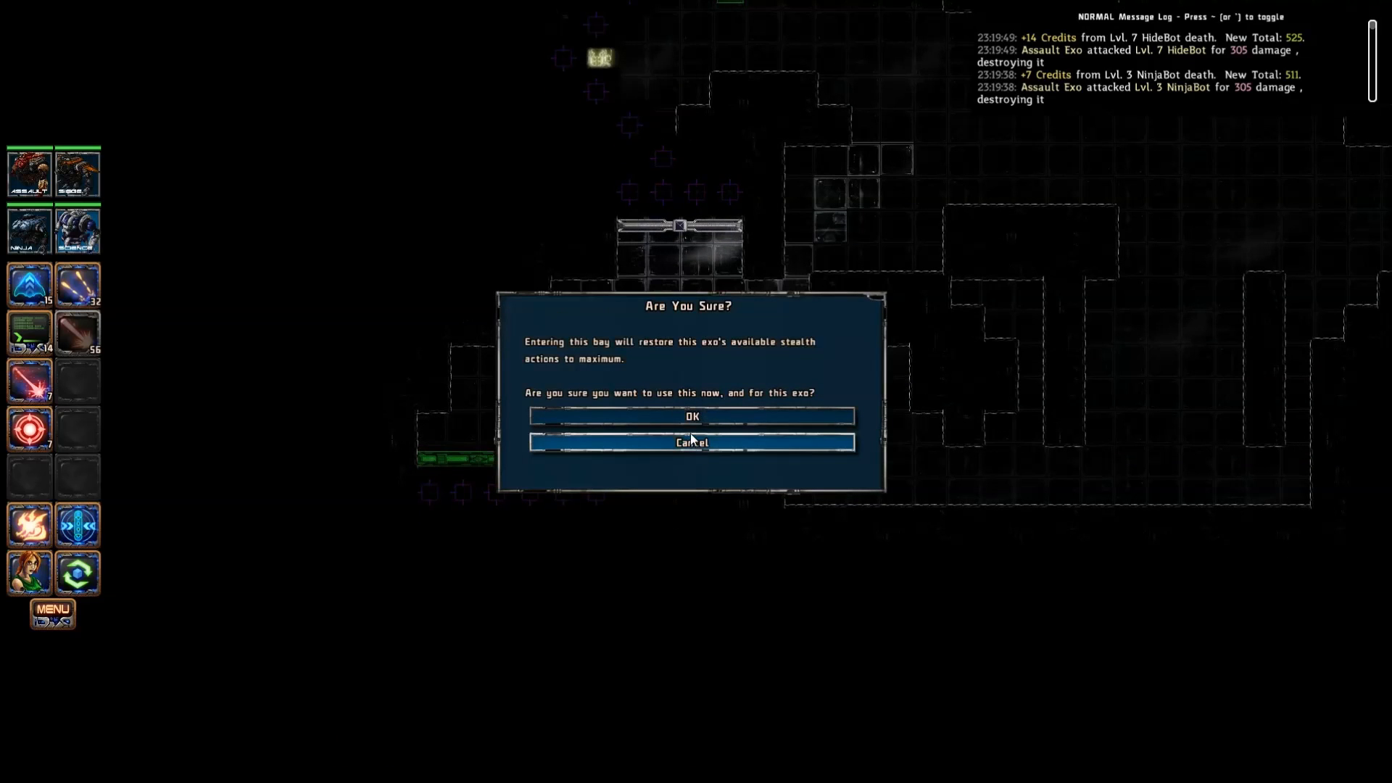
left_click(692, 443)
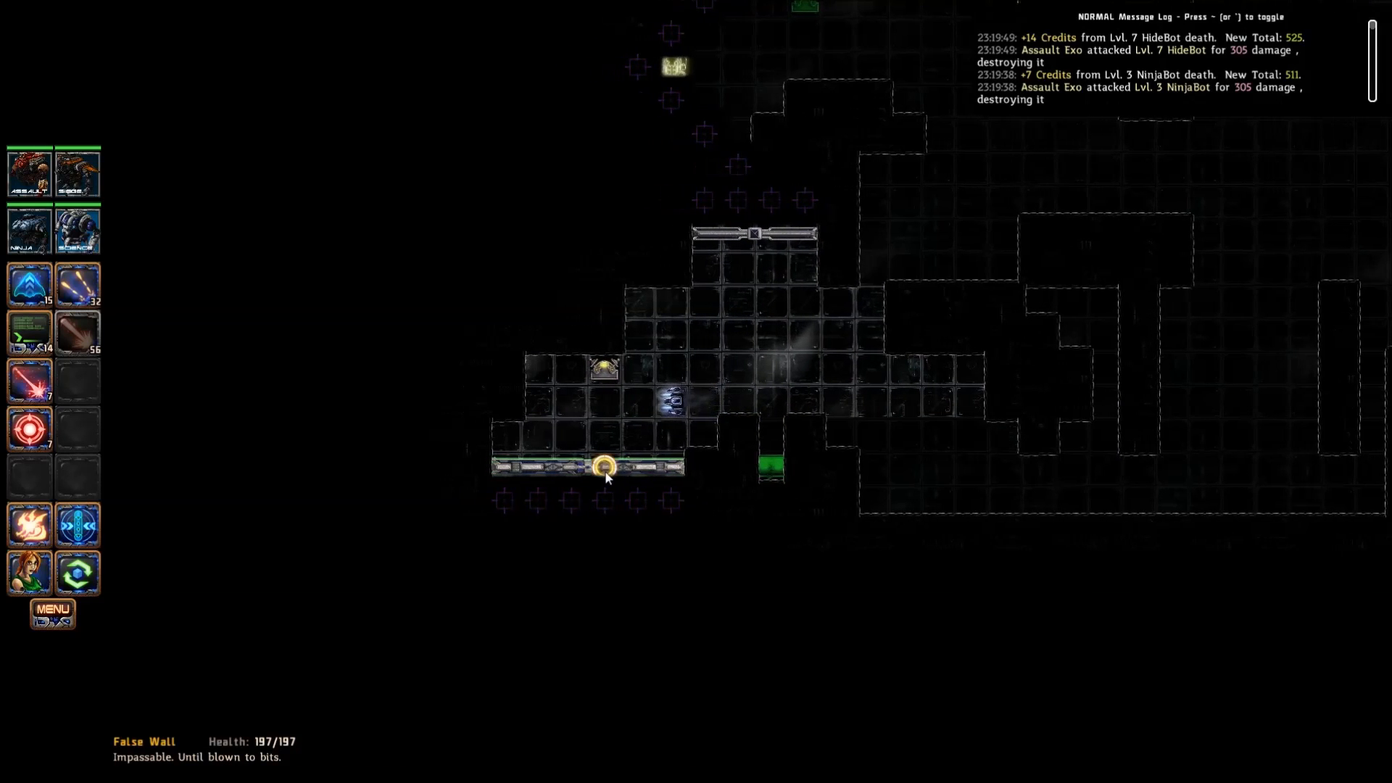
left_click(605, 466)
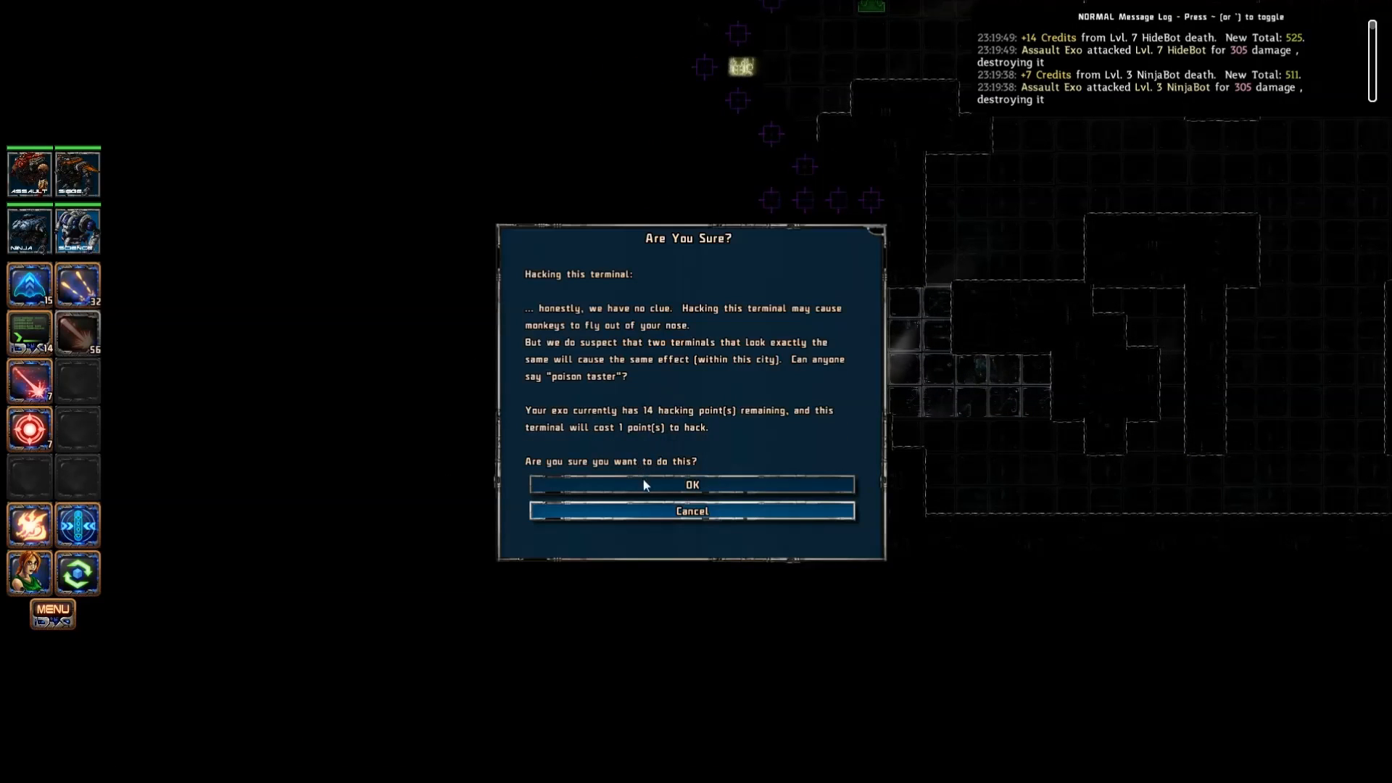
Step: Send the exo toward the lower door while the terminal hack freezes bots in range
left_click(691, 485)
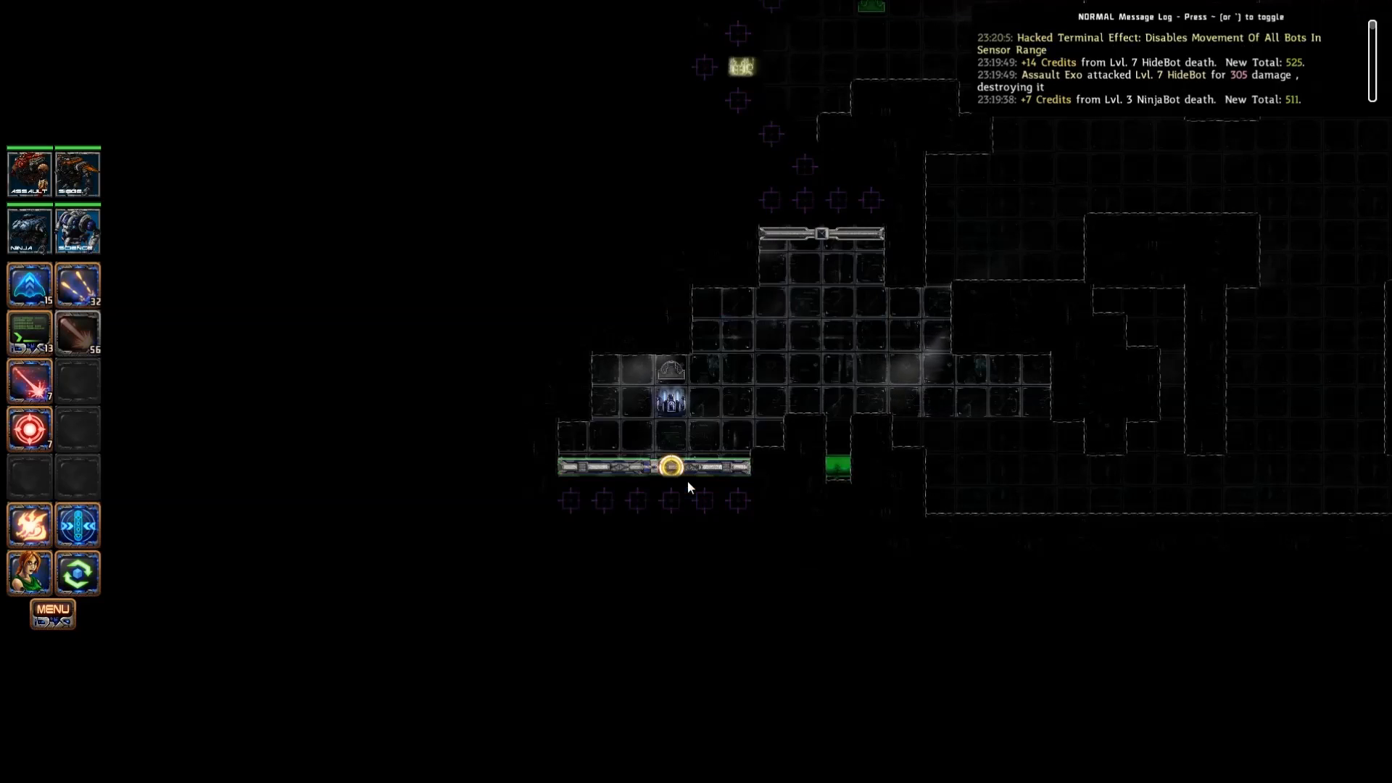
mouse_move(675, 466)
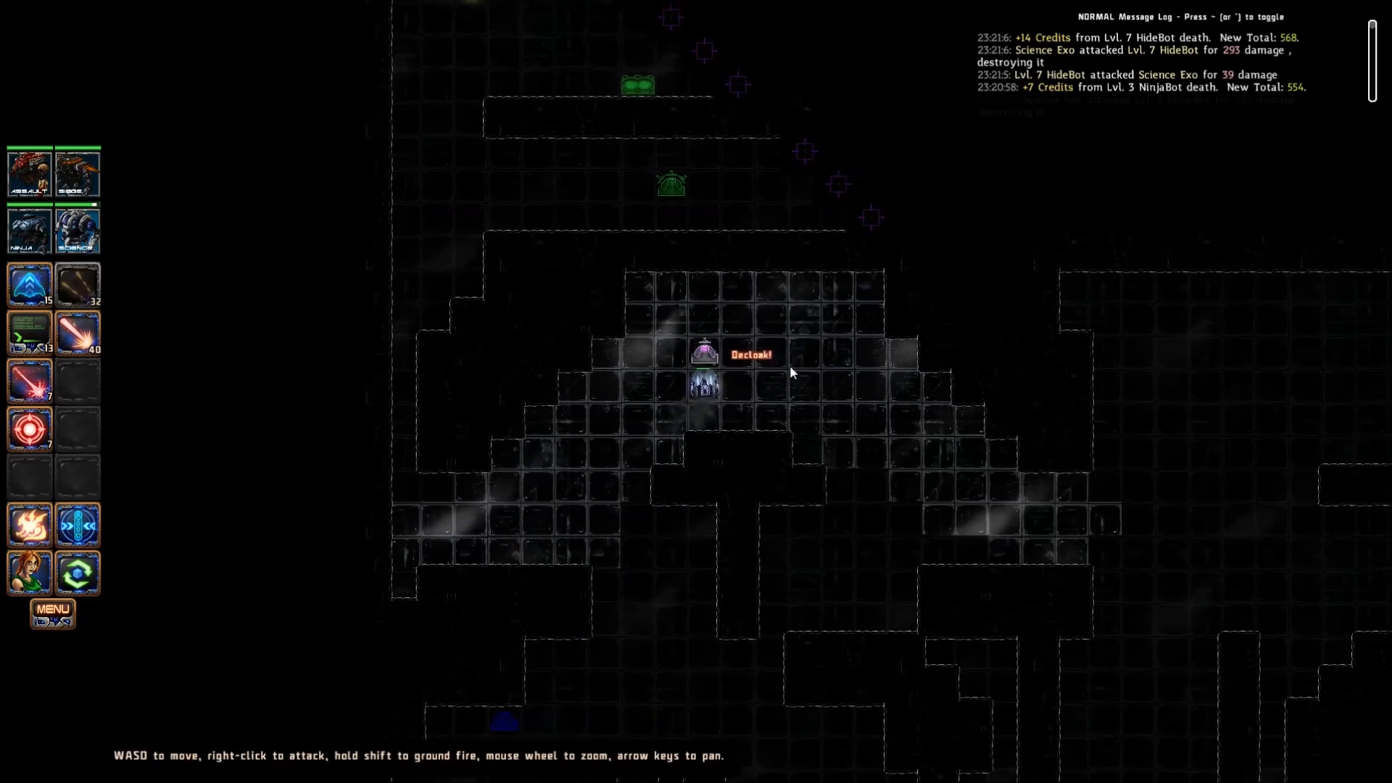
Step: Move the exo through the room and confirm hacking the ammo-refill terminal
left_click(702, 355)
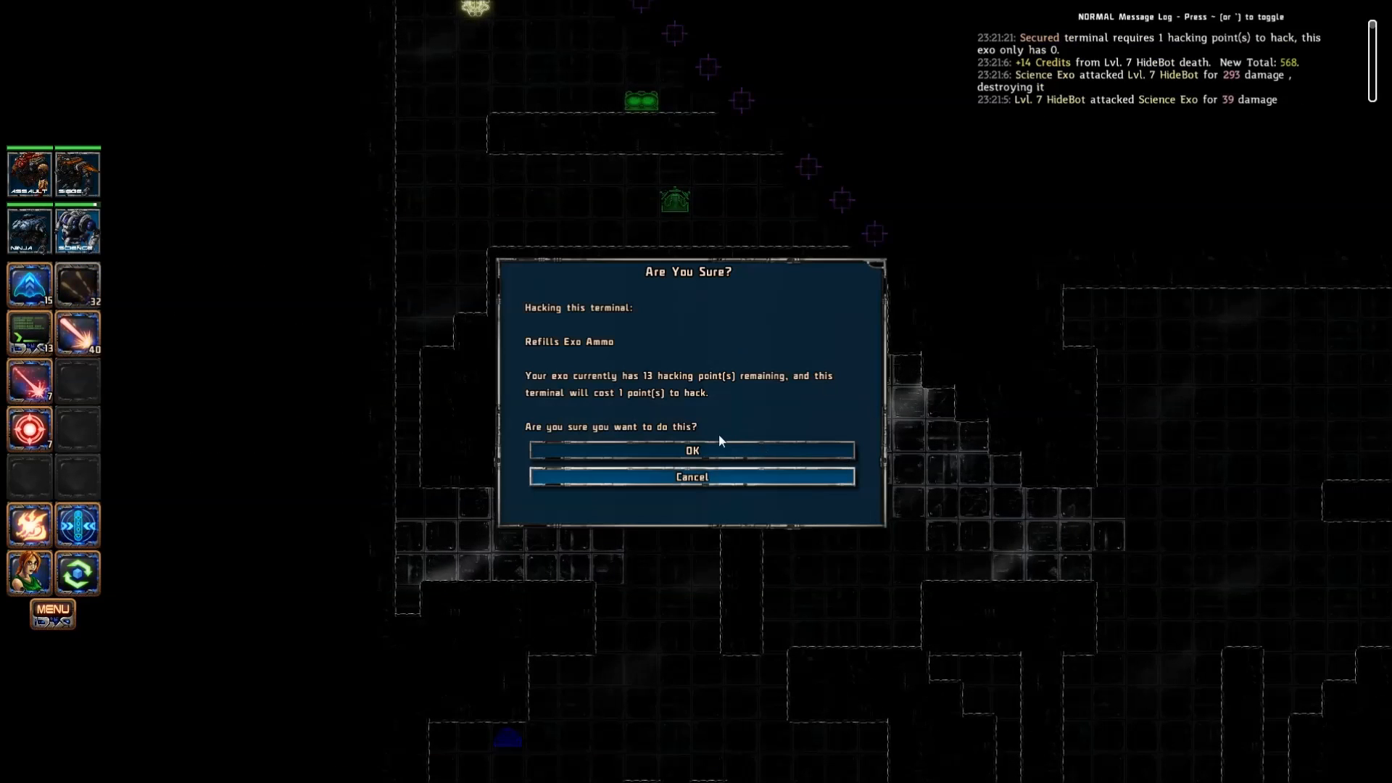
left_click(692, 451)
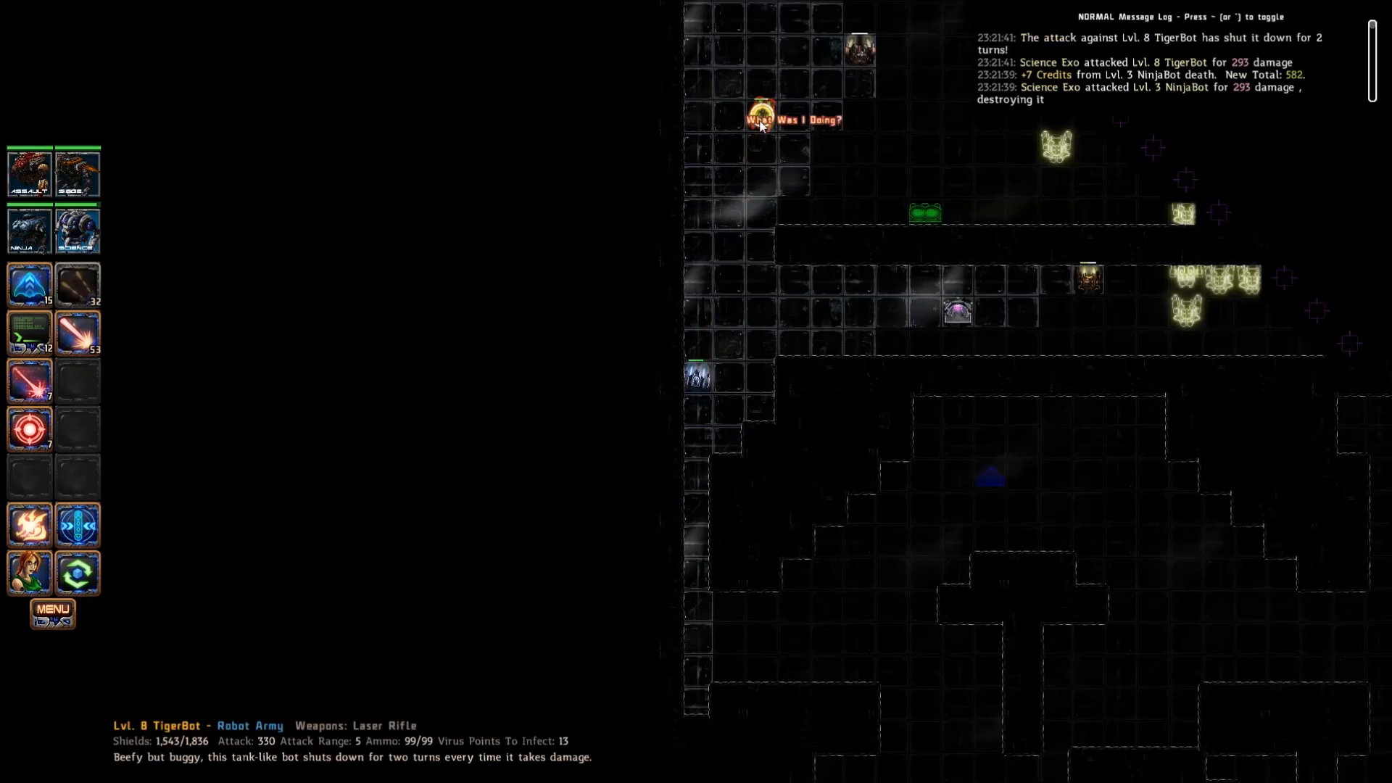
left_click(760, 114)
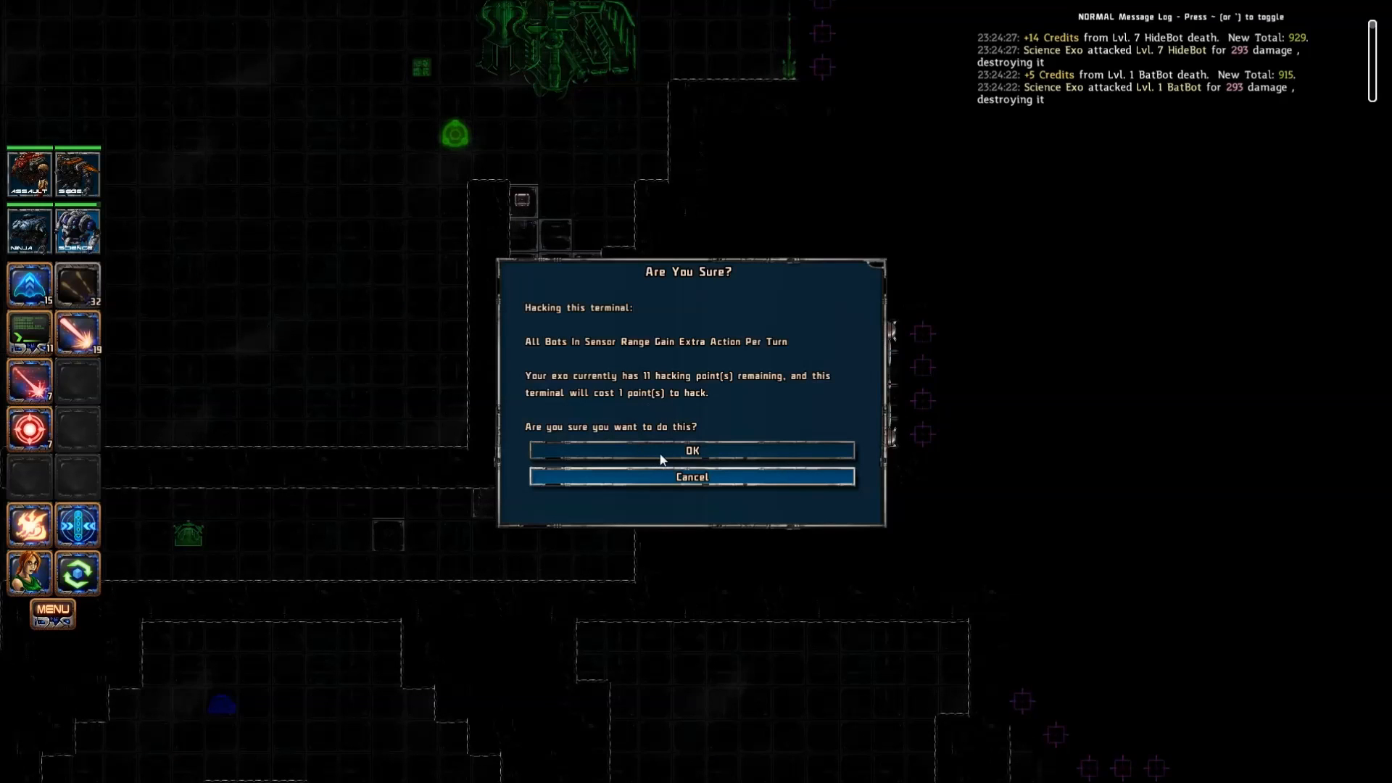
Step: Dismiss the terminal hack confirmation before fighting the TigerBot and HideBot
left_click(692, 451)
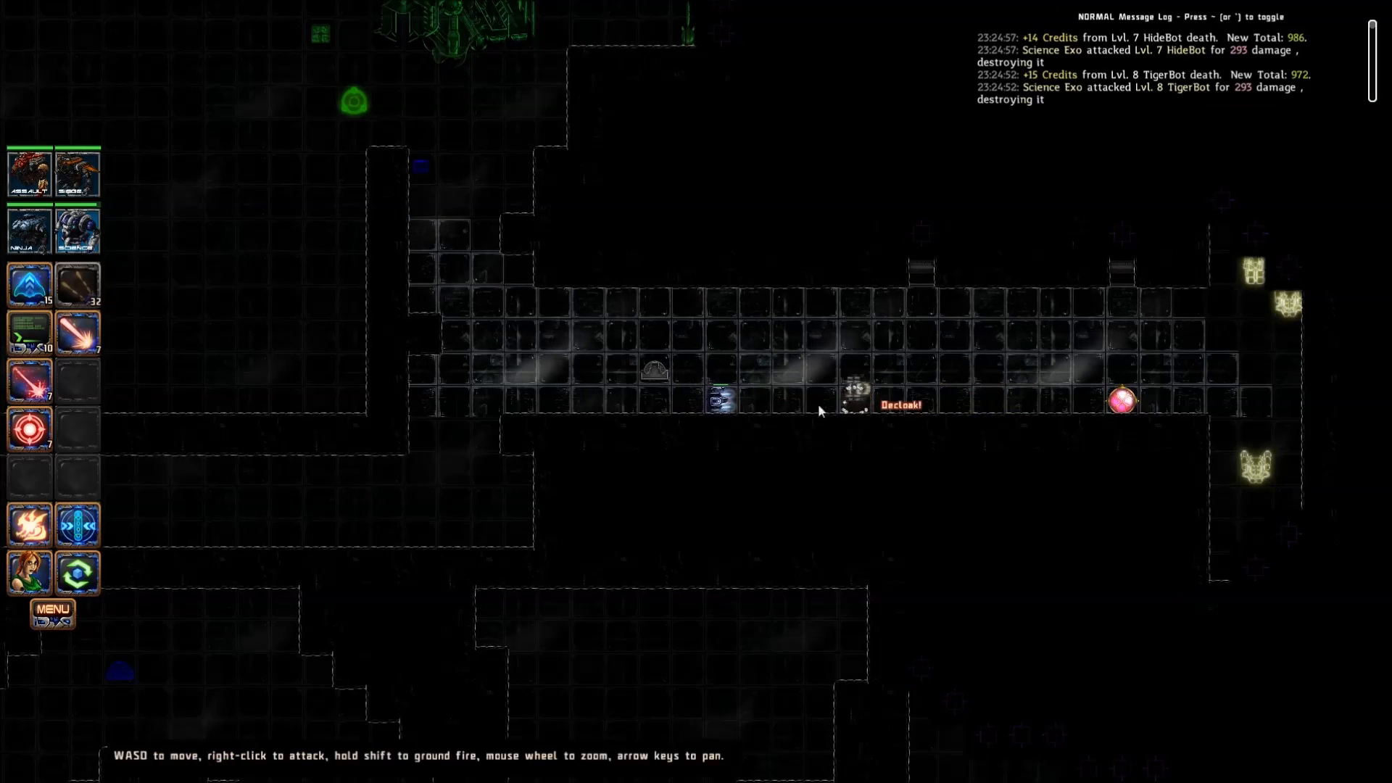
mouse_move(77, 173)
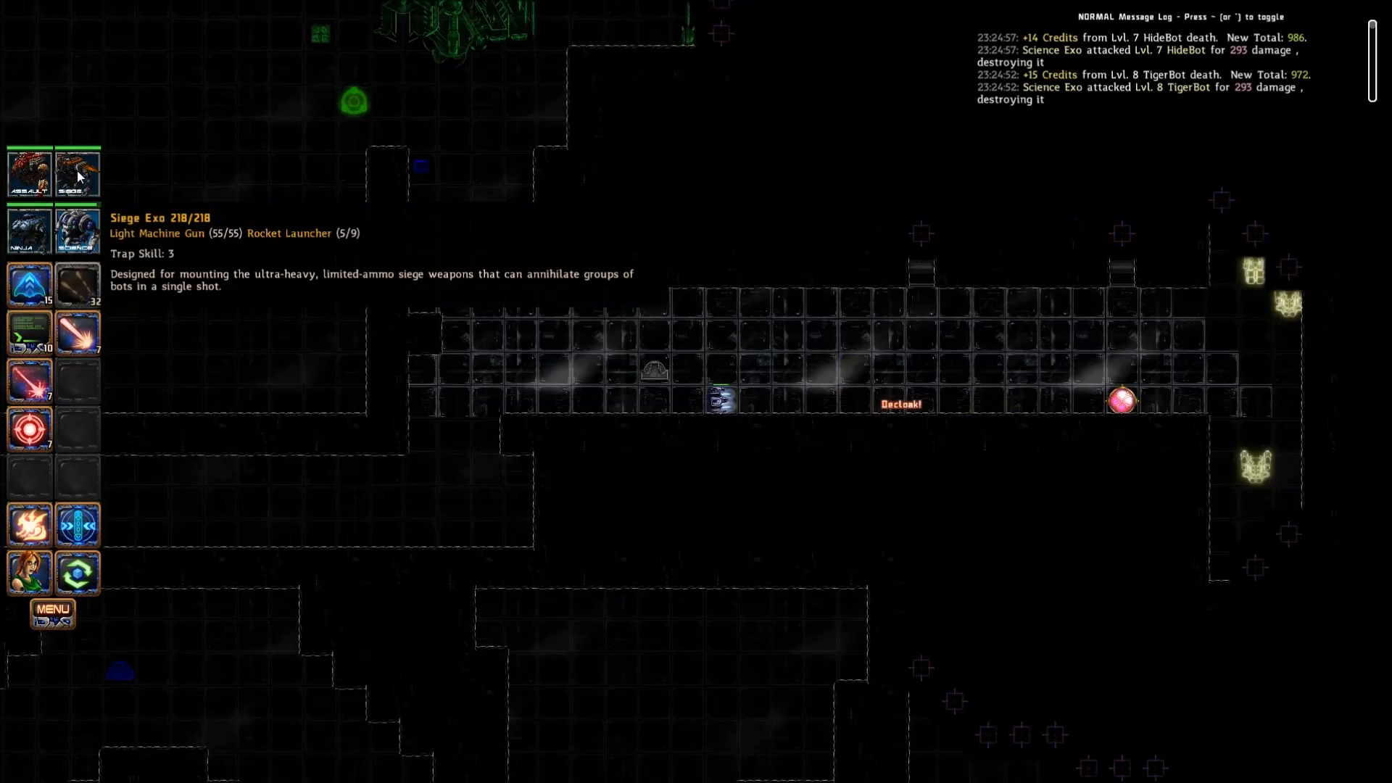
mouse_move(78, 229)
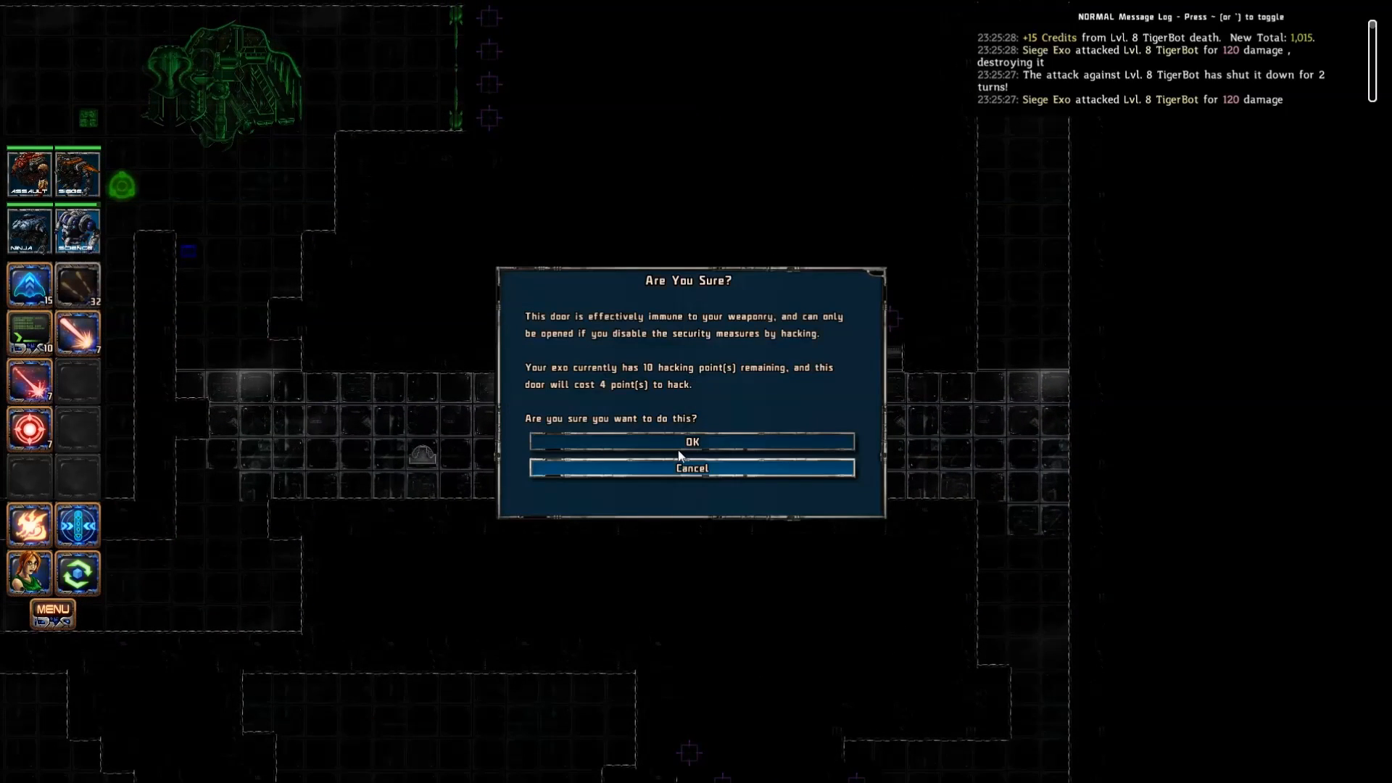
Step: Confirm spending four hacking points to open the locked door
left_click(691, 443)
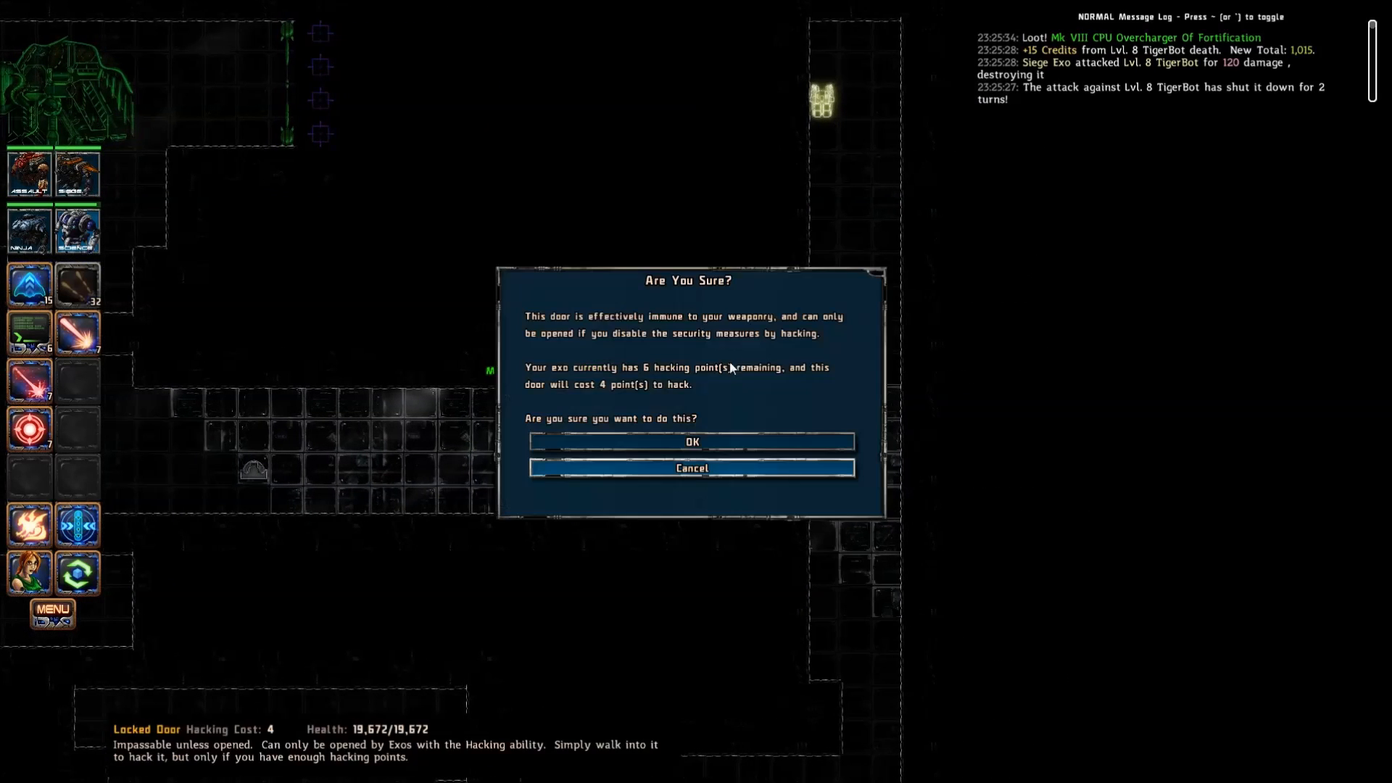
left_click(691, 441)
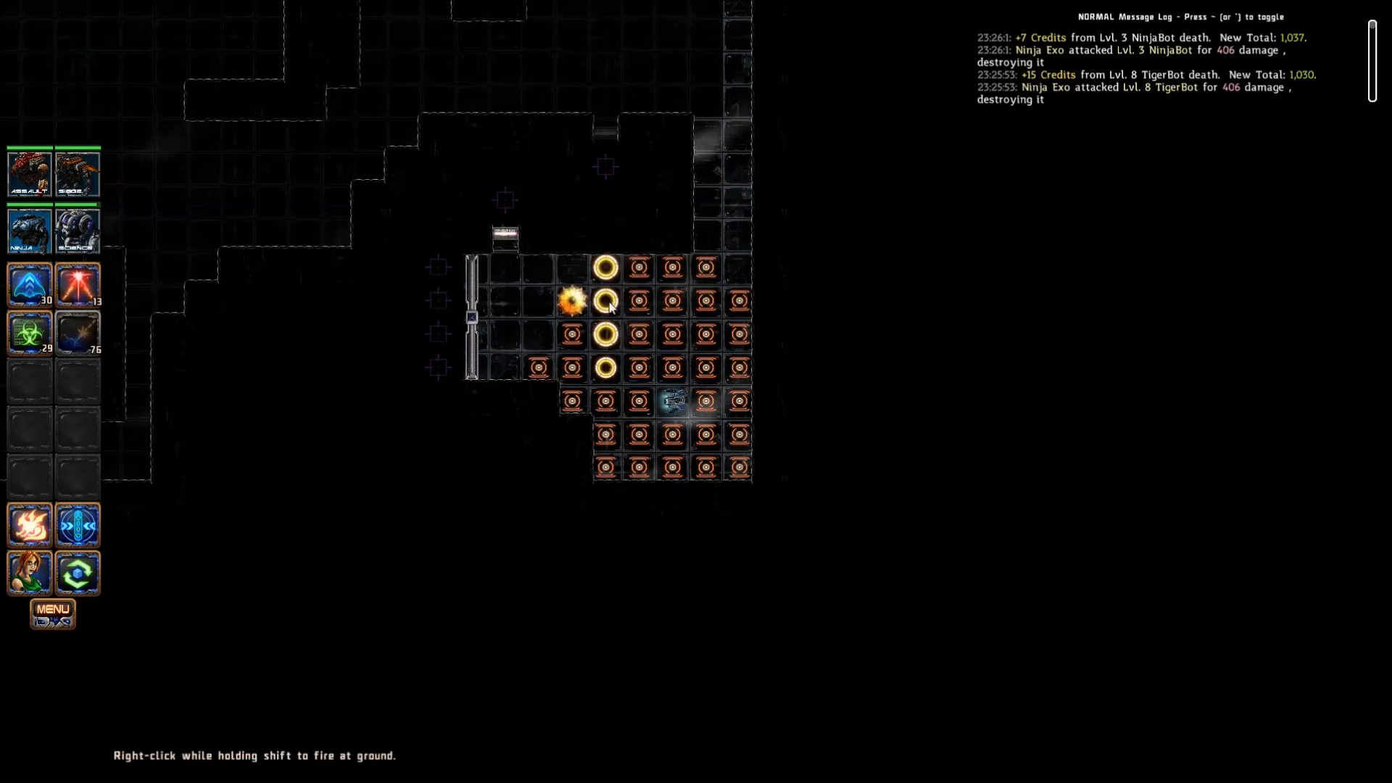
mouse_move(78, 332)
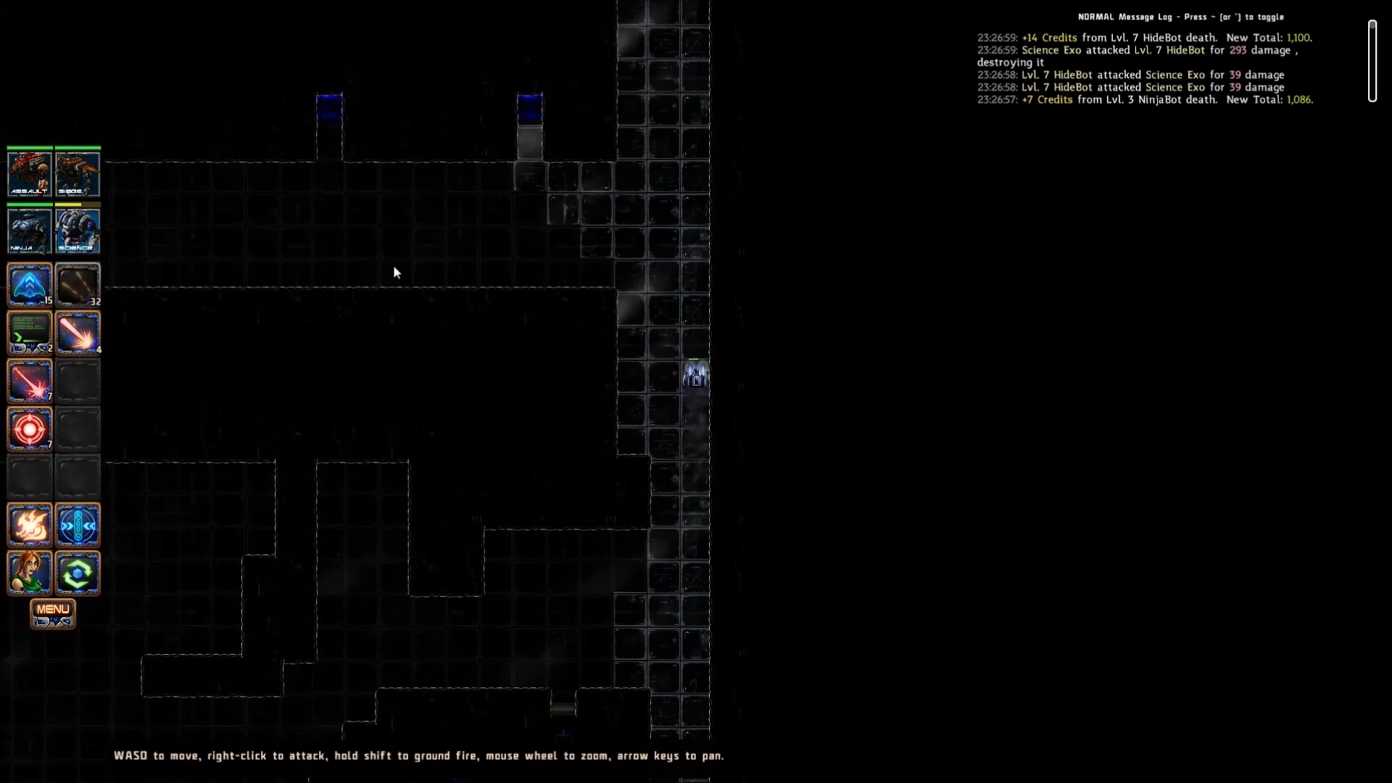
mouse_move(29, 173)
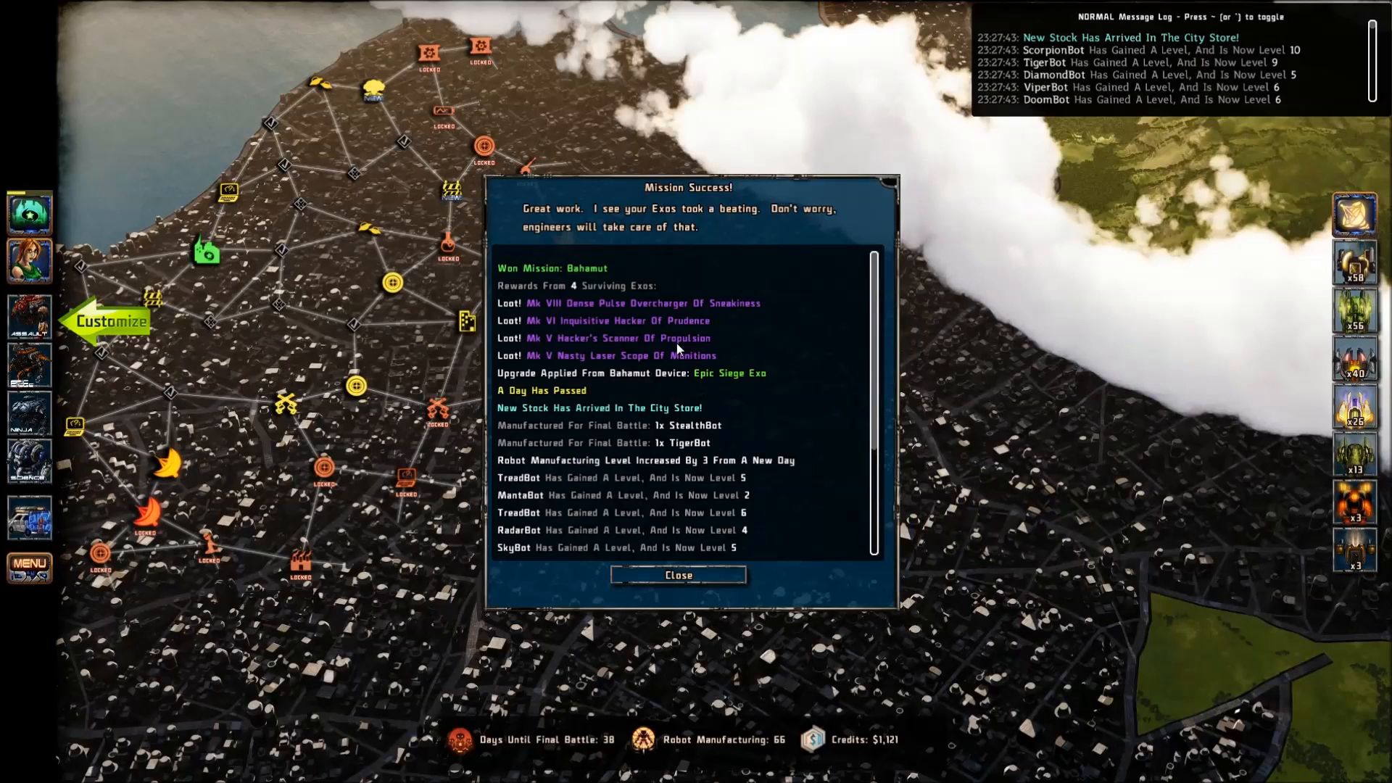
mouse_move(678, 349)
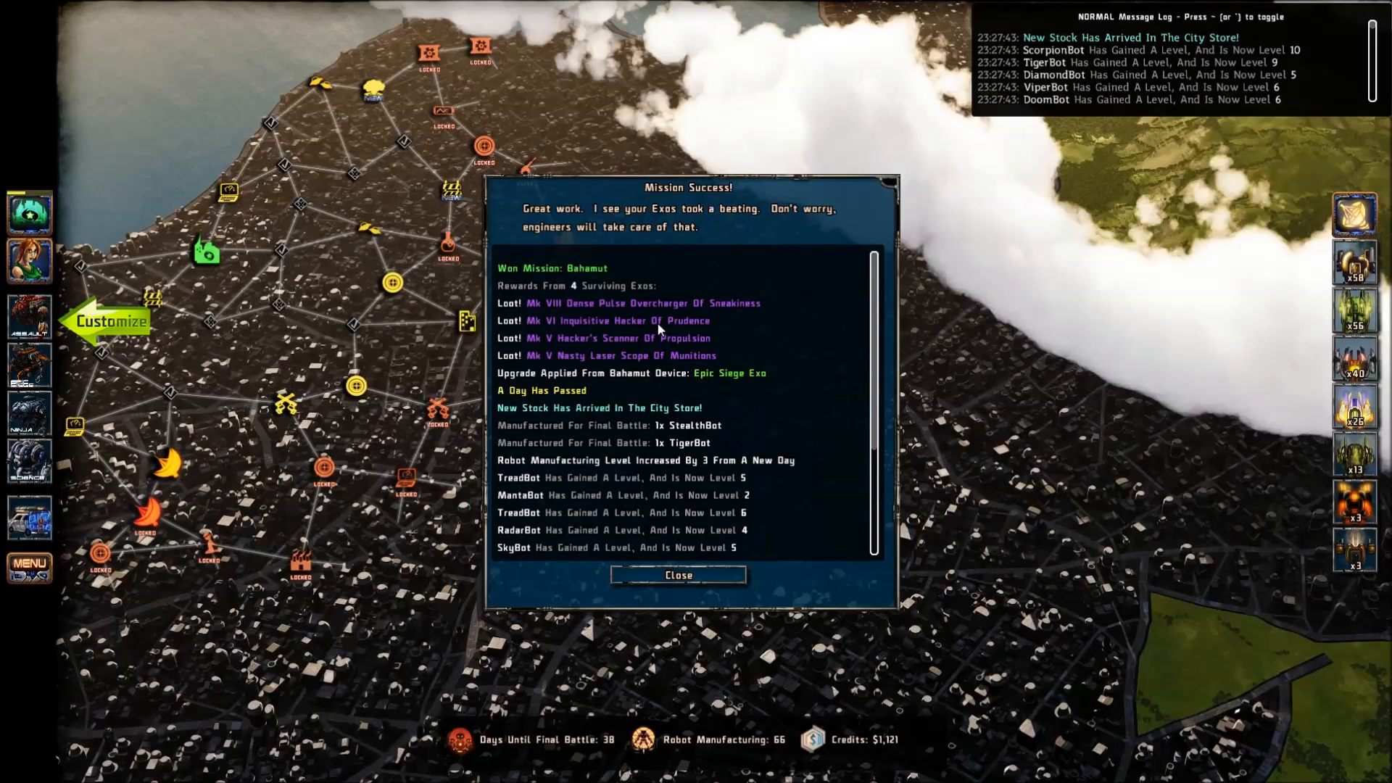
mouse_move(636, 349)
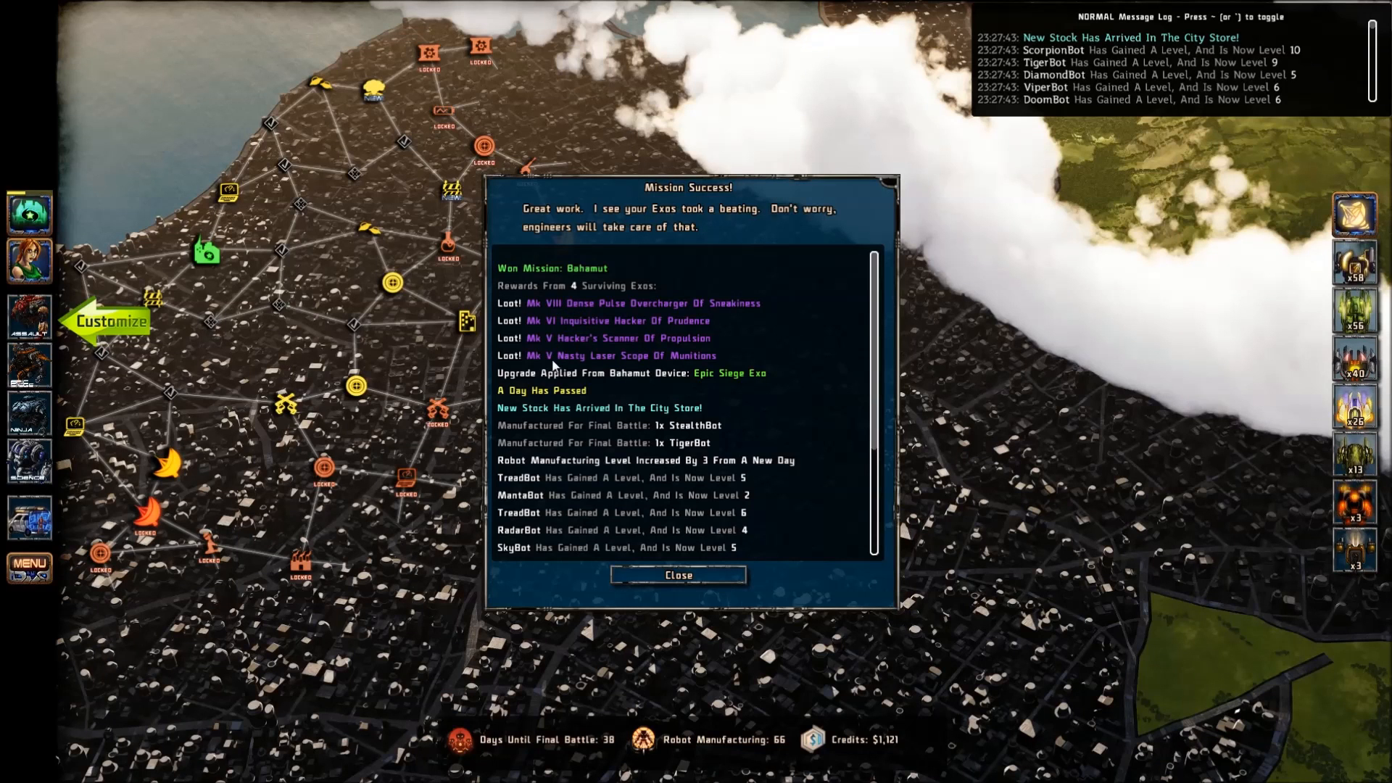
mouse_move(527, 379)
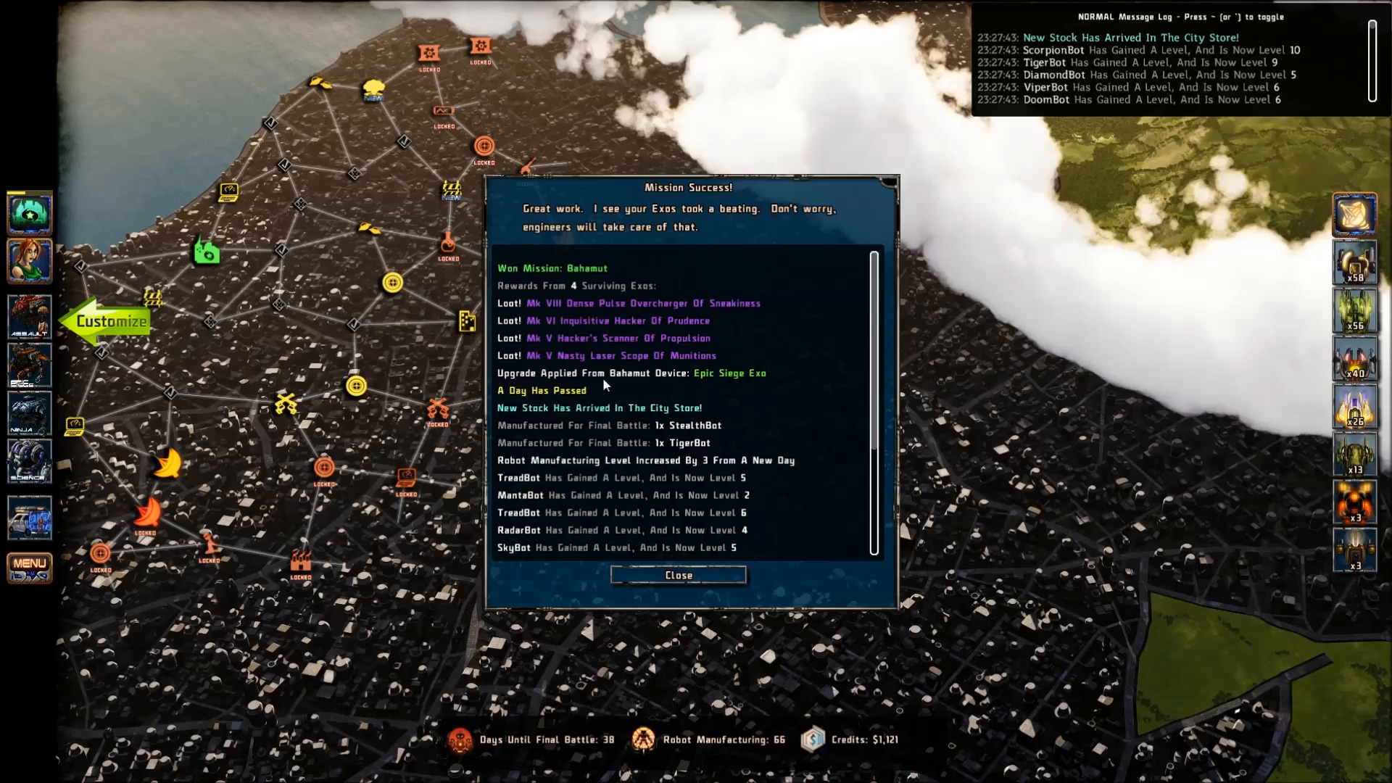
mouse_move(695, 380)
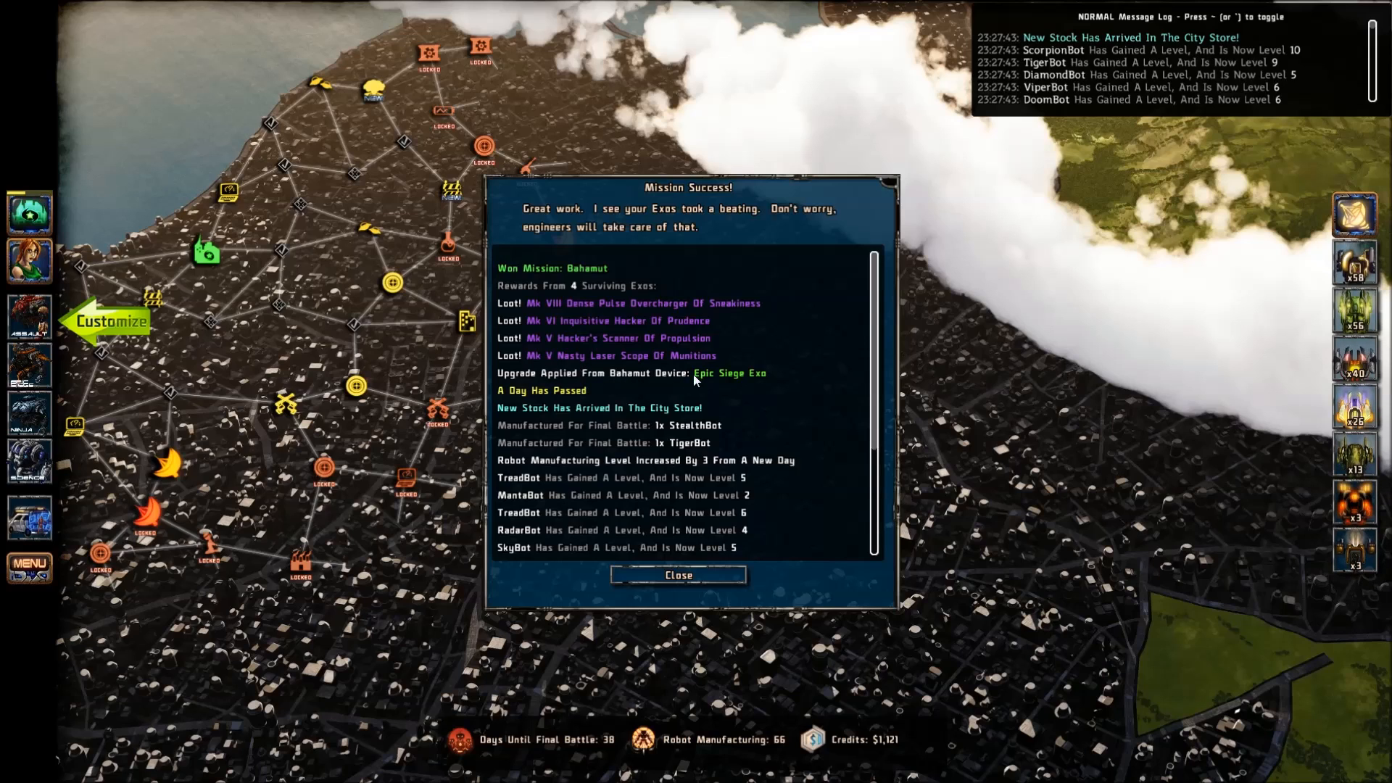
mouse_move(744, 375)
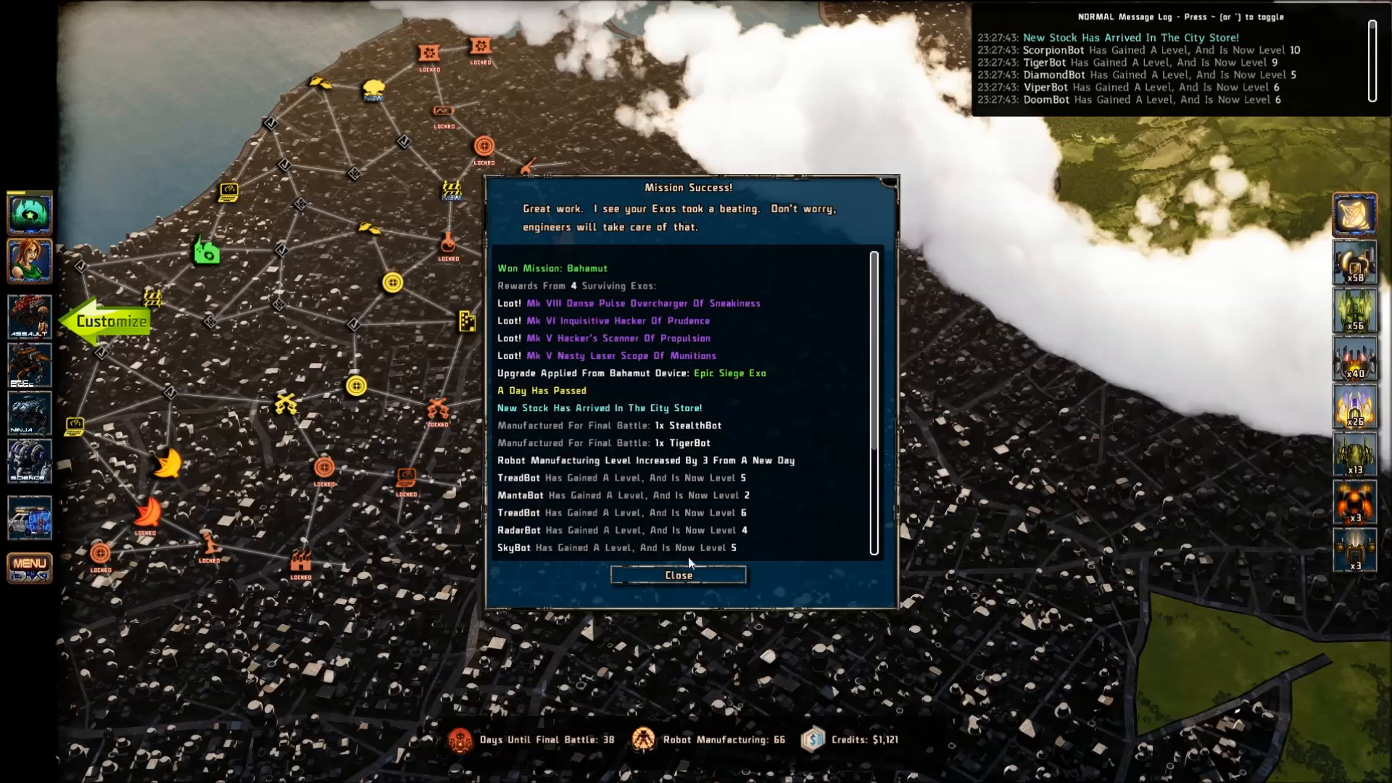
Step: Close the Bahamut Mission Success rewards summary
left_click(677, 574)
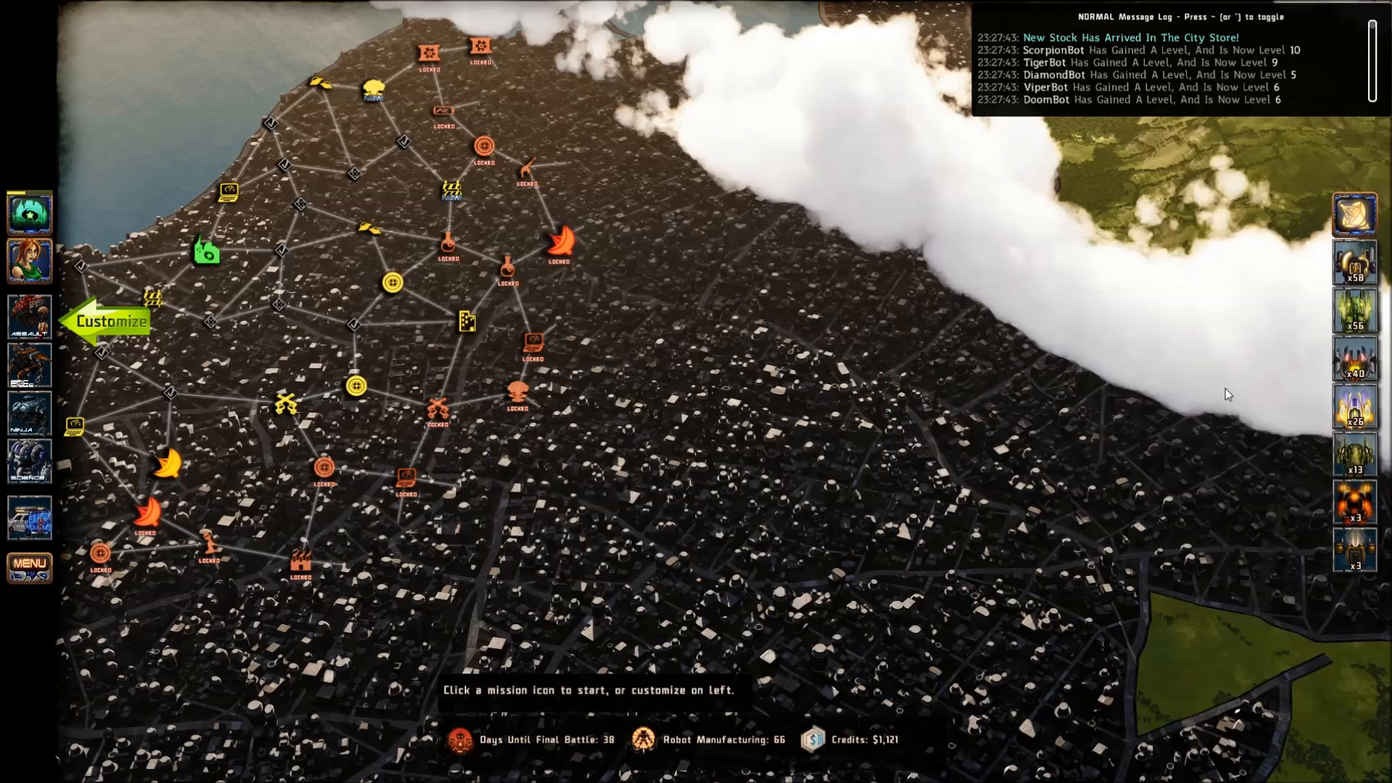
mouse_move(1223, 396)
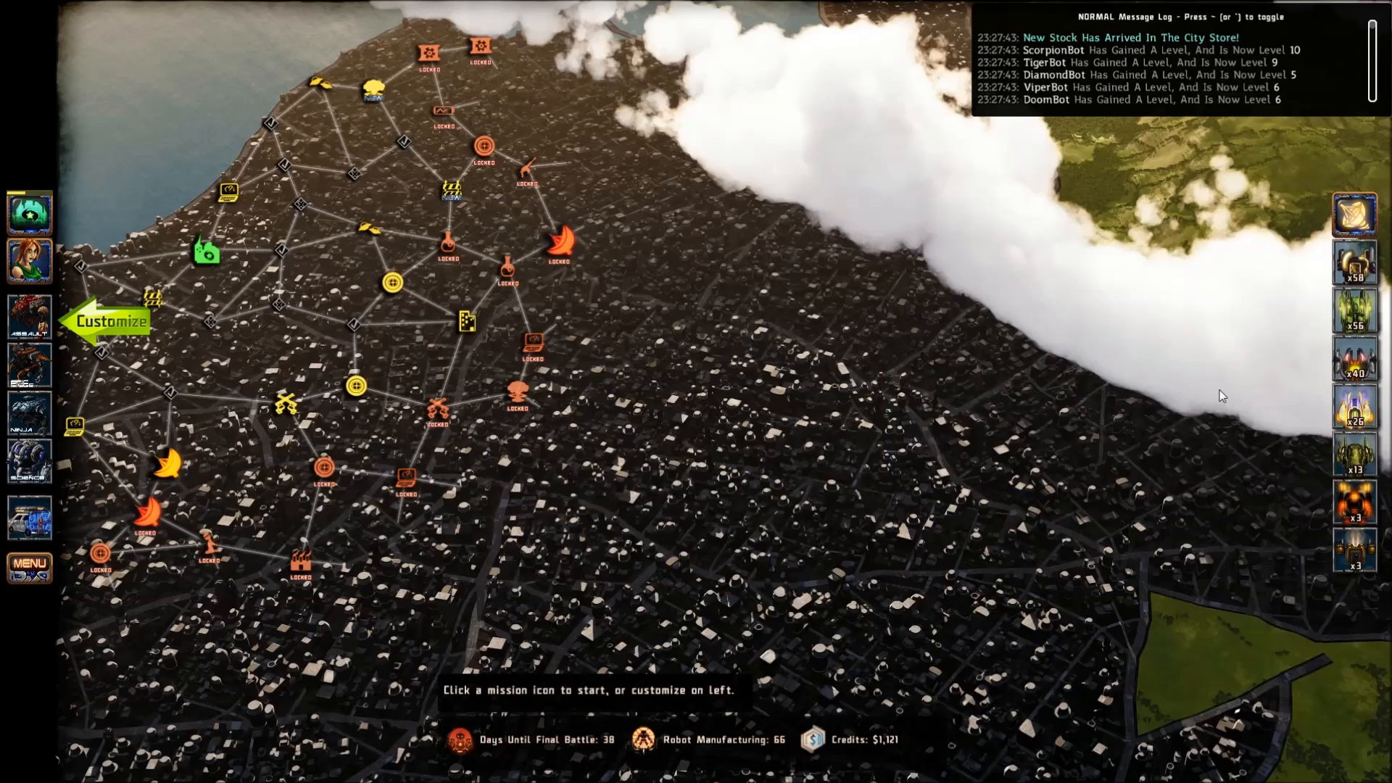